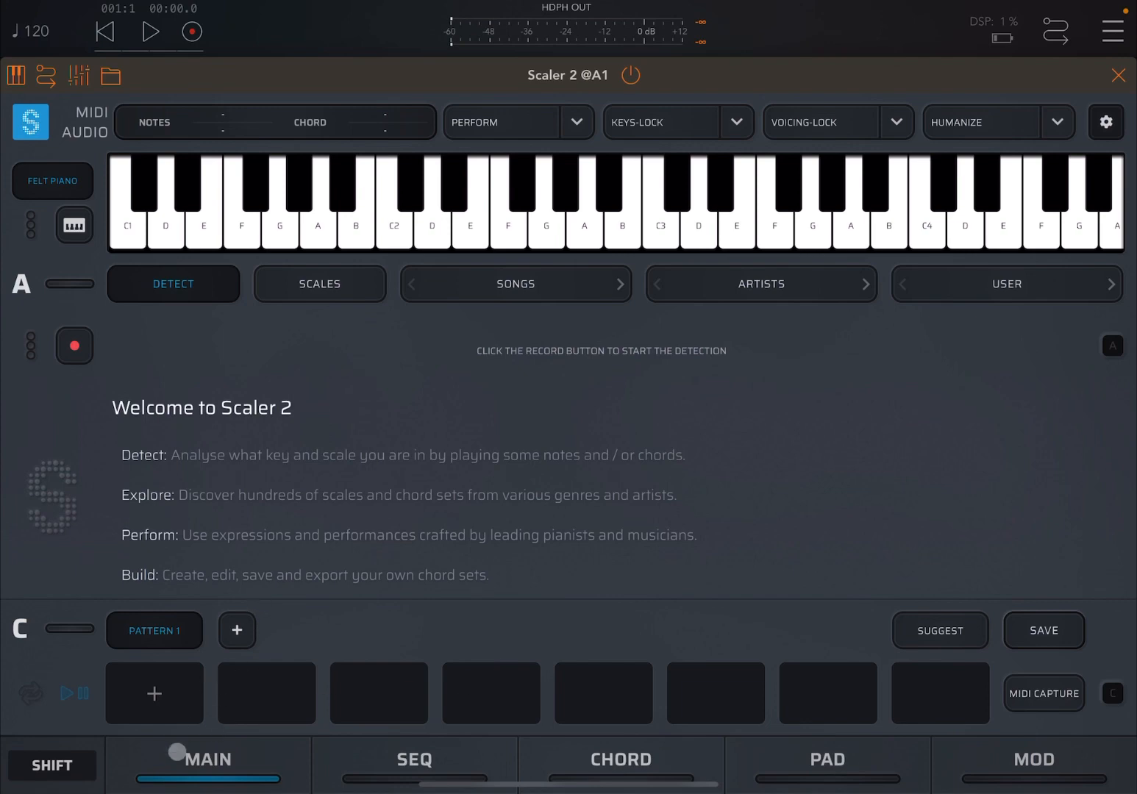
mouse_move(245, 567)
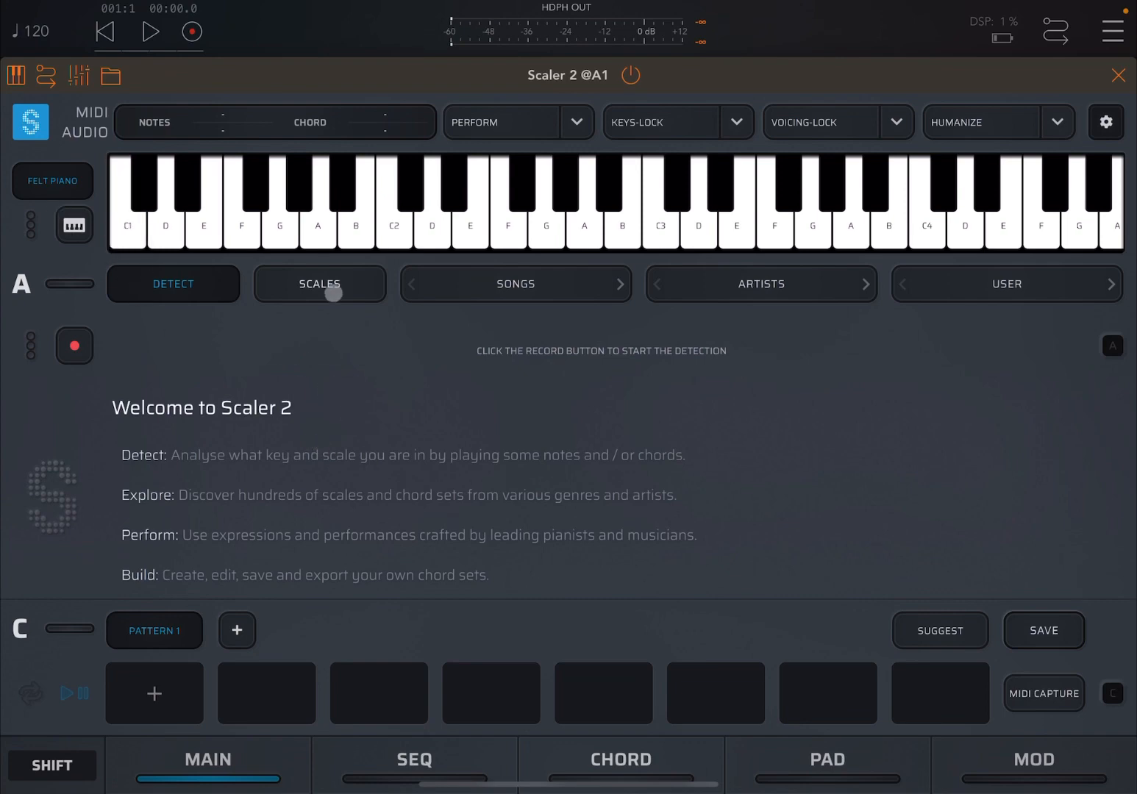
- Search the scales browser with 'cm' to find the C Minor scale
click(319, 284)
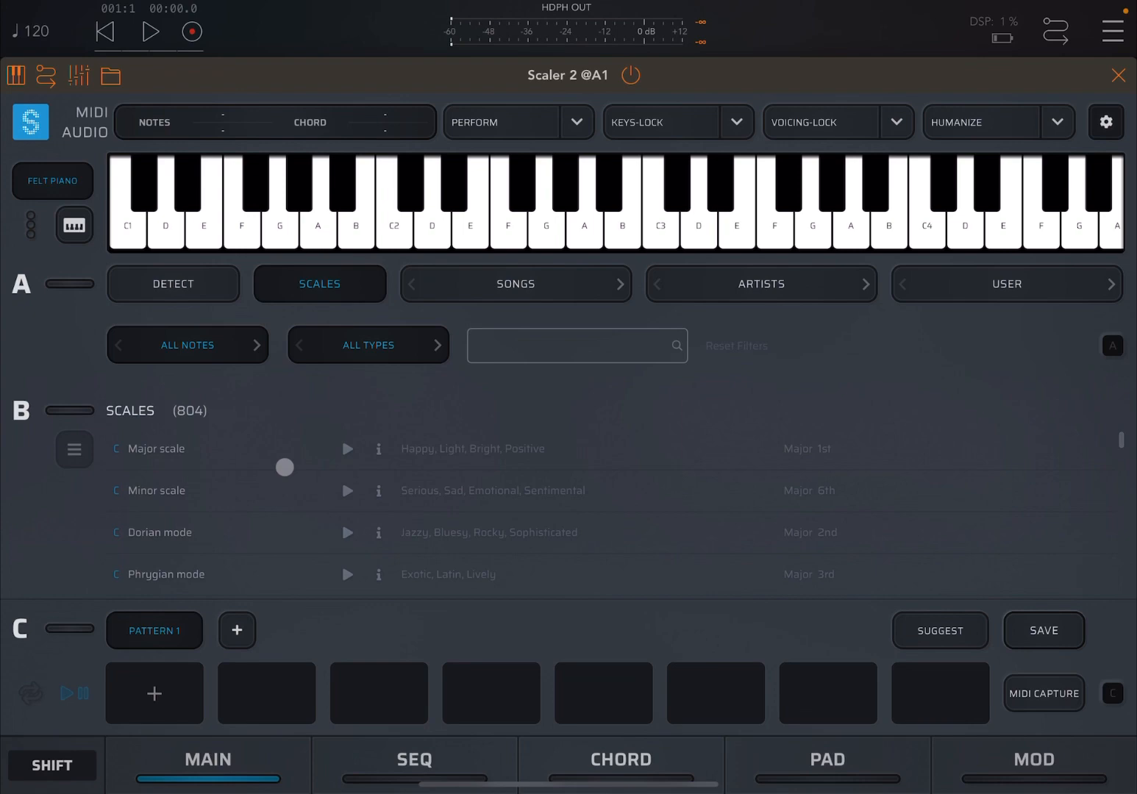
click(577, 346)
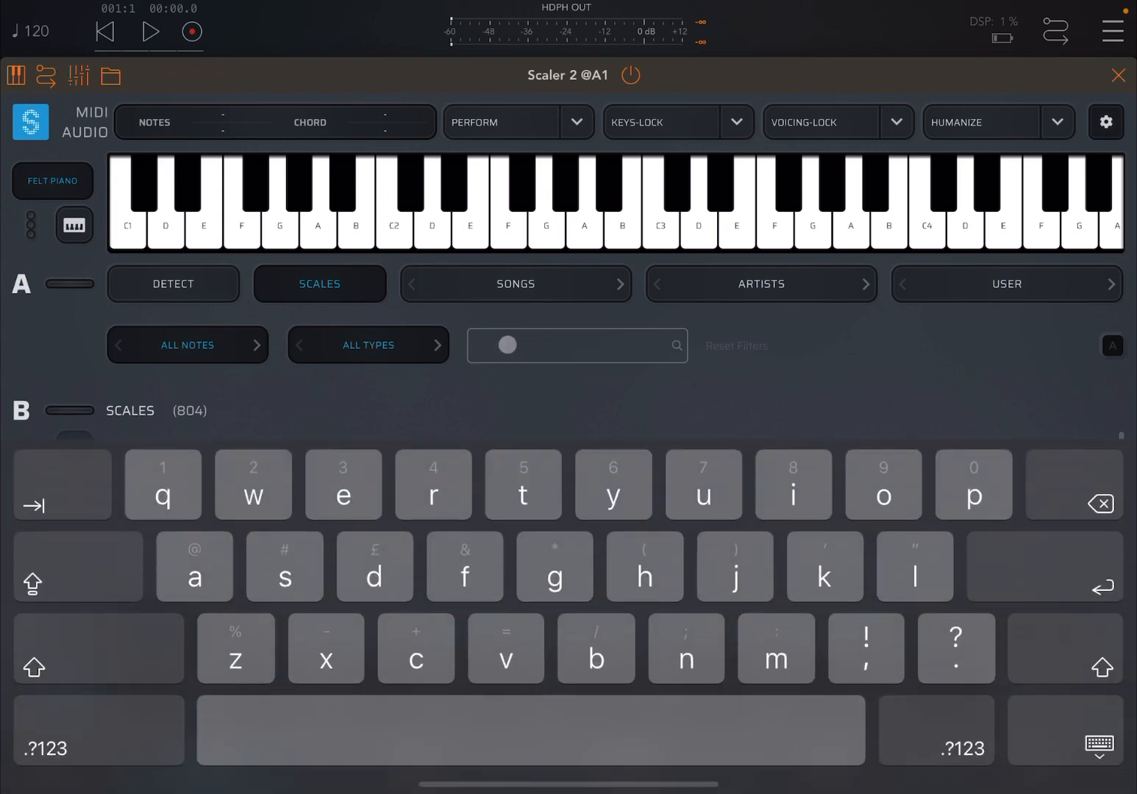
text(cmin)
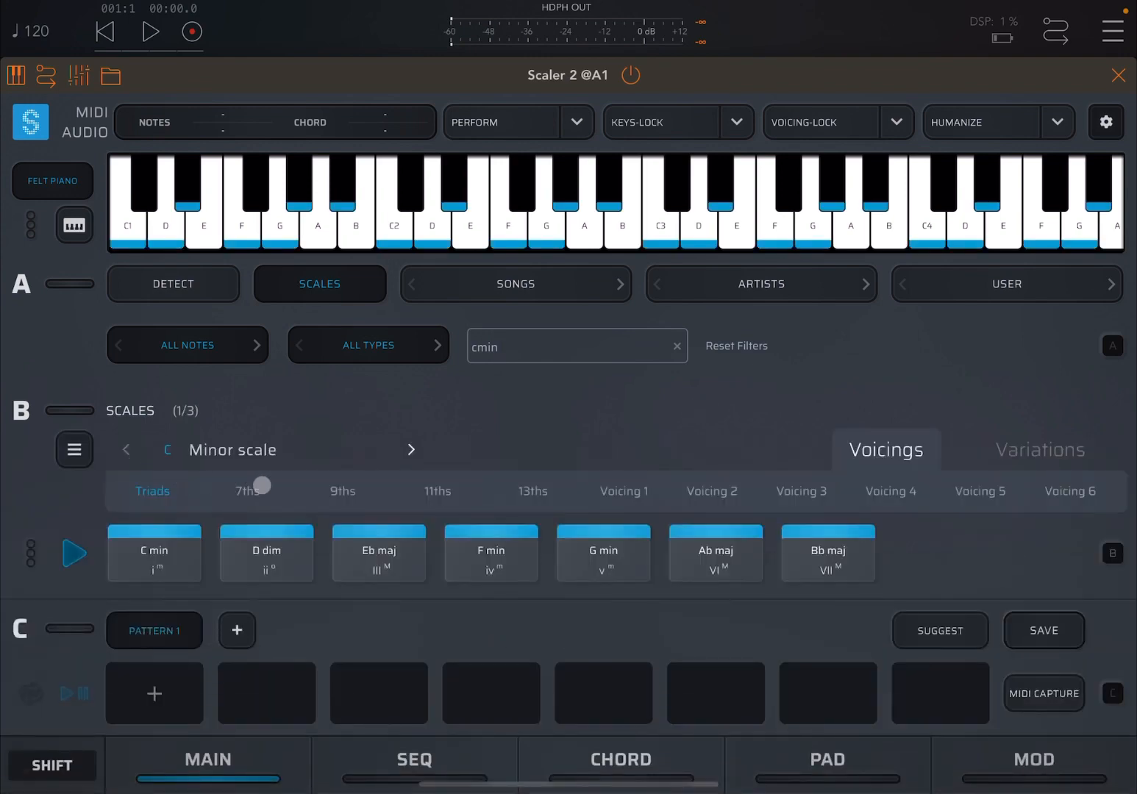
- Audition the C min chord and drag it into Pattern 1's first slot
click(154, 553)
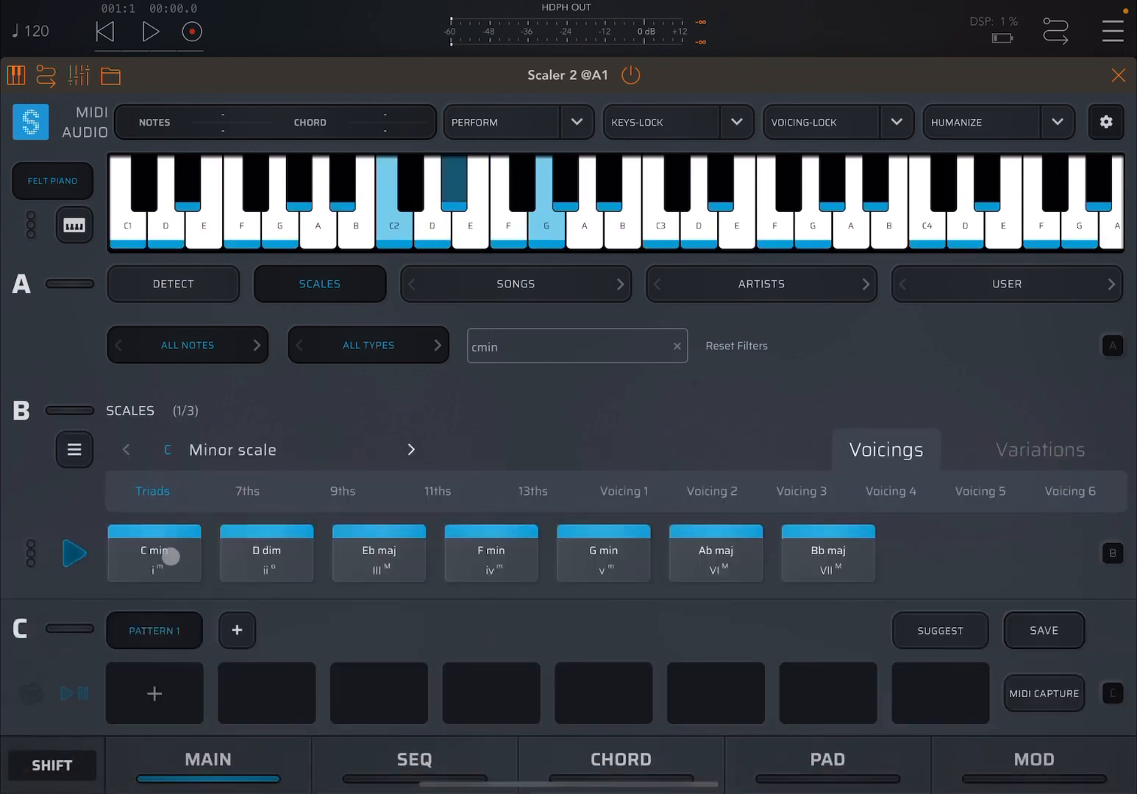
click(154, 553)
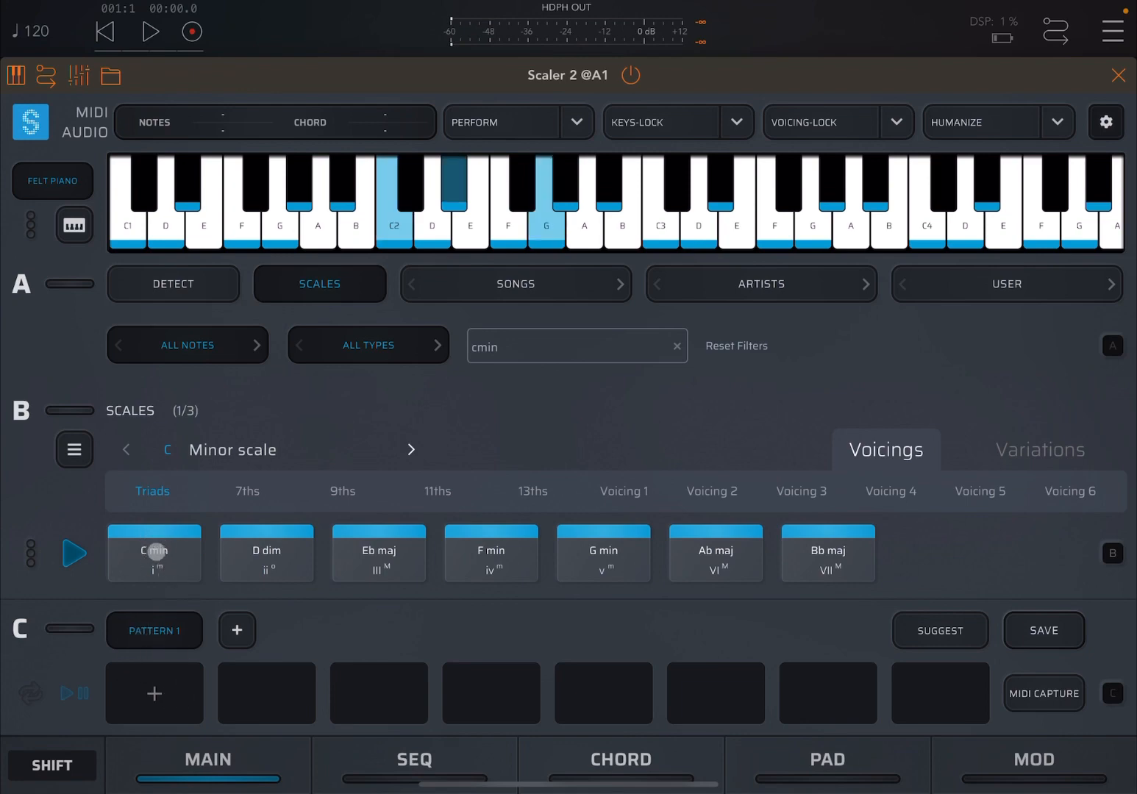
drag(154, 553, 155, 694)
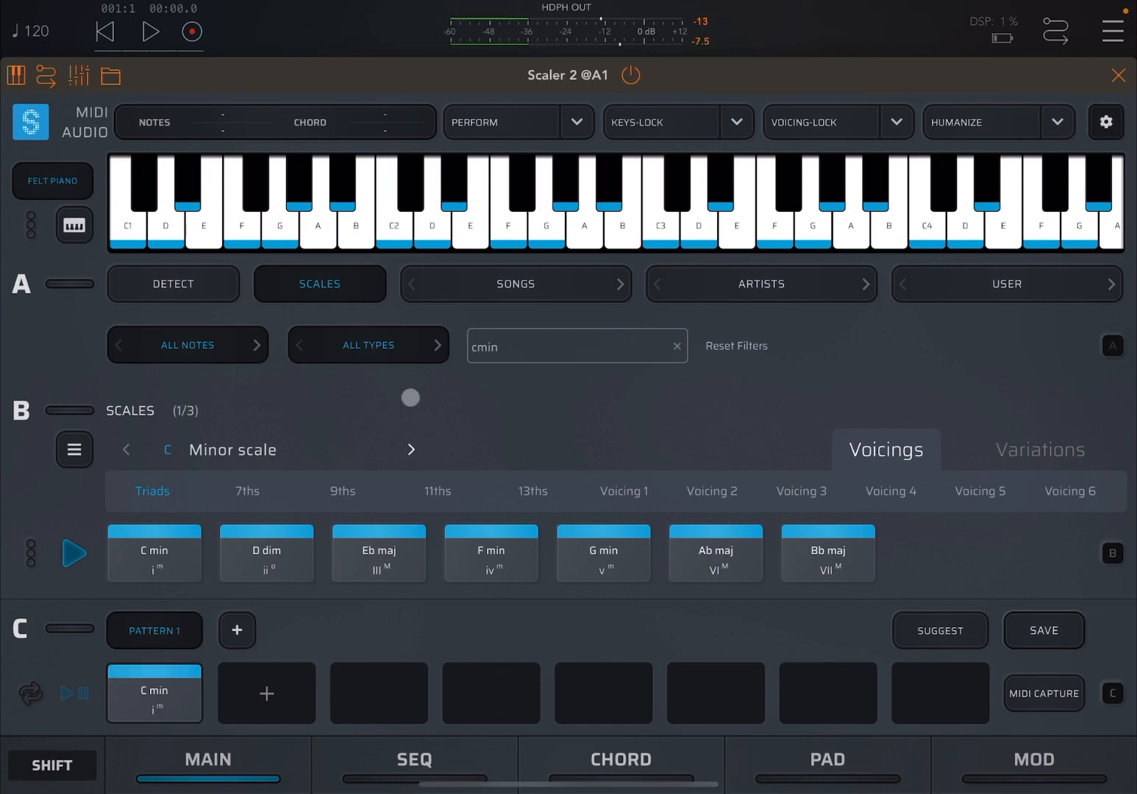
click(153, 692)
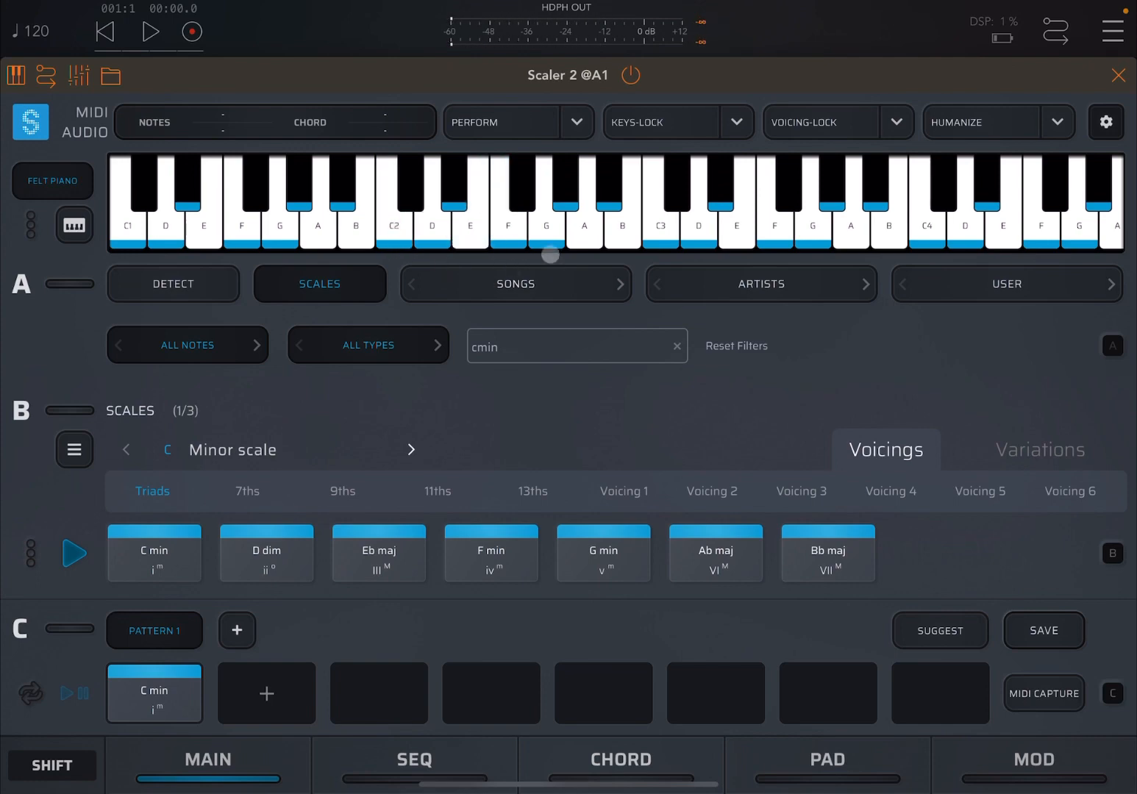
click(266, 553)
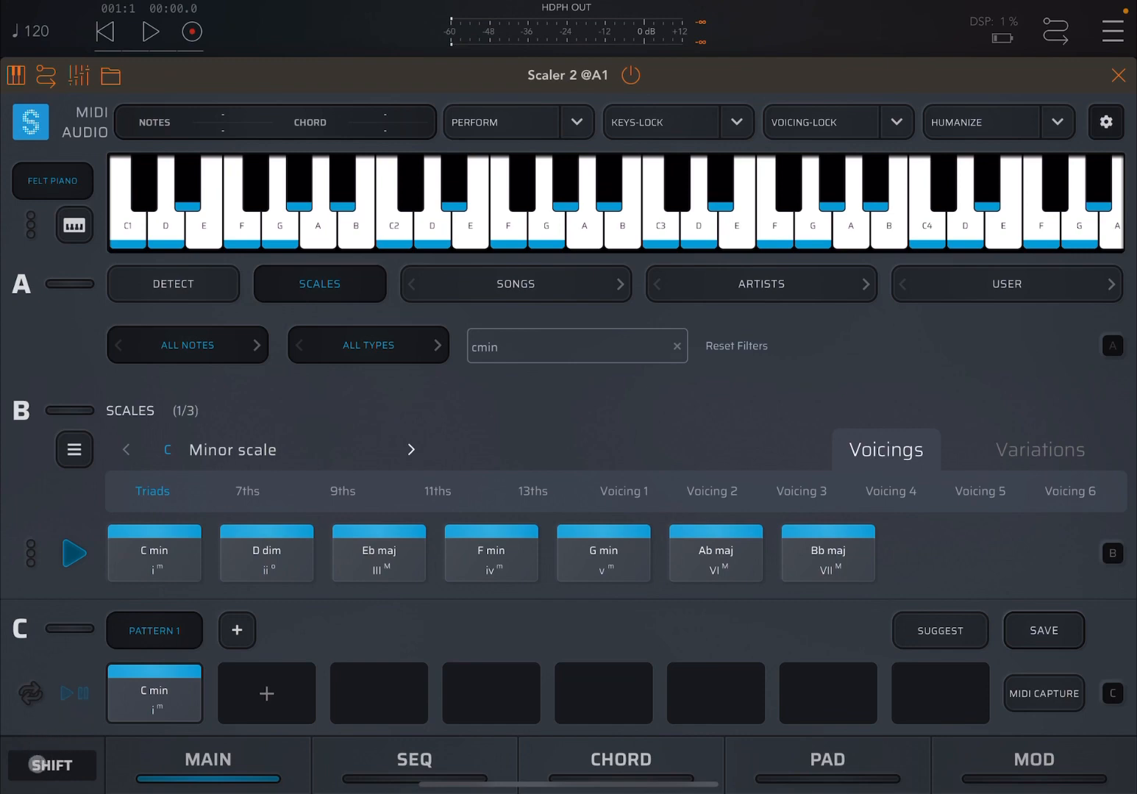
- With Shift on, detect scales from Pattern 1's chords
click(155, 553)
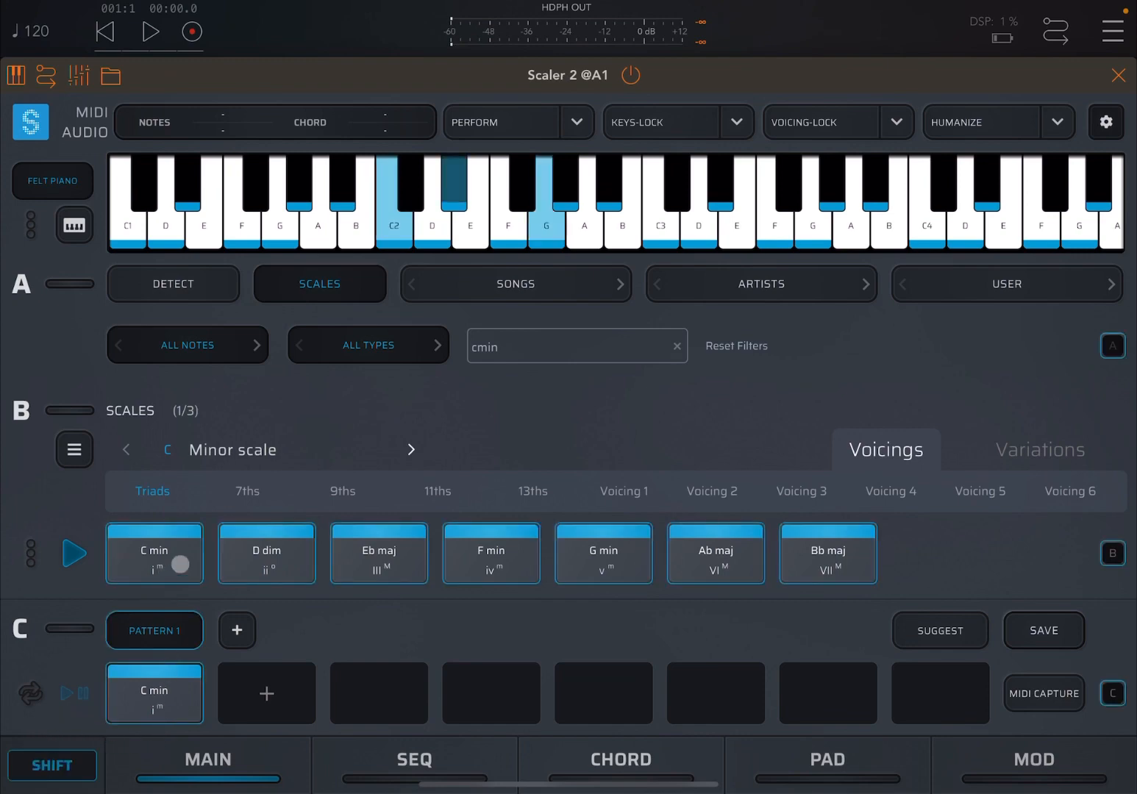
click(266, 552)
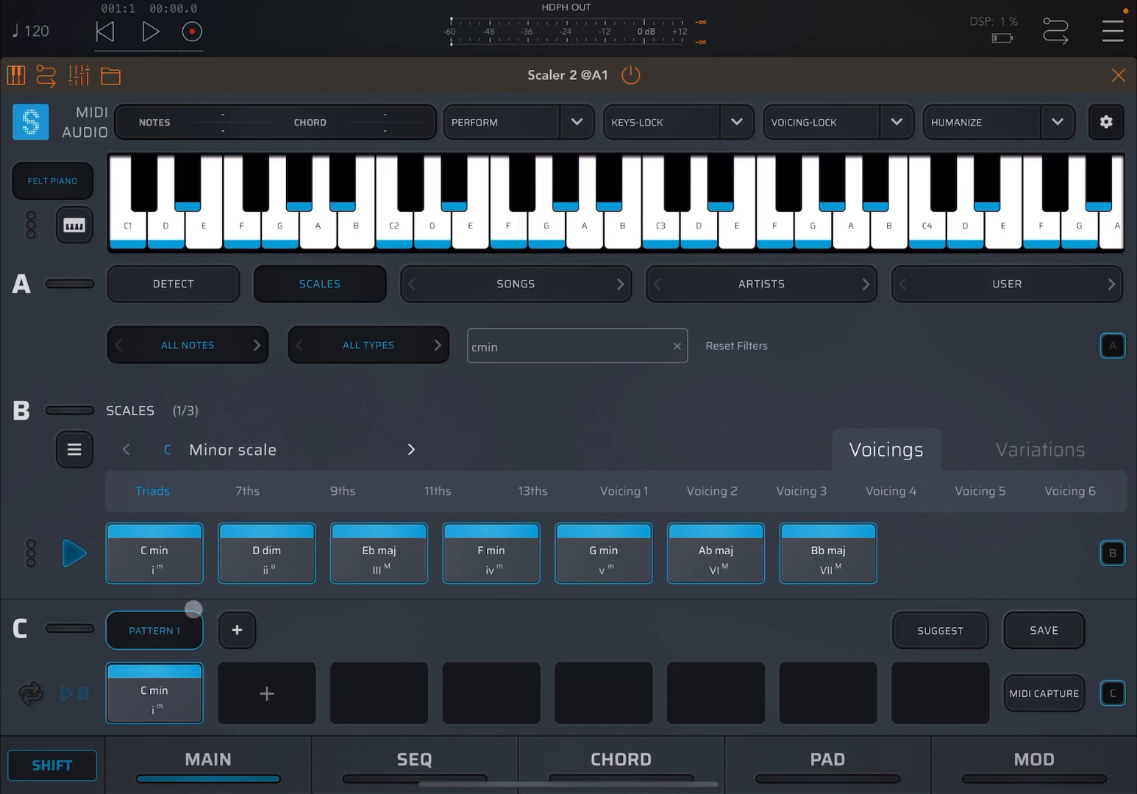
click(491, 553)
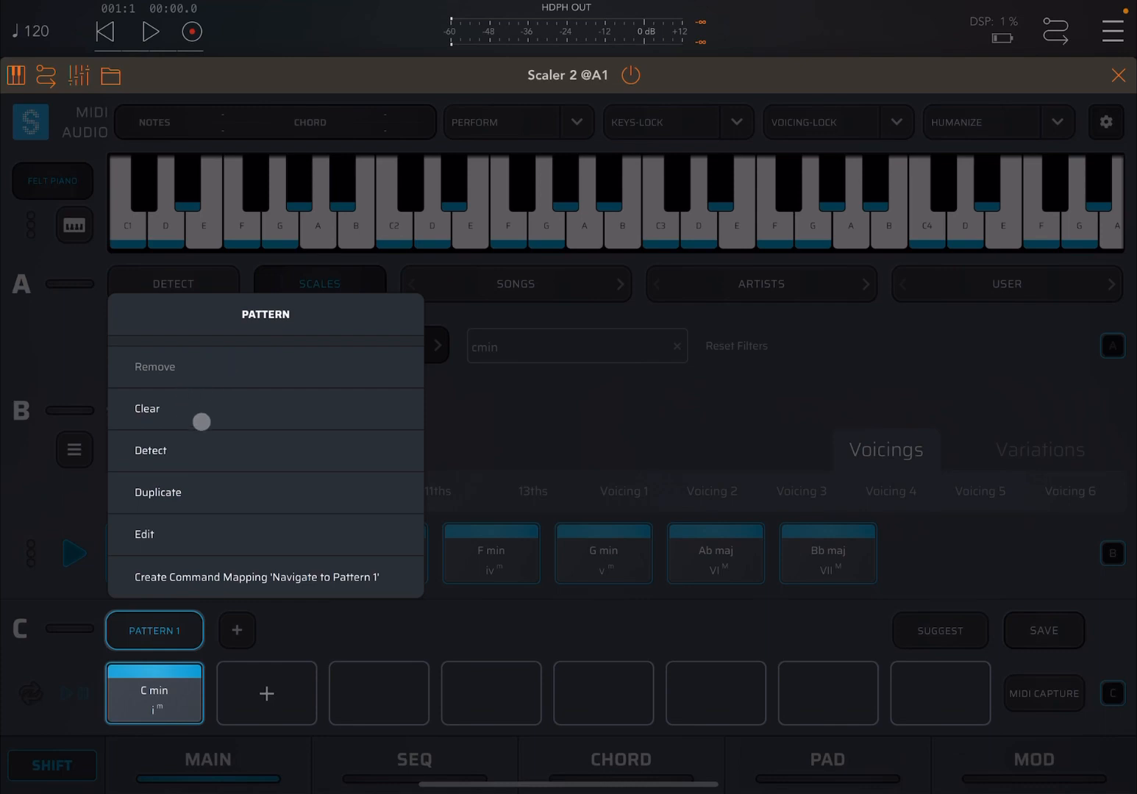
click(150, 450)
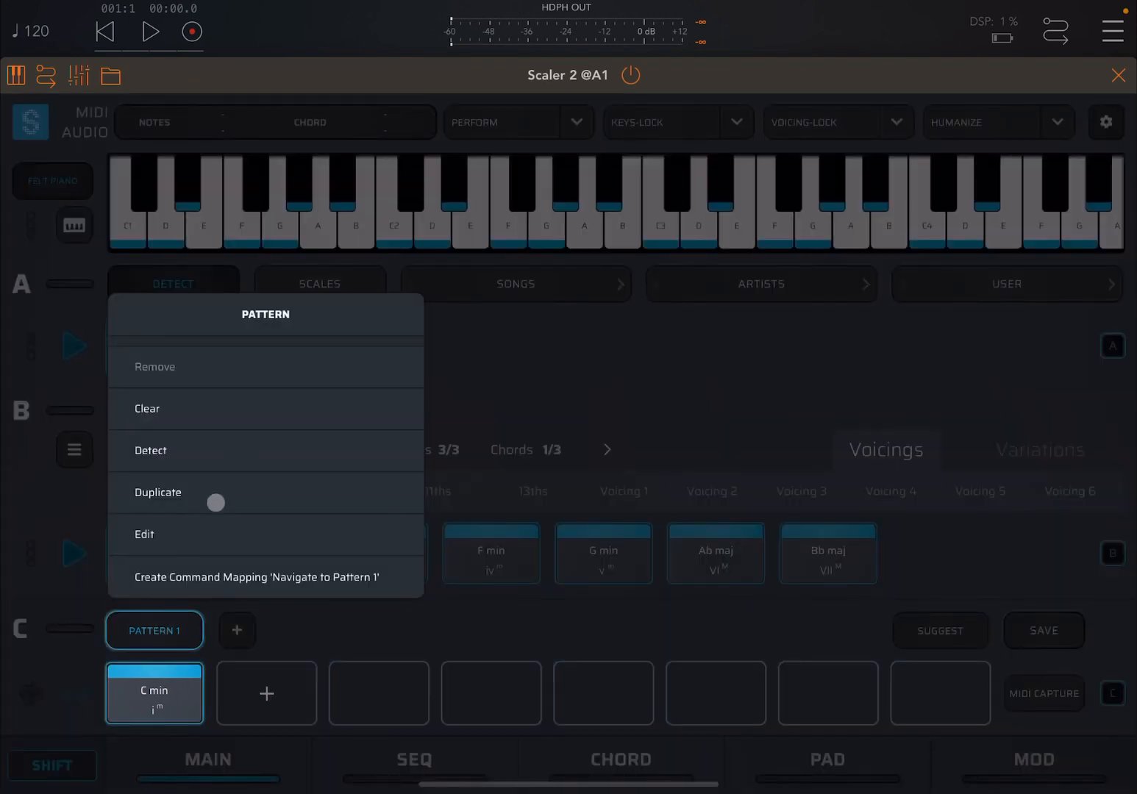
- Duplicate Pattern 1 as Pattern 2, select it and start renaming it
click(158, 493)
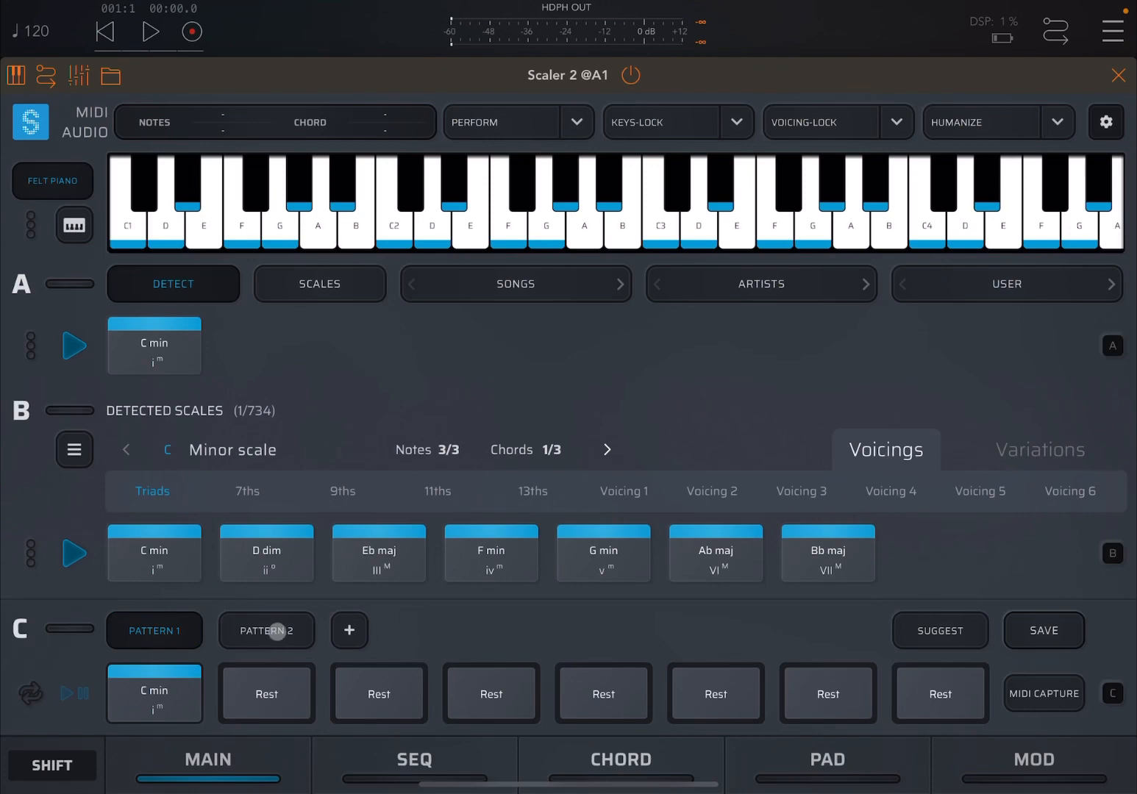
click(266, 631)
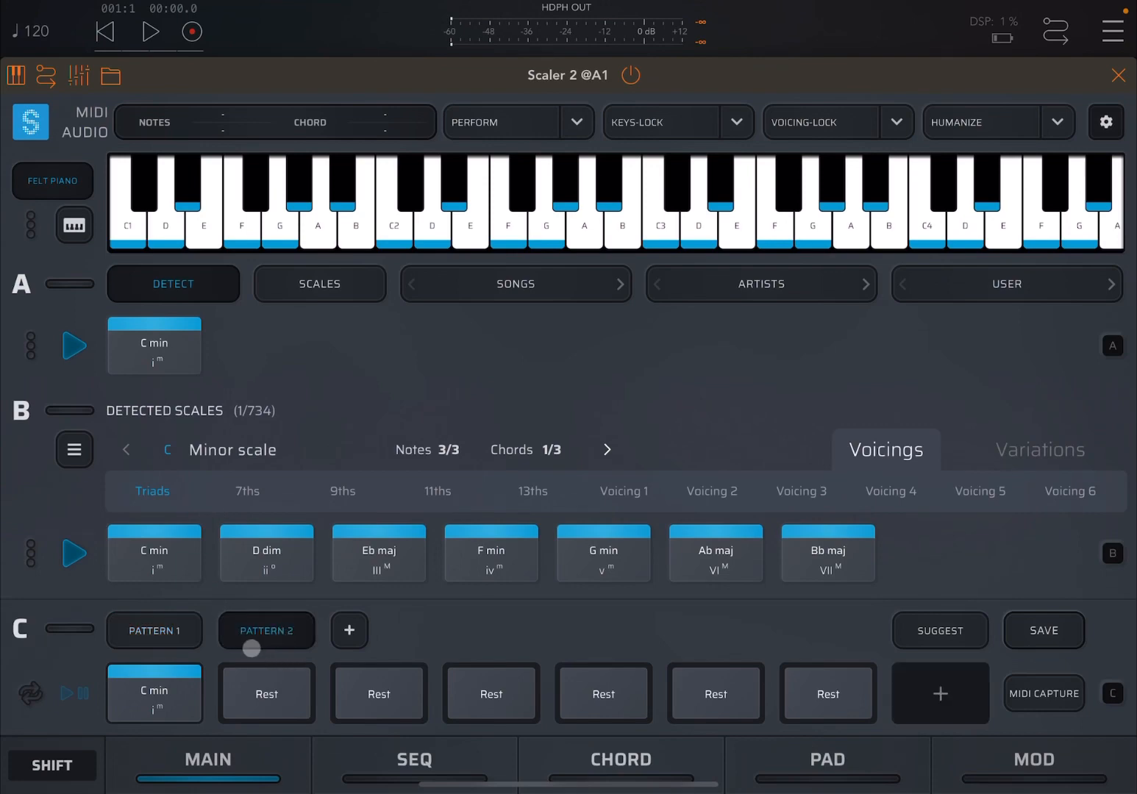
click(155, 631)
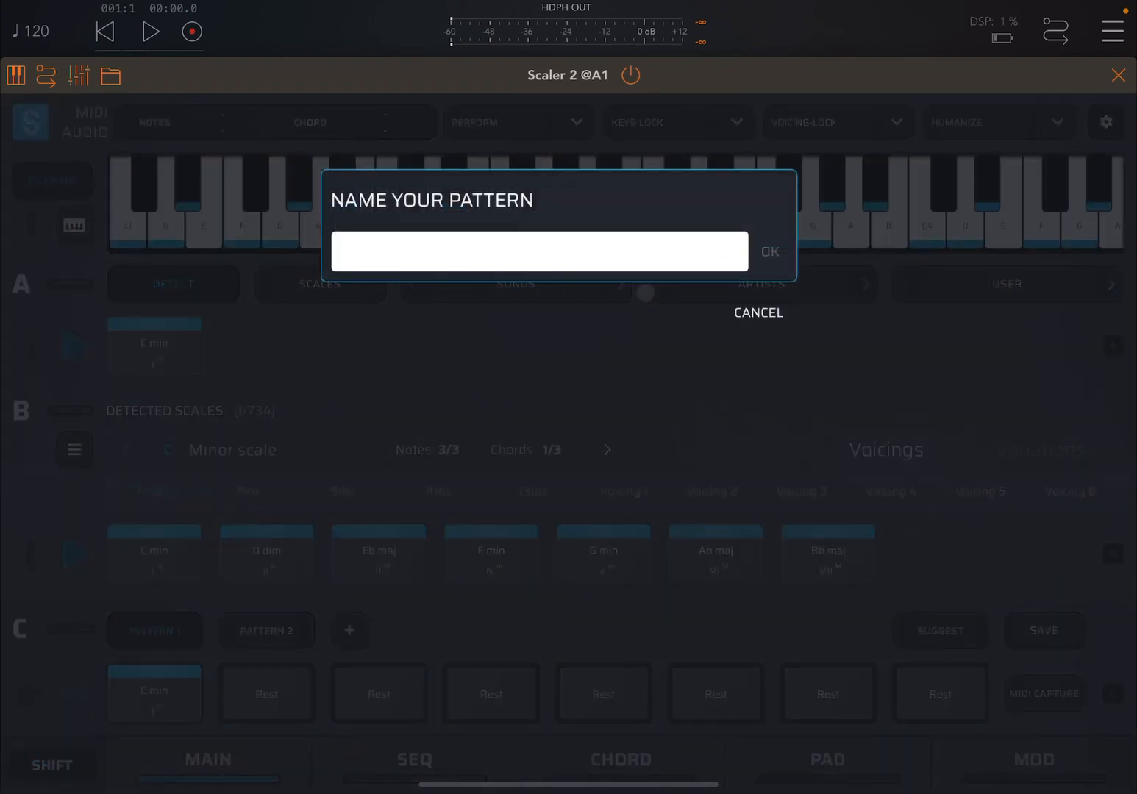
- Cancel the naming prompt so Pattern 2 keeps its name
click(757, 312)
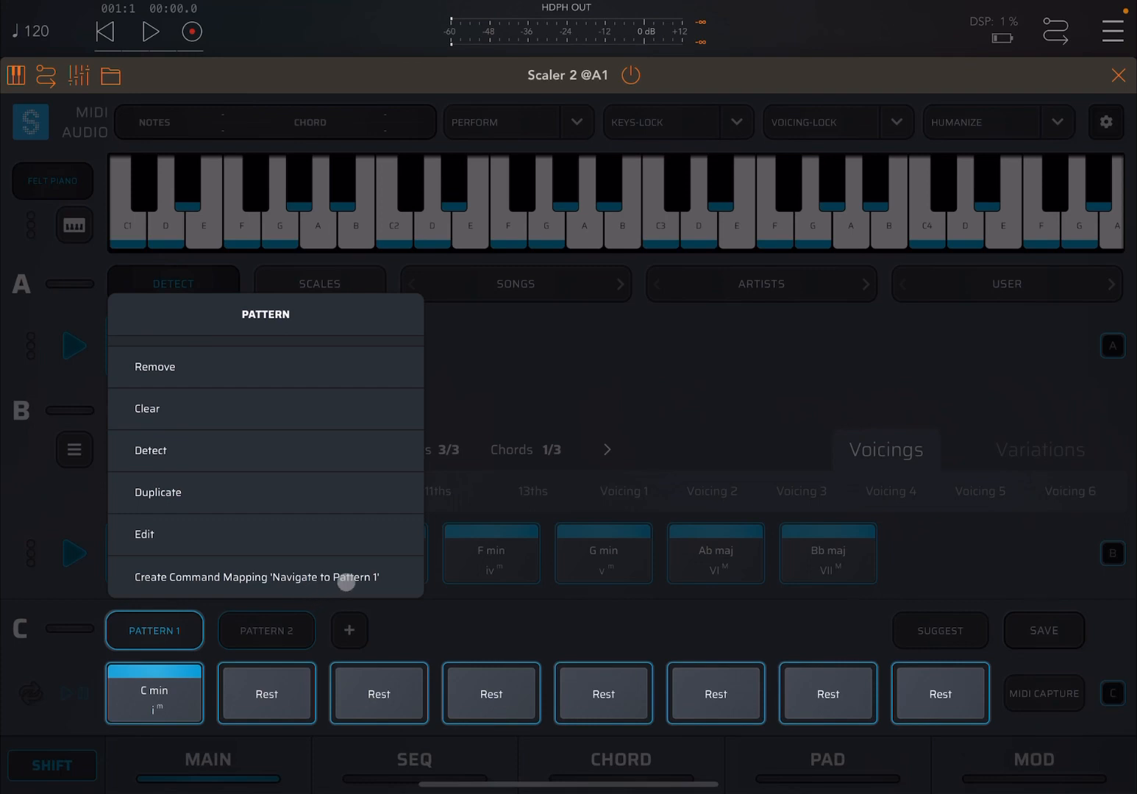
mouse_move(471, 614)
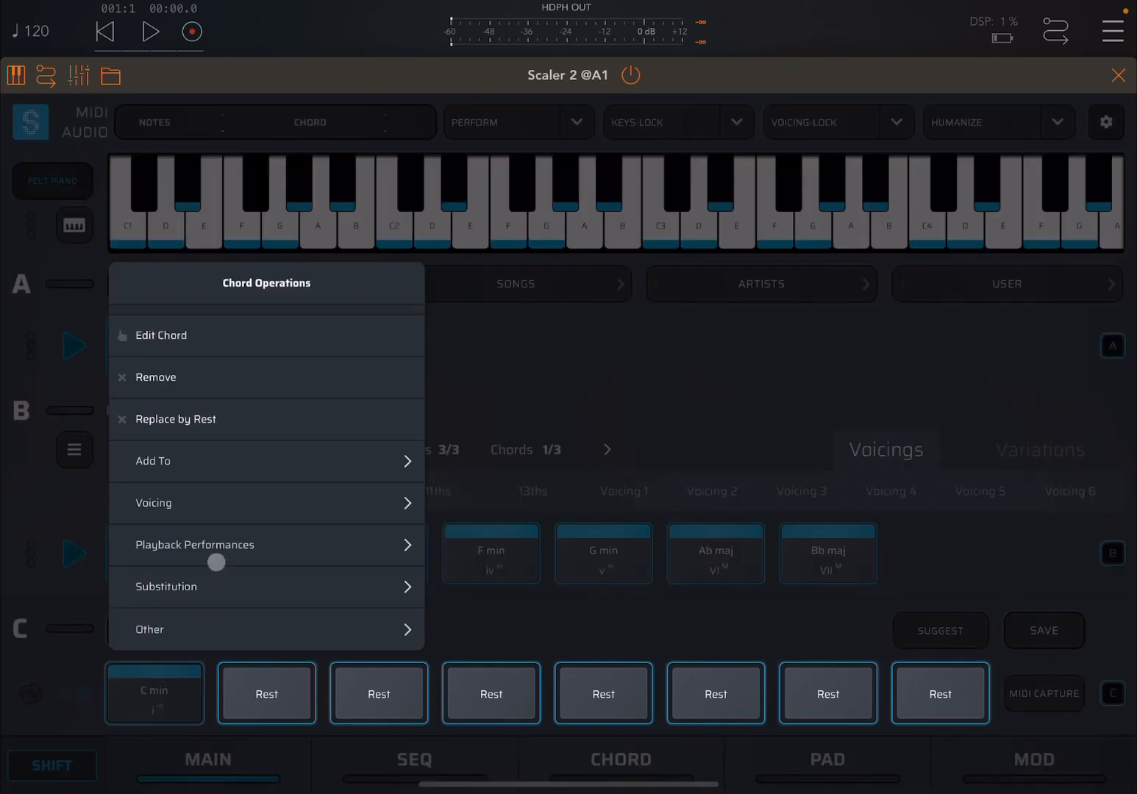
mouse_move(237, 390)
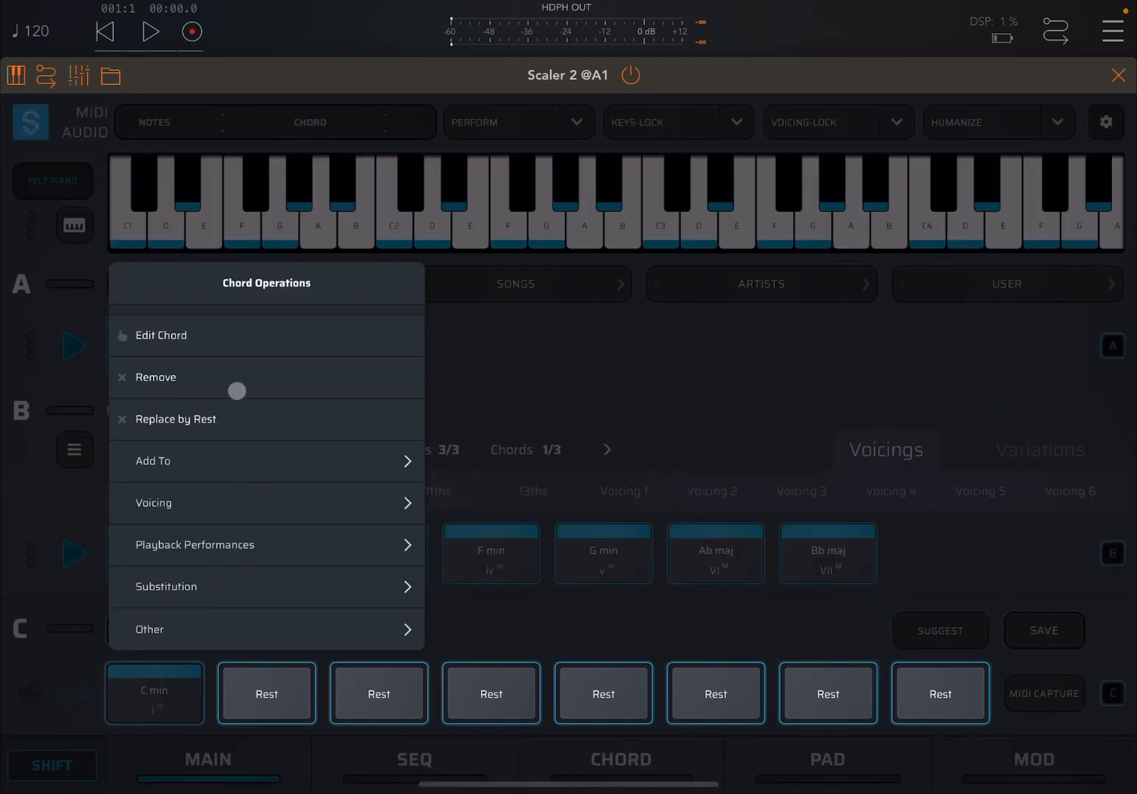
- Remove and re-add Eb in Edit Chord, leaving C min as C, G, Eb
click(161, 336)
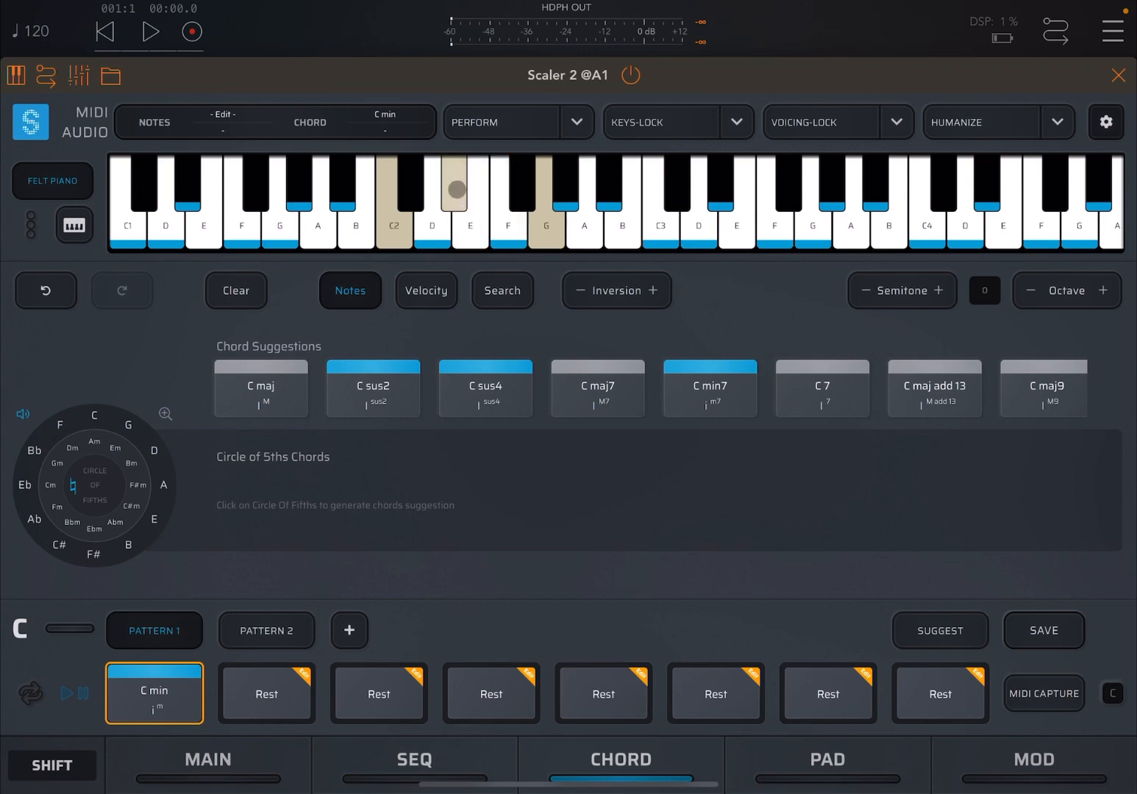
click(736, 221)
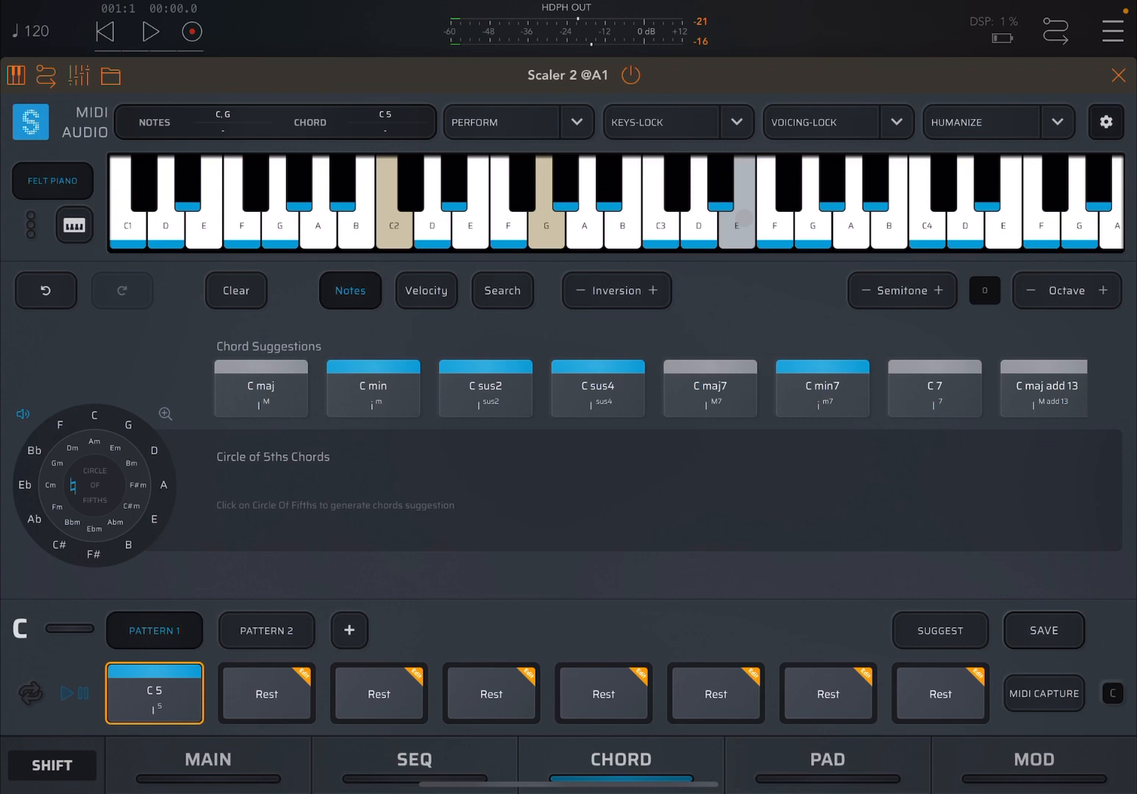
click(372, 388)
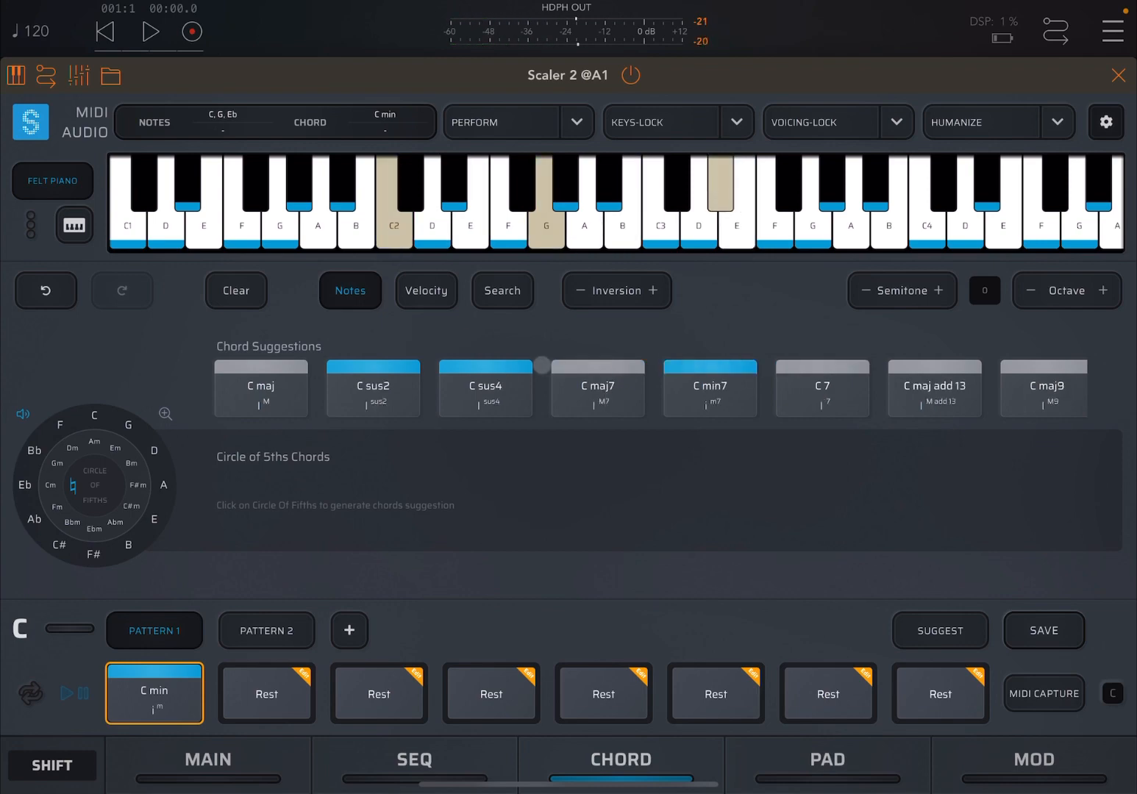
click(155, 692)
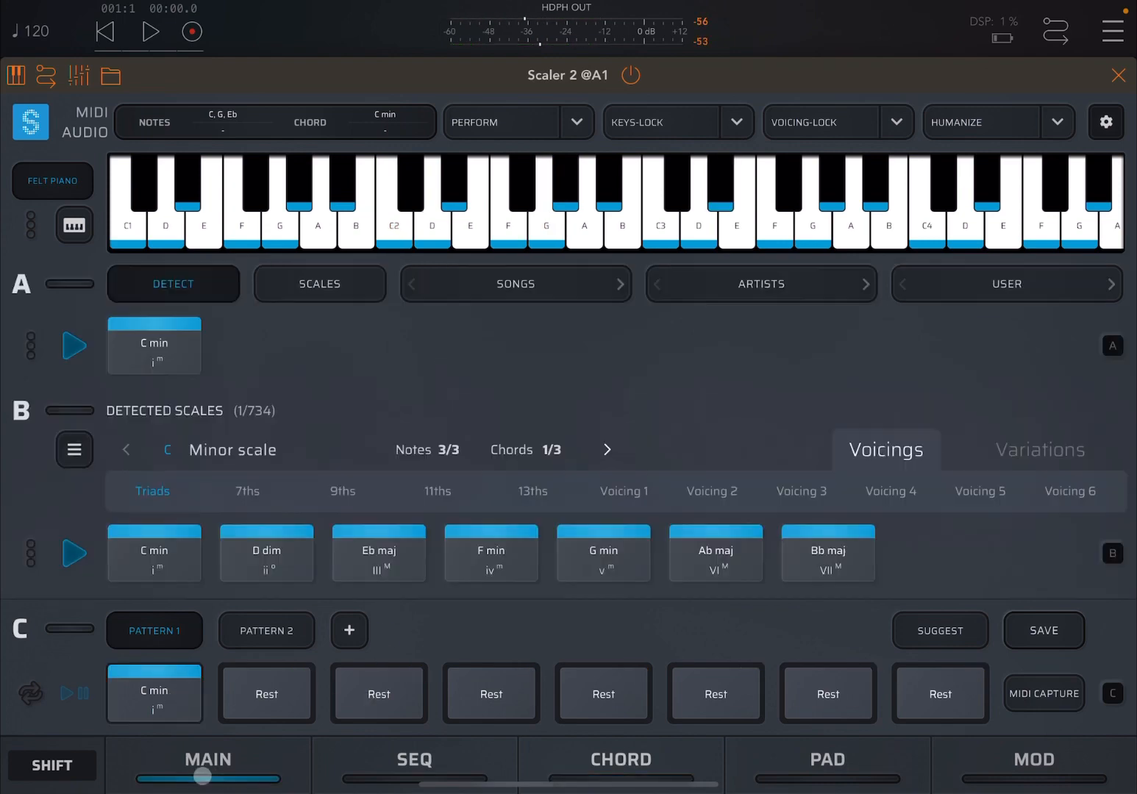
- Reset to the welcome screen, removing Pattern 2 and emptying Pattern 1
click(154, 694)
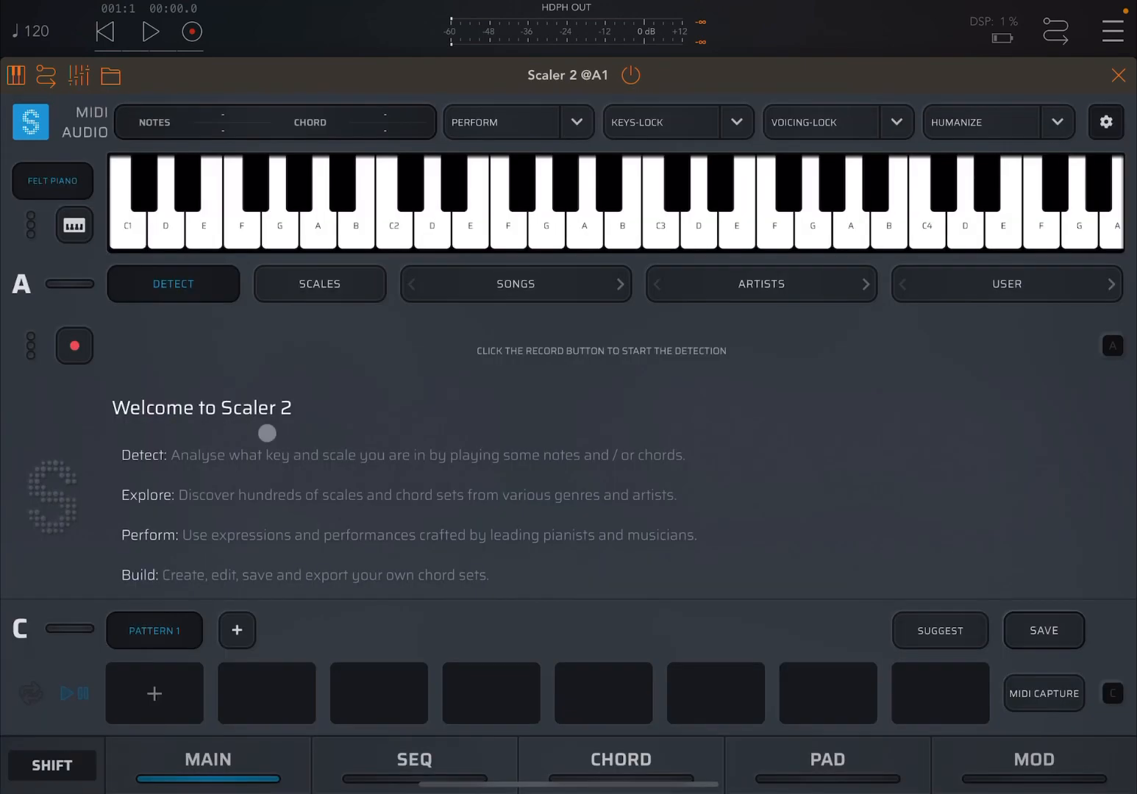
- Search 'cmin', open the C Minor scale and drag its C min triad into Pattern 1
click(319, 284)
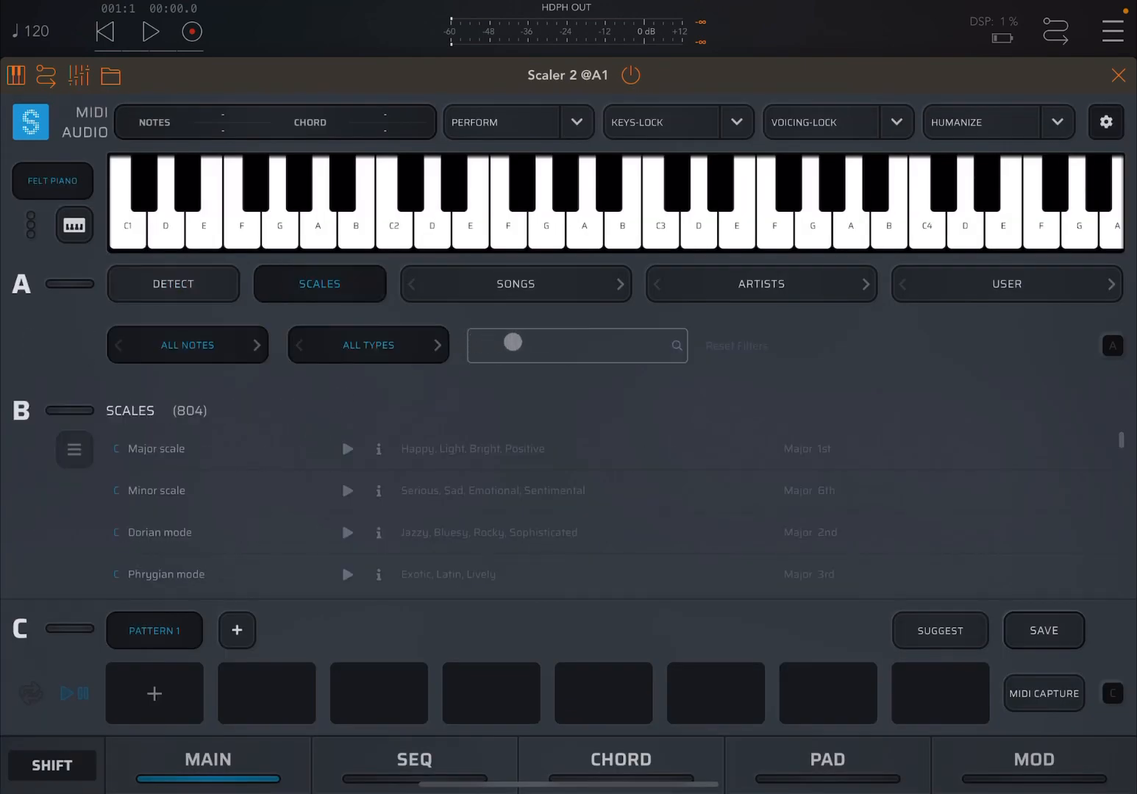
click(576, 345)
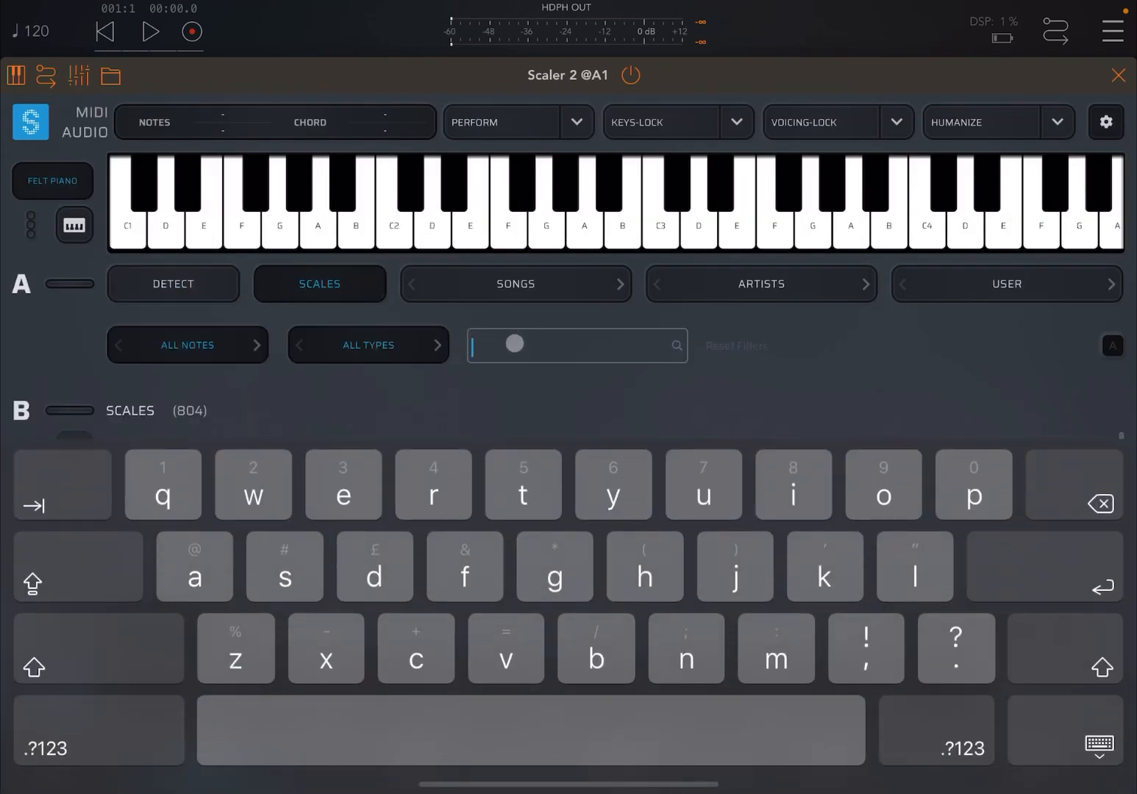
text(x)
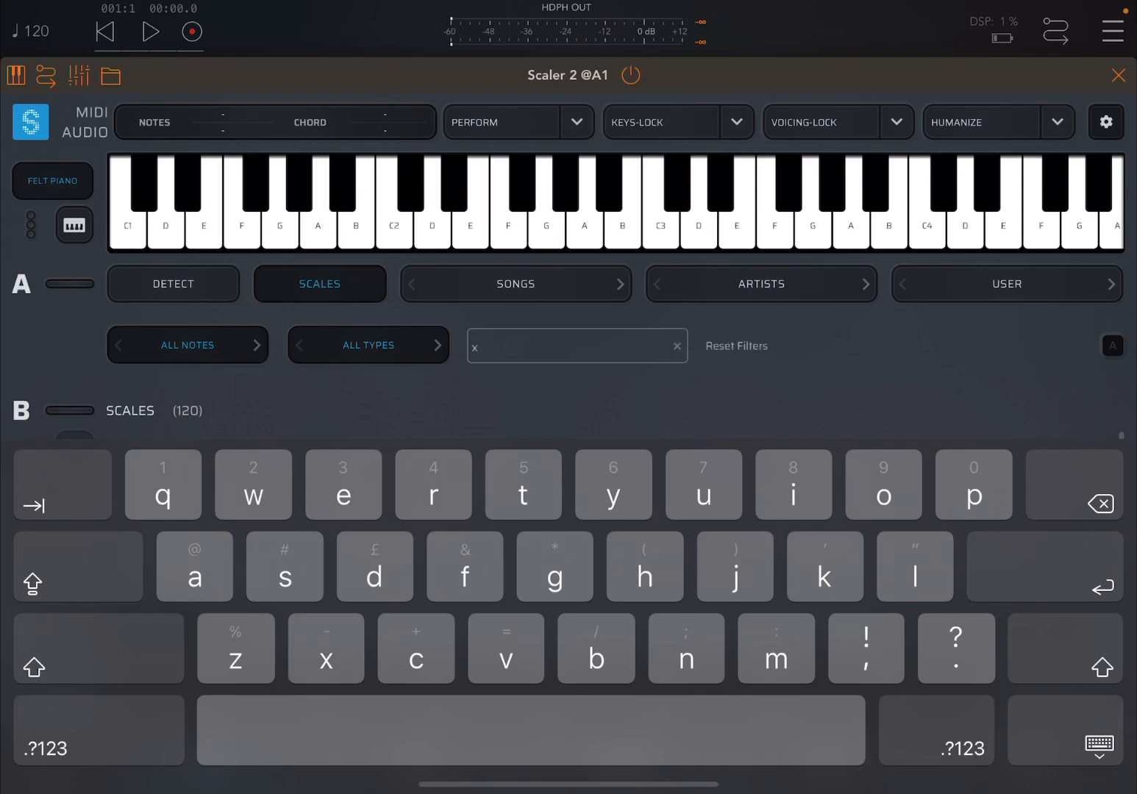
text(cmin)
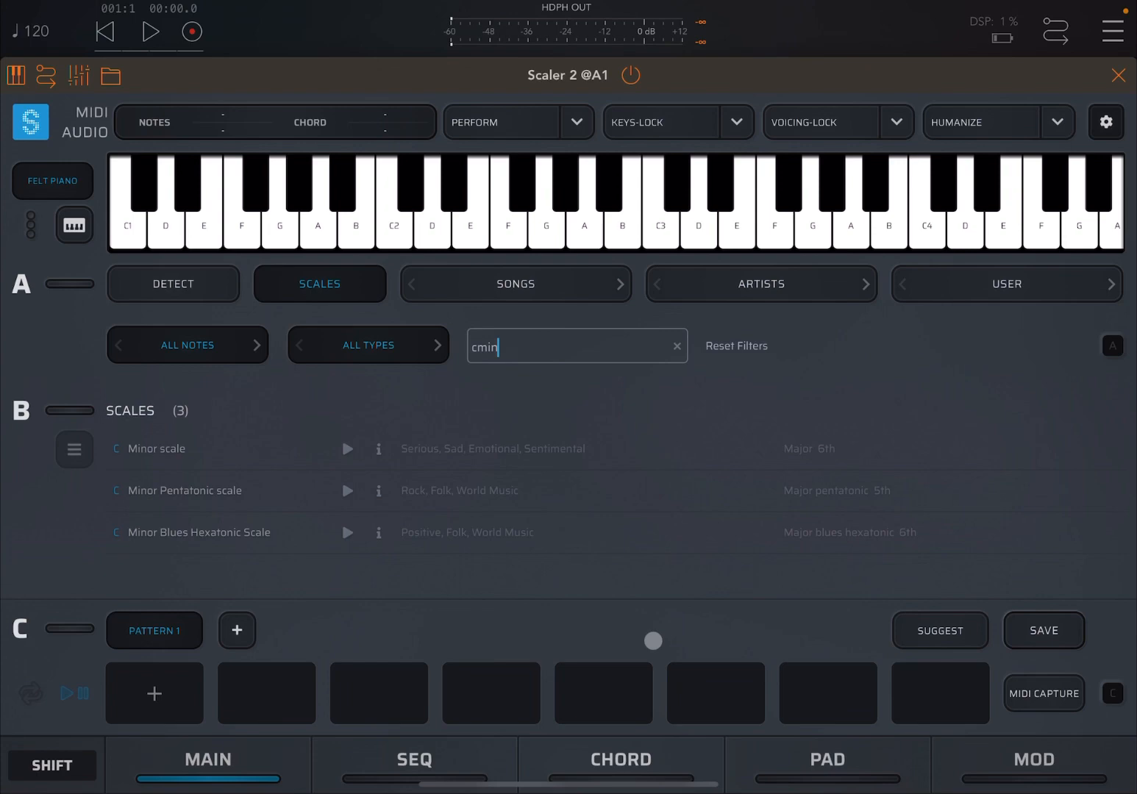
click(157, 449)
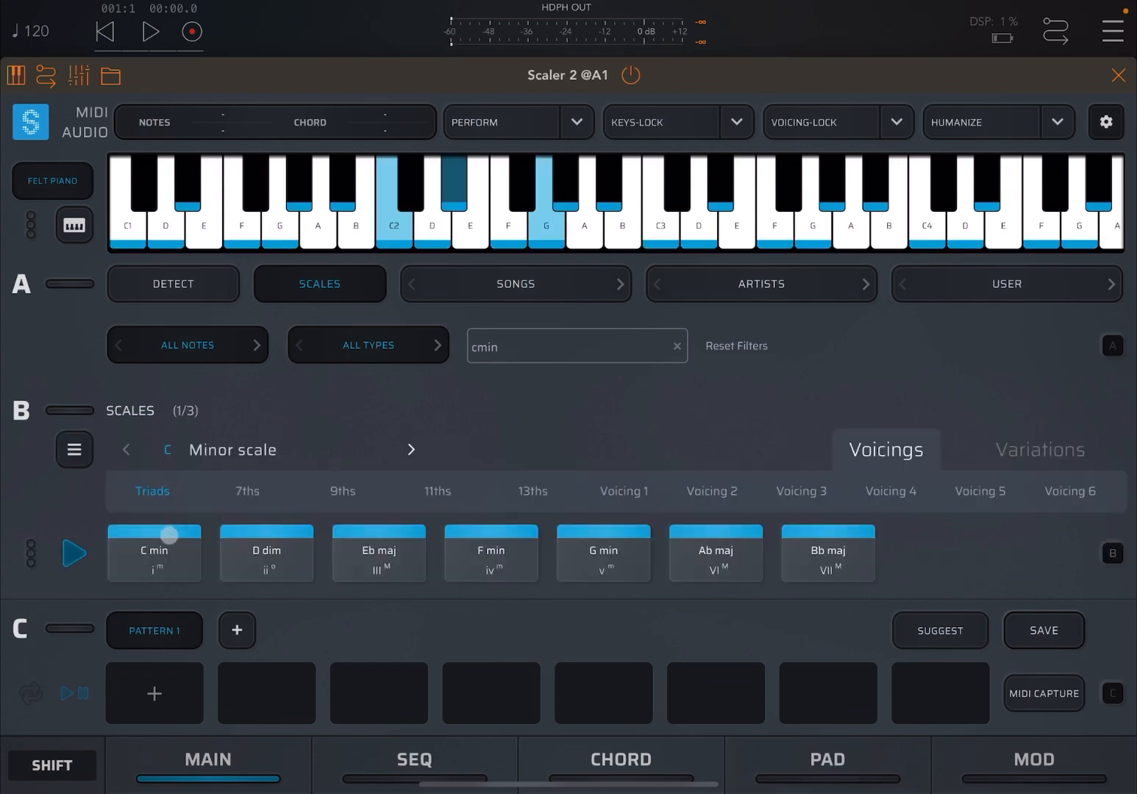
drag(154, 534, 167, 677)
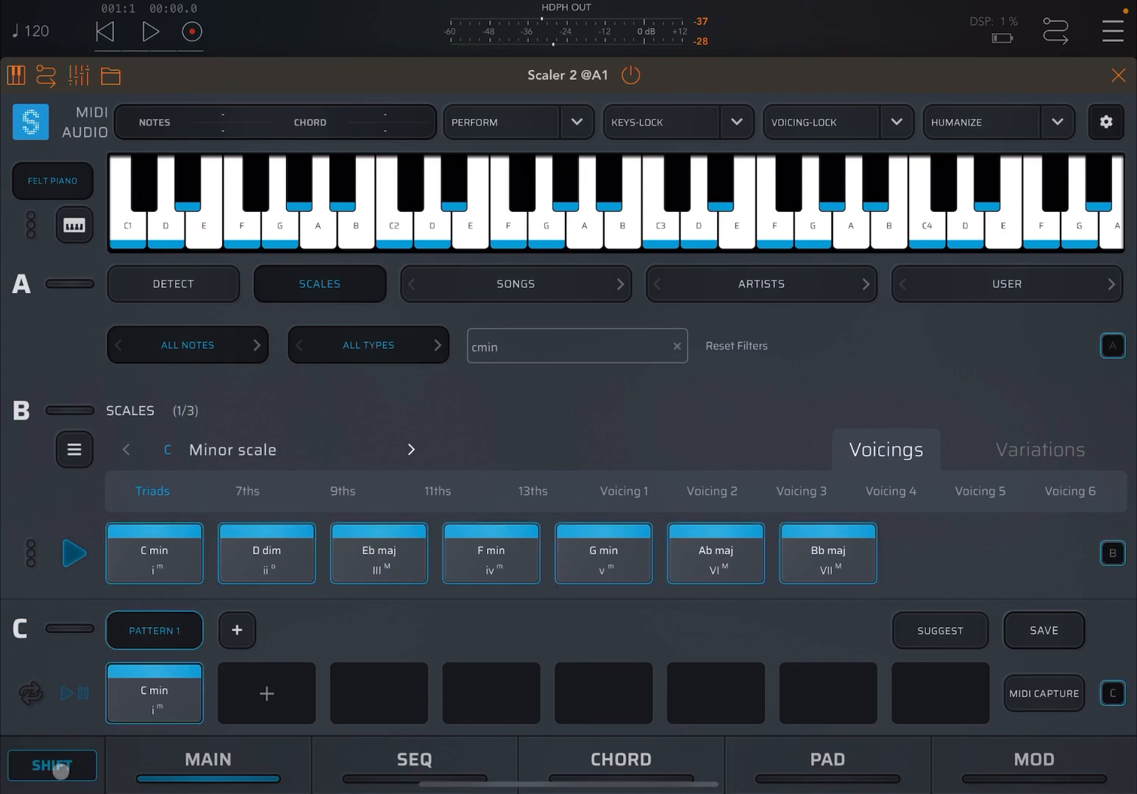
- Name the C min pattern 'P1' in the Name Your Pattern prompt
click(1043, 630)
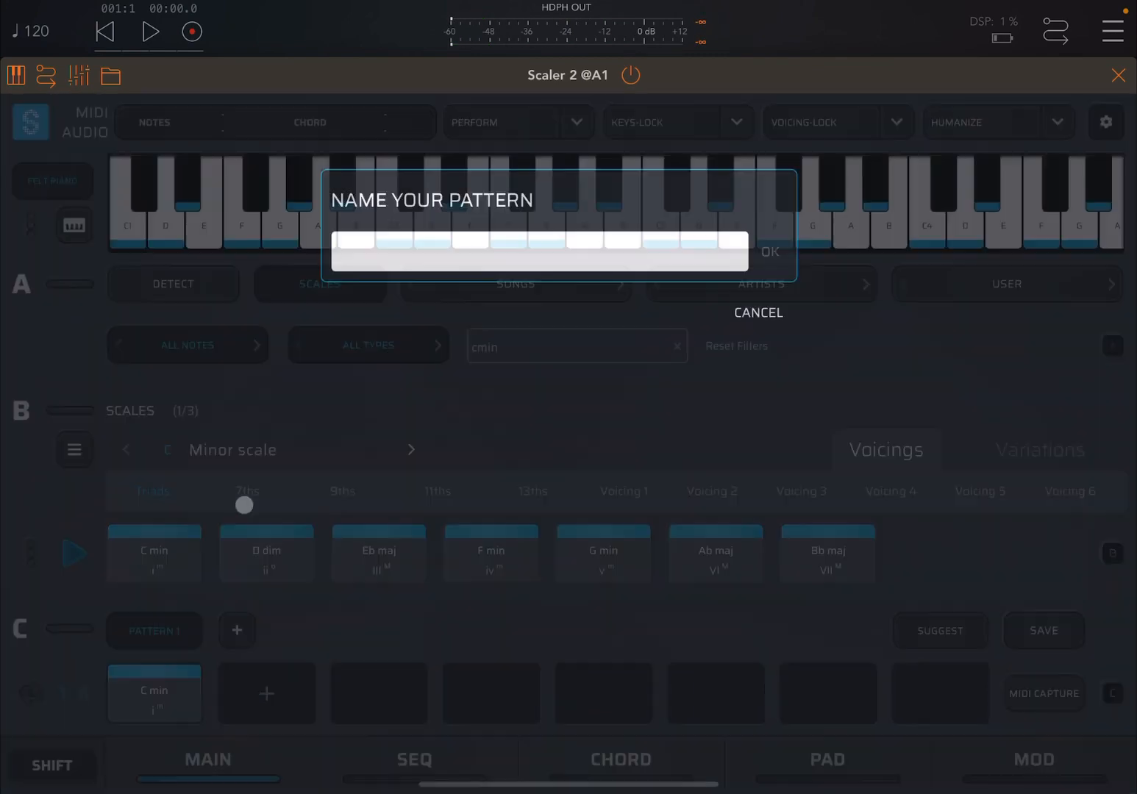
click(537, 250)
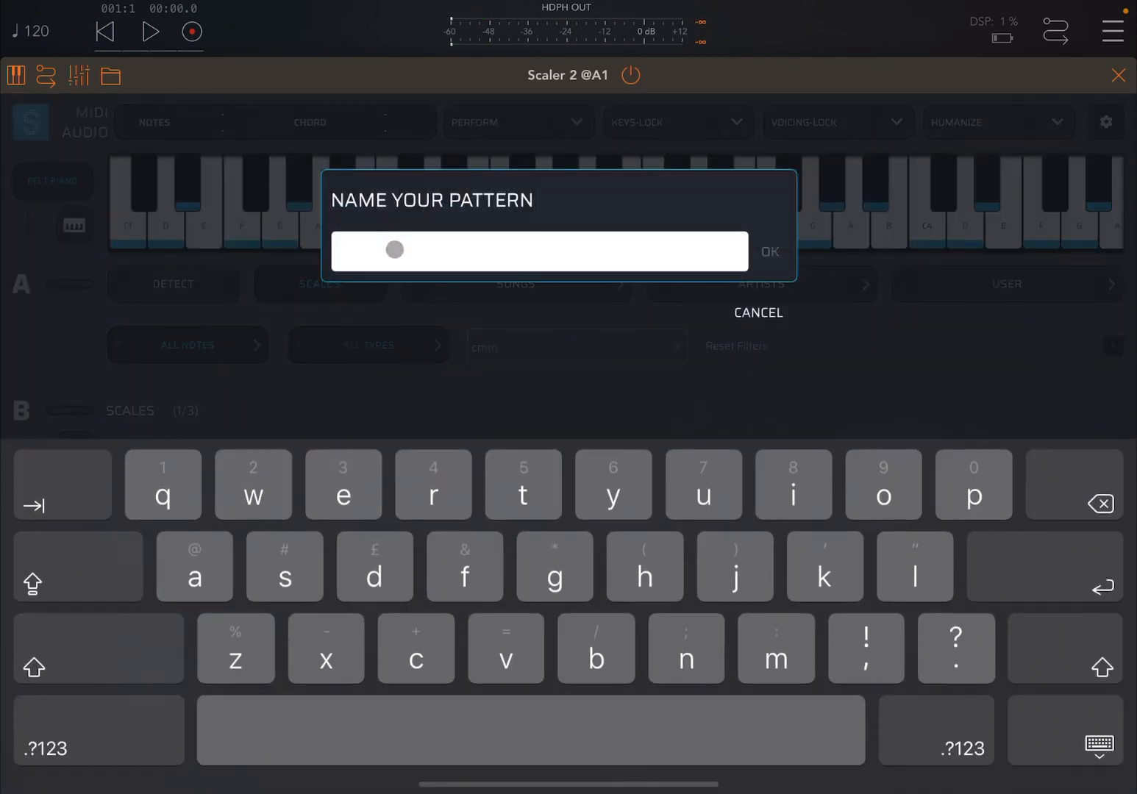
text(p1)
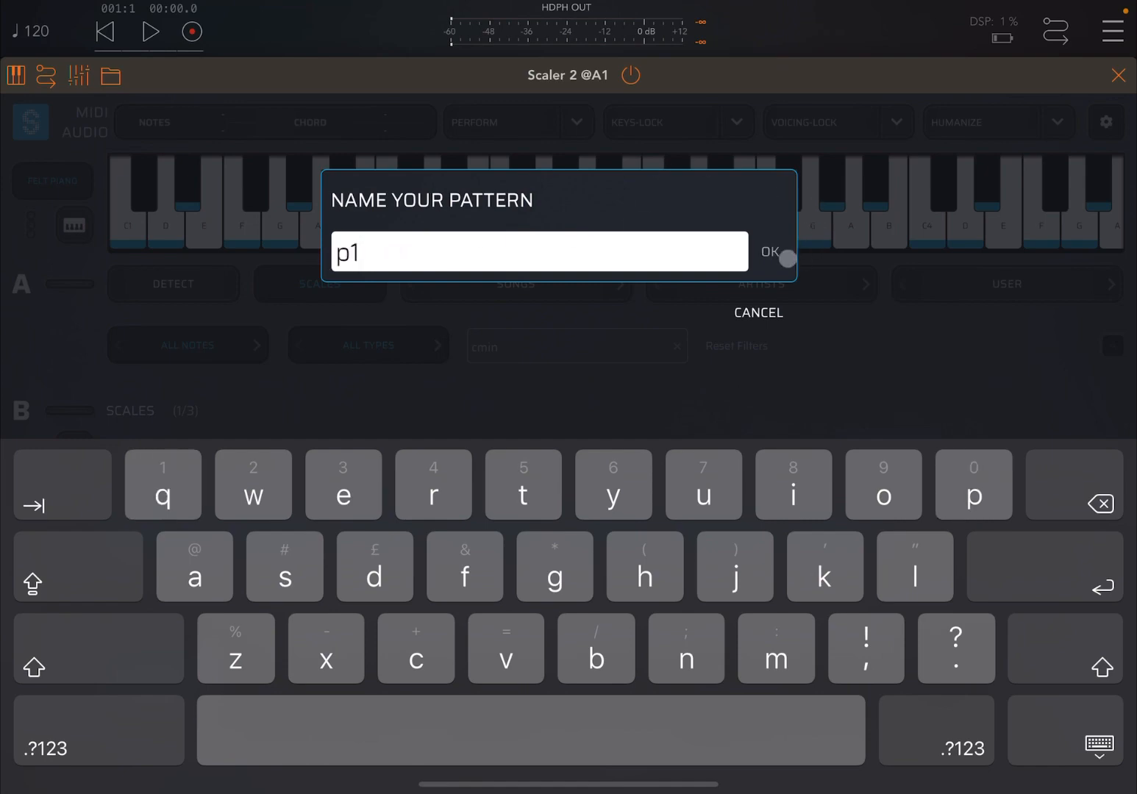
click(769, 251)
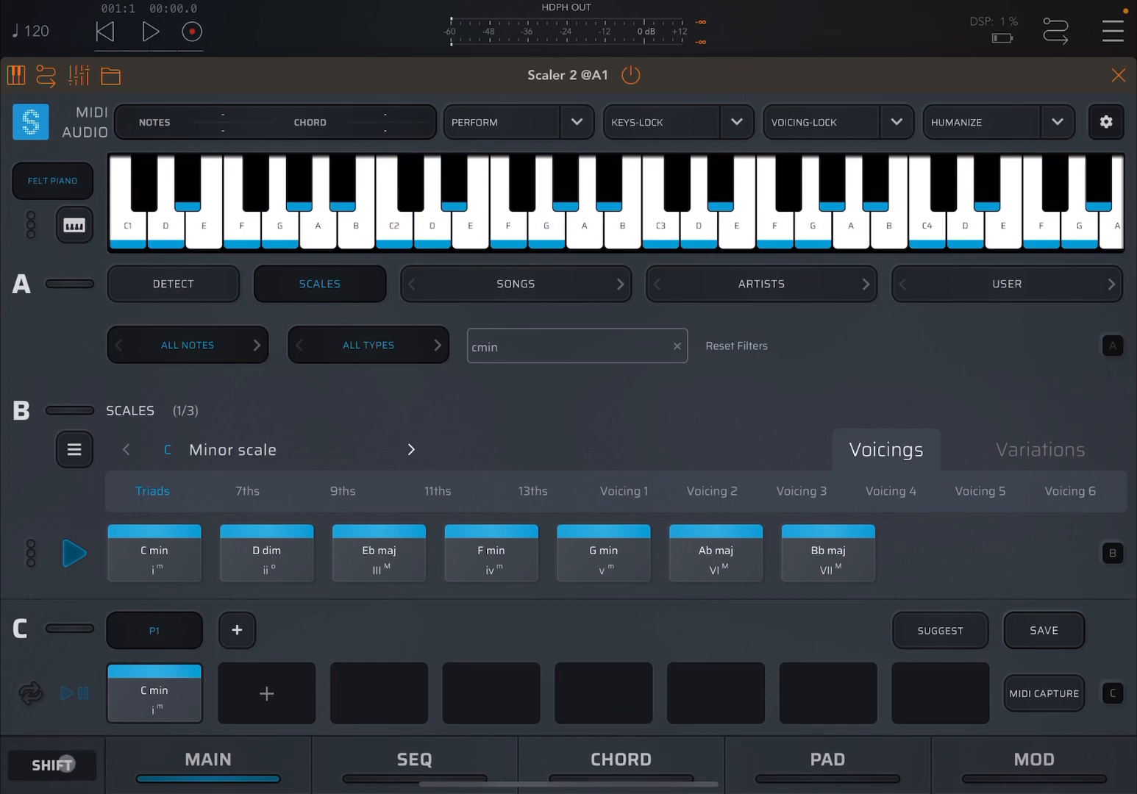
- Copy C min into a new pattern via Add to New Pattern and name it 'P2'
click(154, 693)
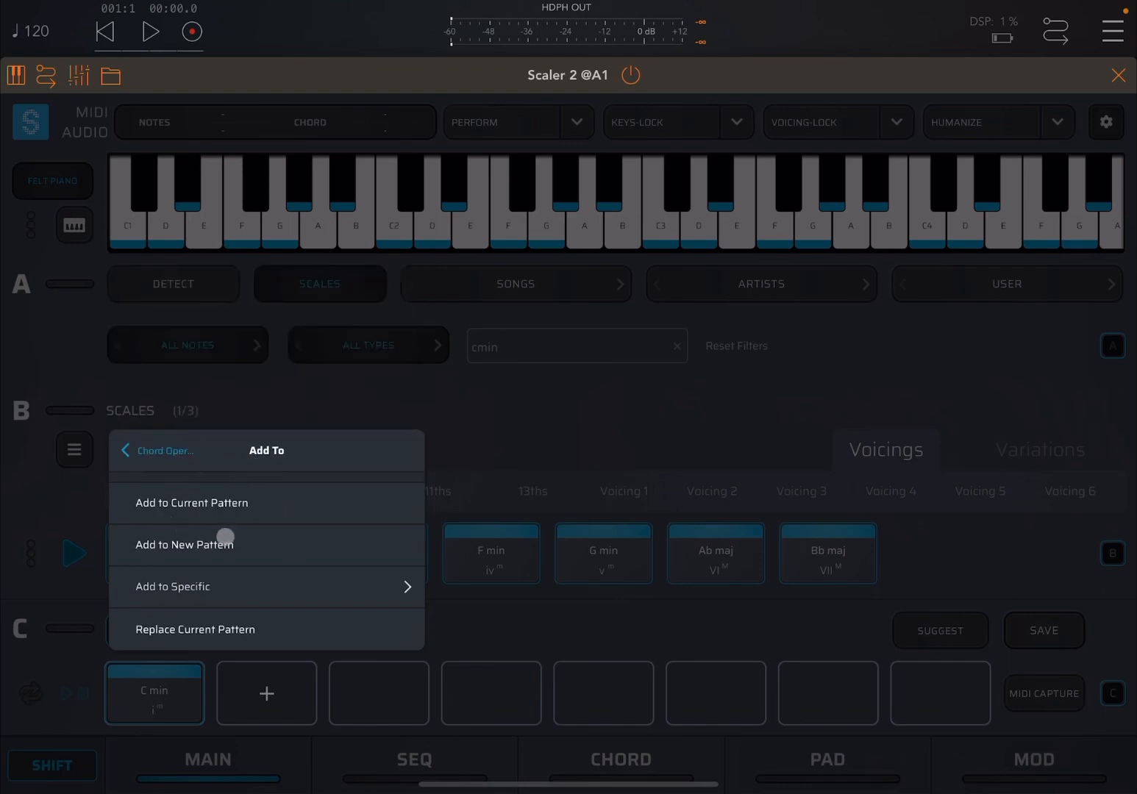
click(184, 544)
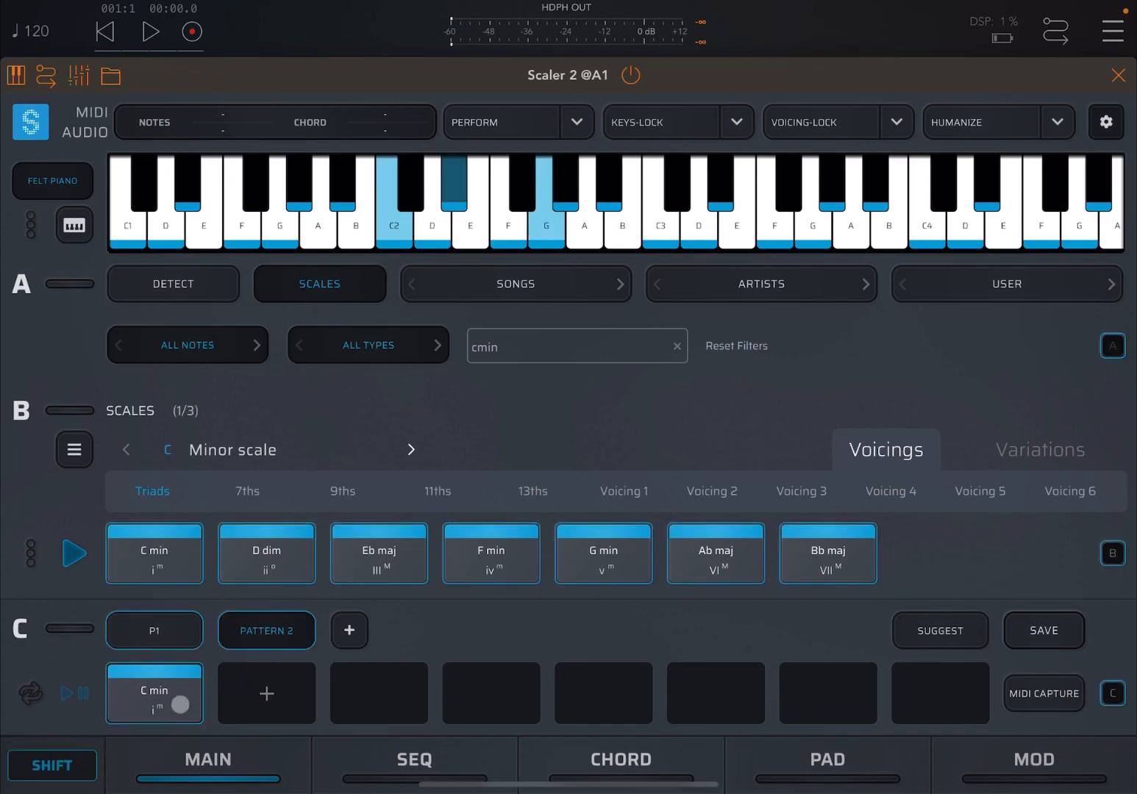
click(1043, 630)
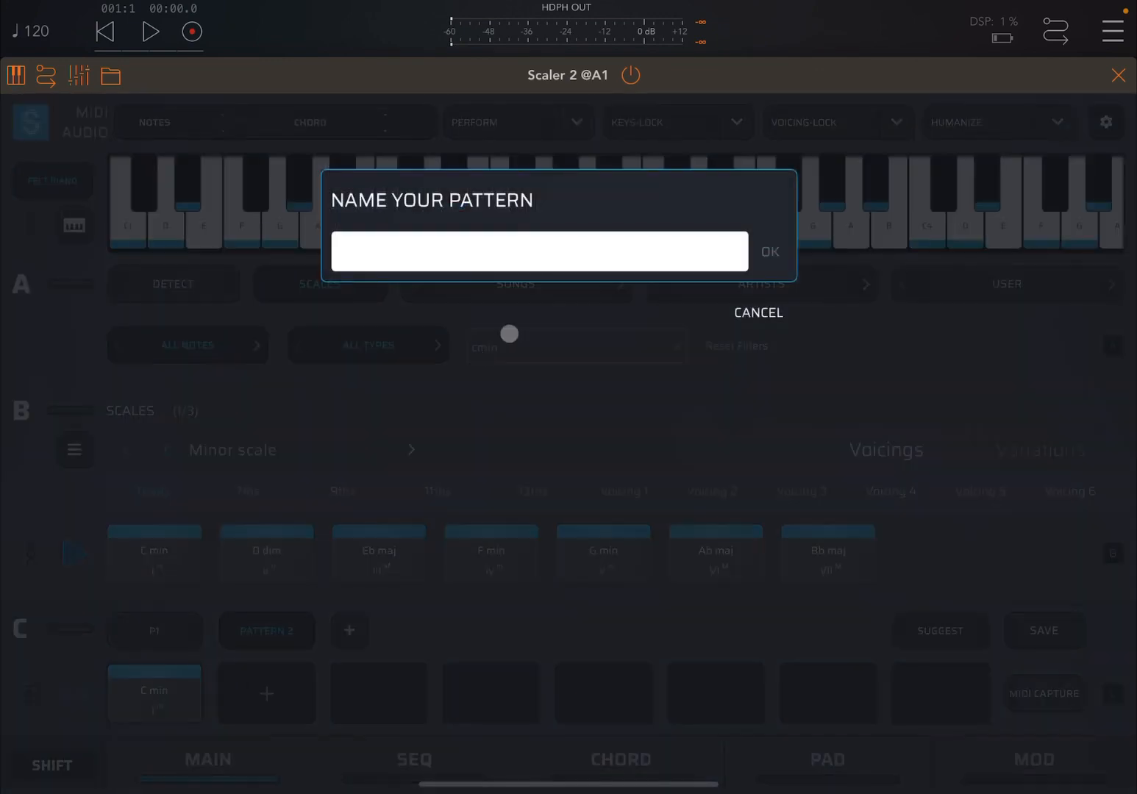
click(538, 251)
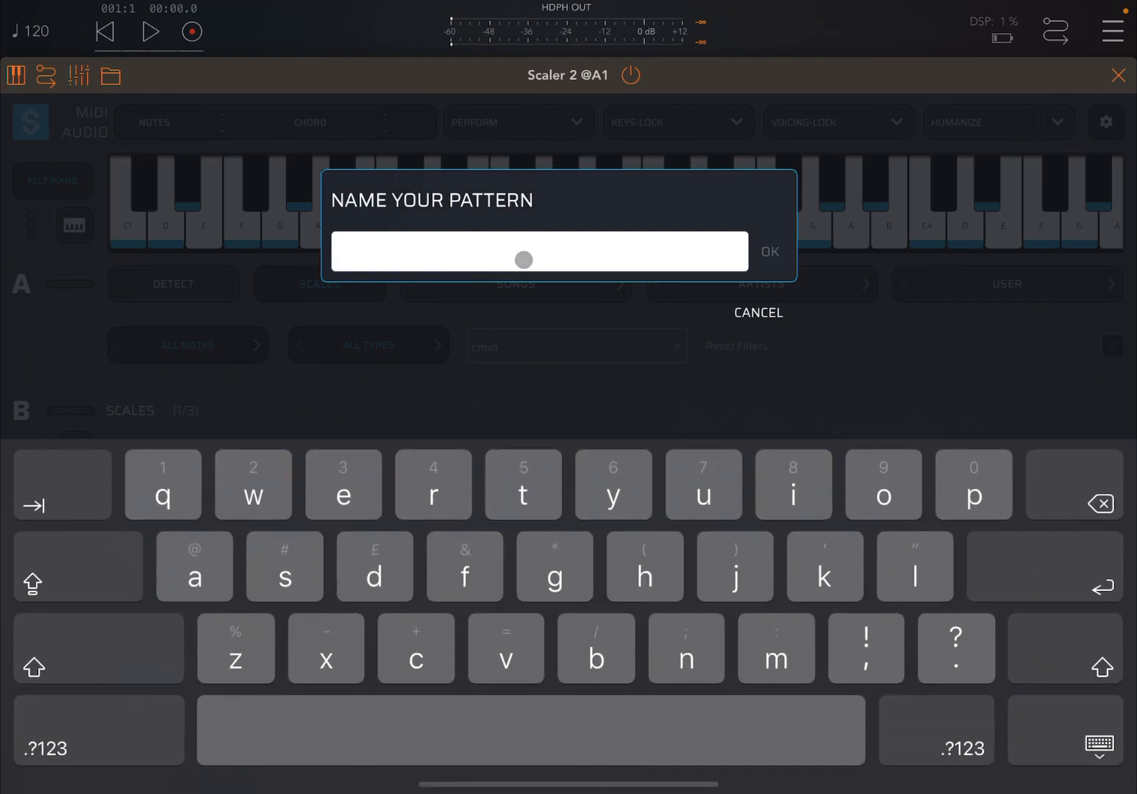
text(p2)
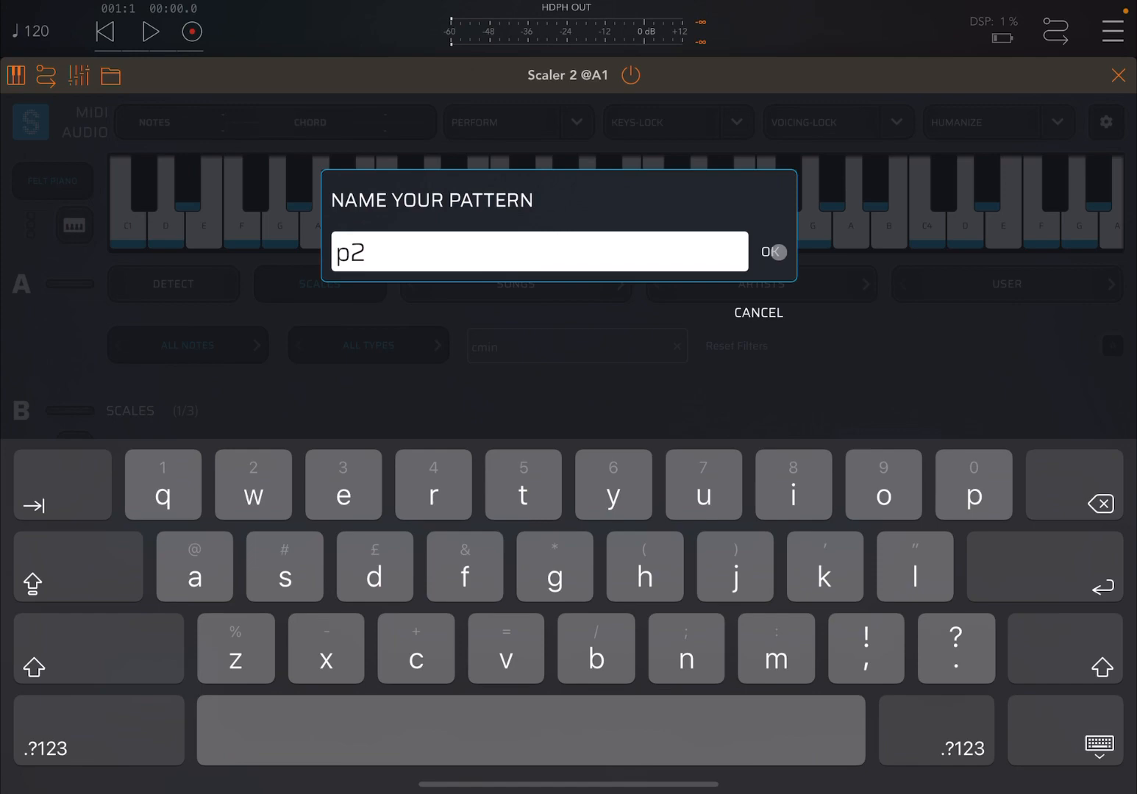
click(771, 252)
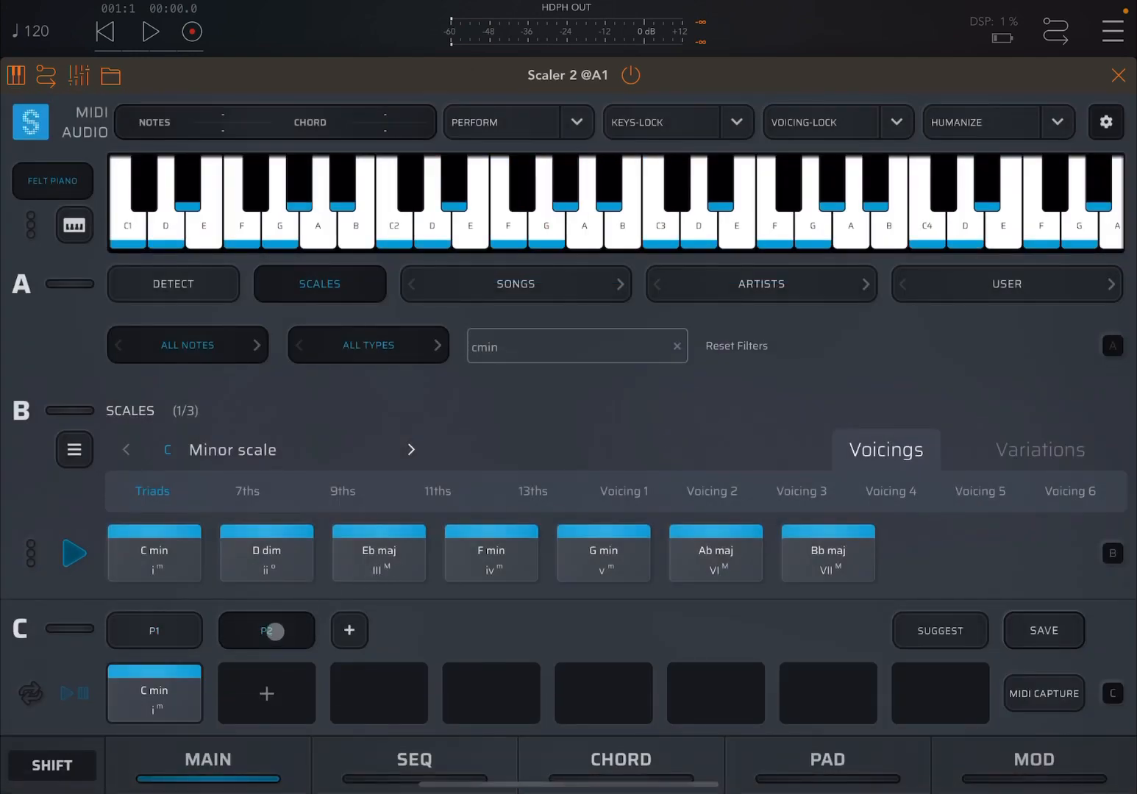
click(154, 694)
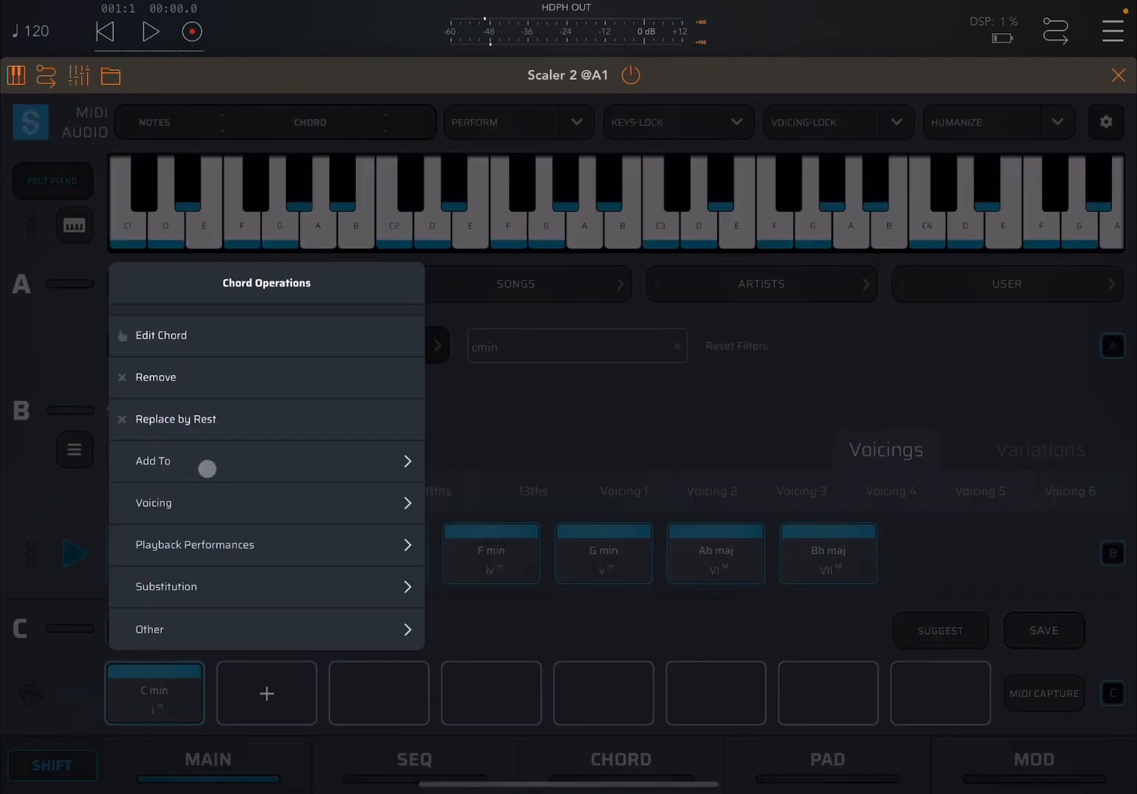
- Open C min in Edit Chord, then return to MAIN and select pattern P1
click(161, 336)
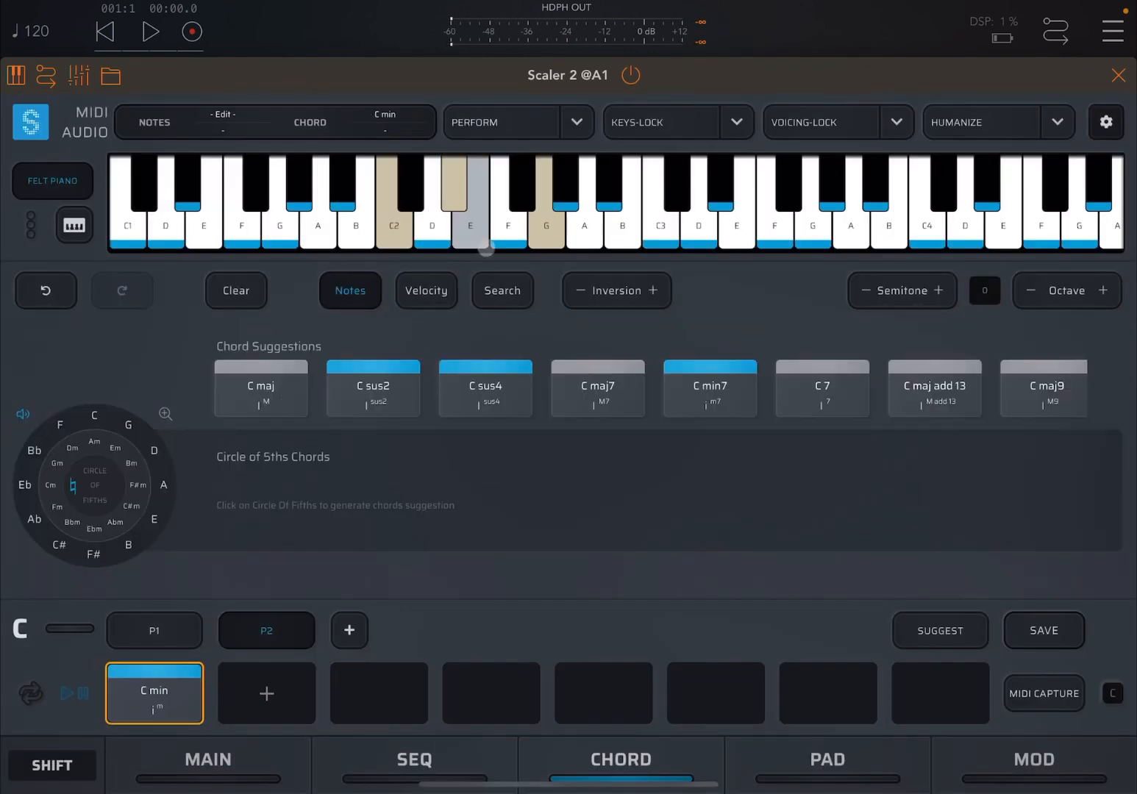
click(713, 206)
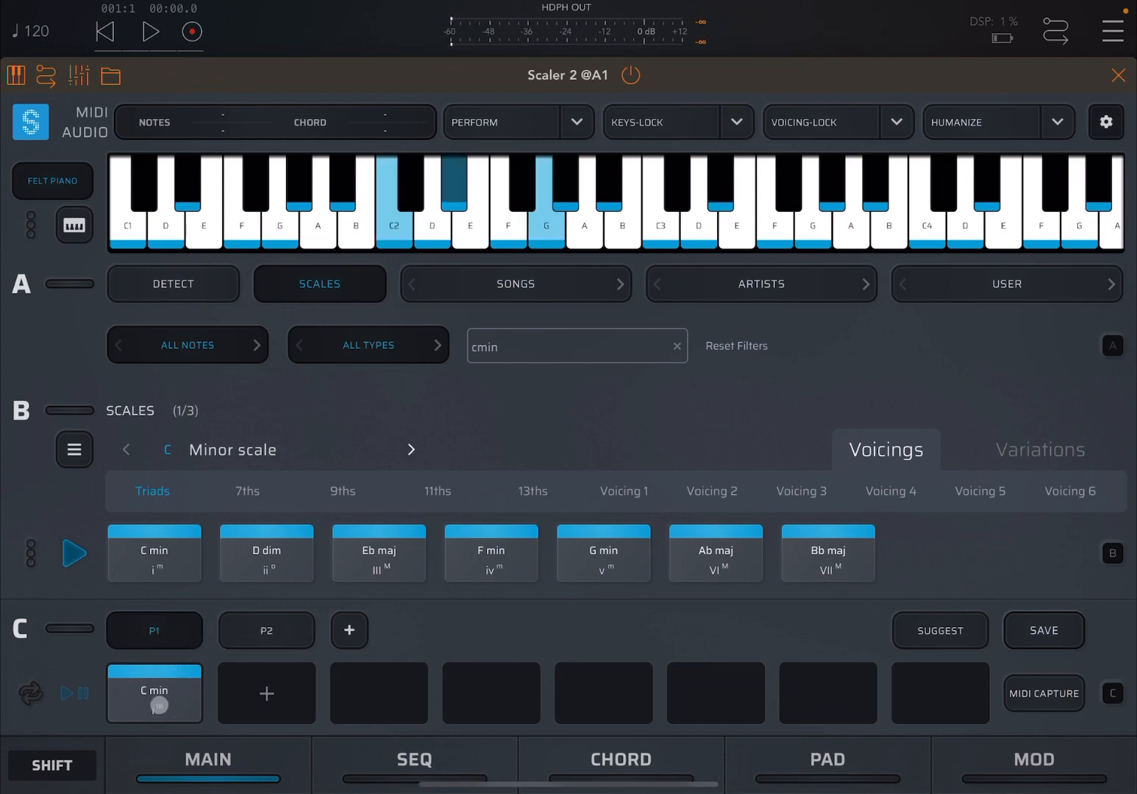
click(154, 693)
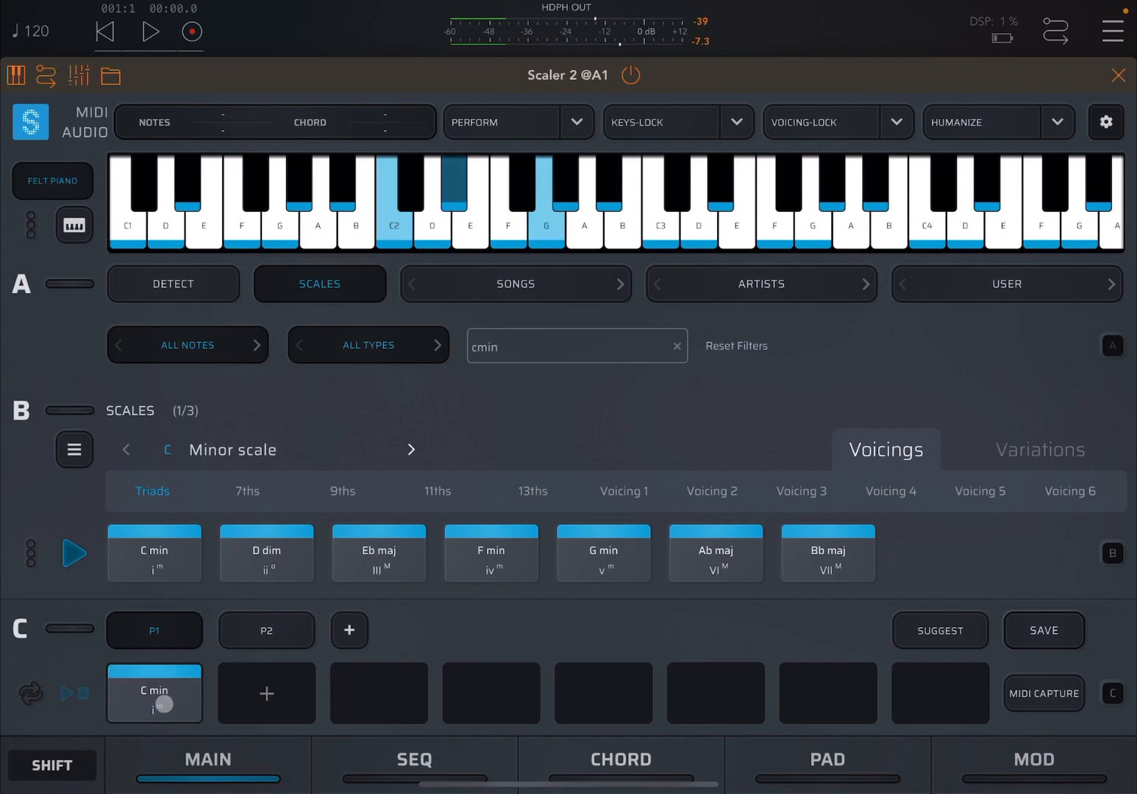
click(266, 631)
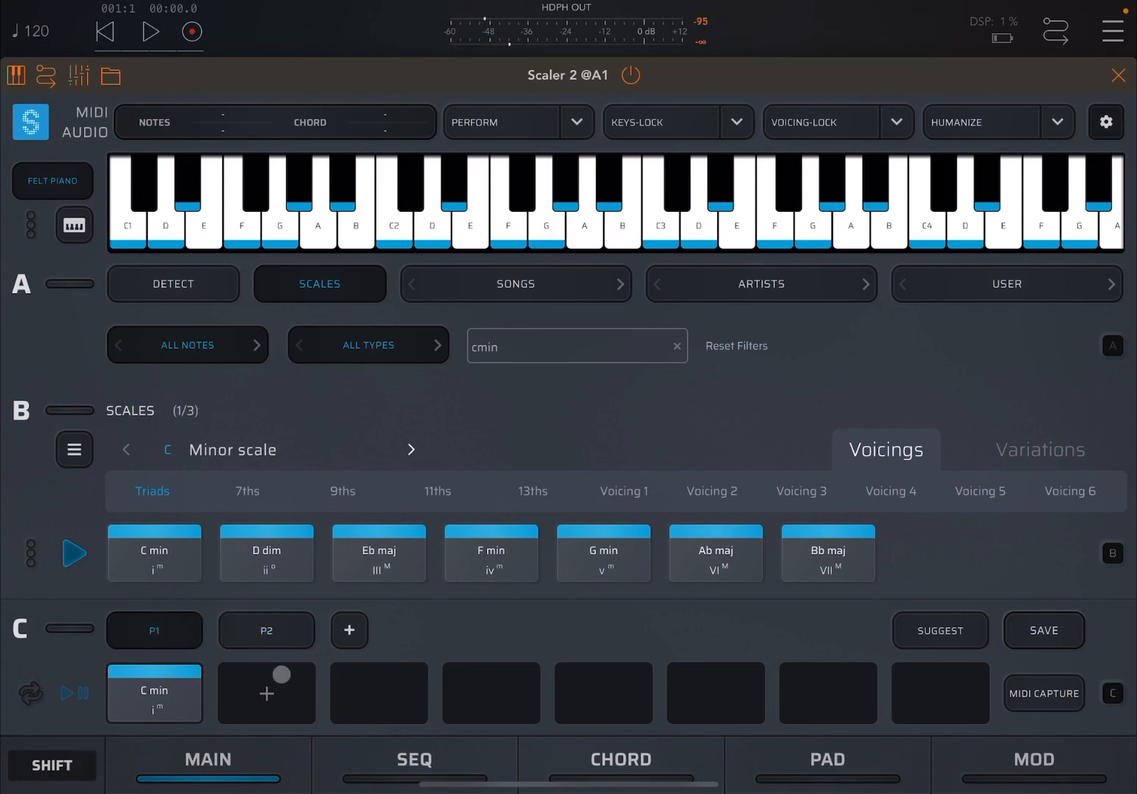
click(154, 692)
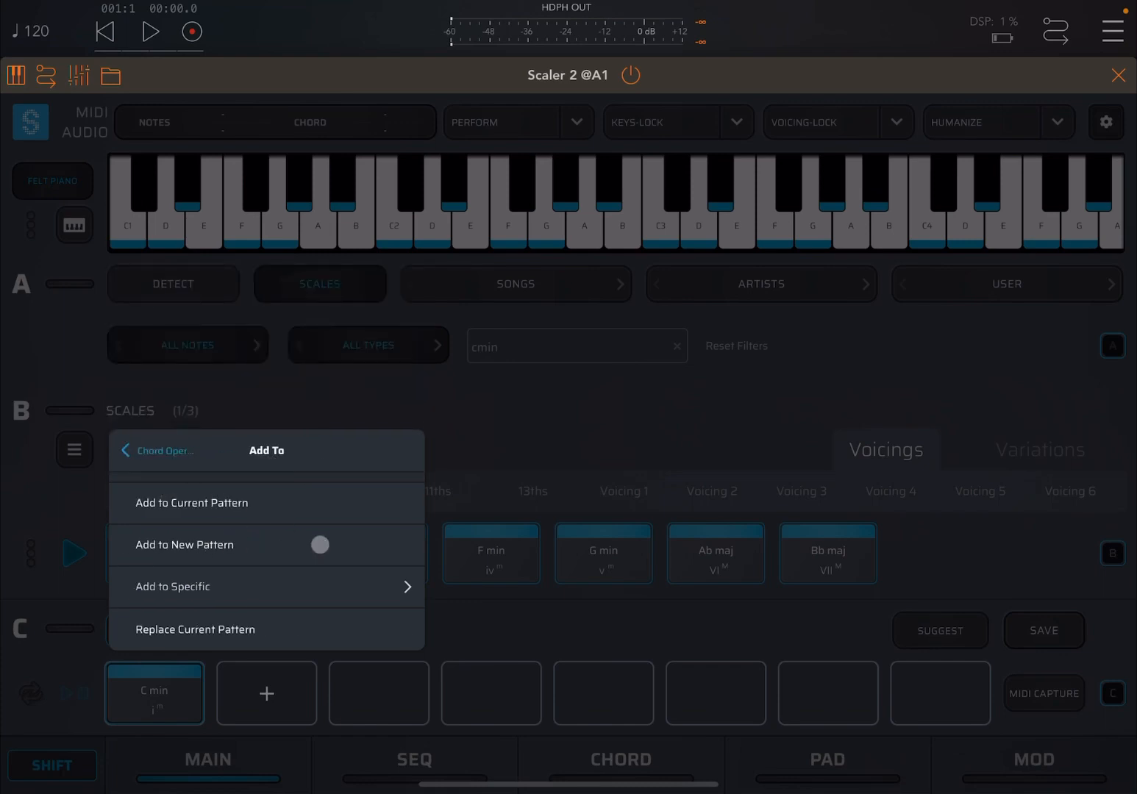
- Browse the Add to Specific targets p1 and p2, then back out to Chord Operations
click(172, 587)
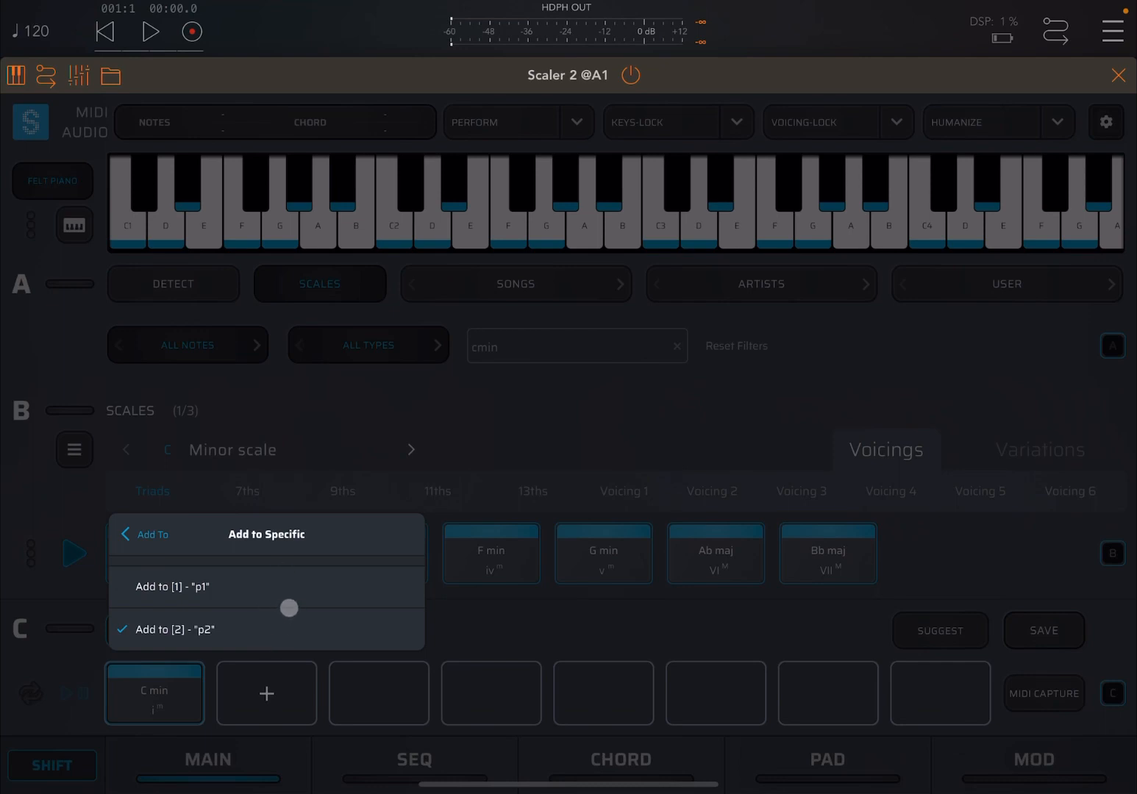
drag(288, 608, 276, 608)
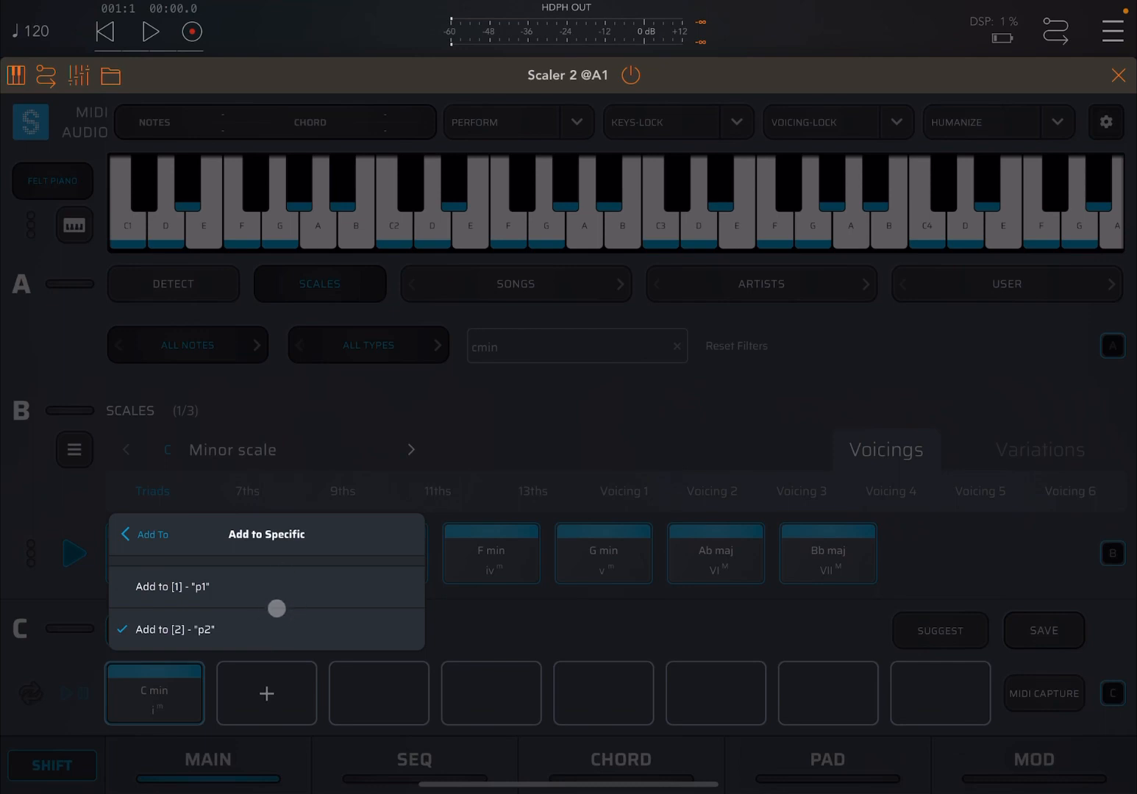
click(144, 535)
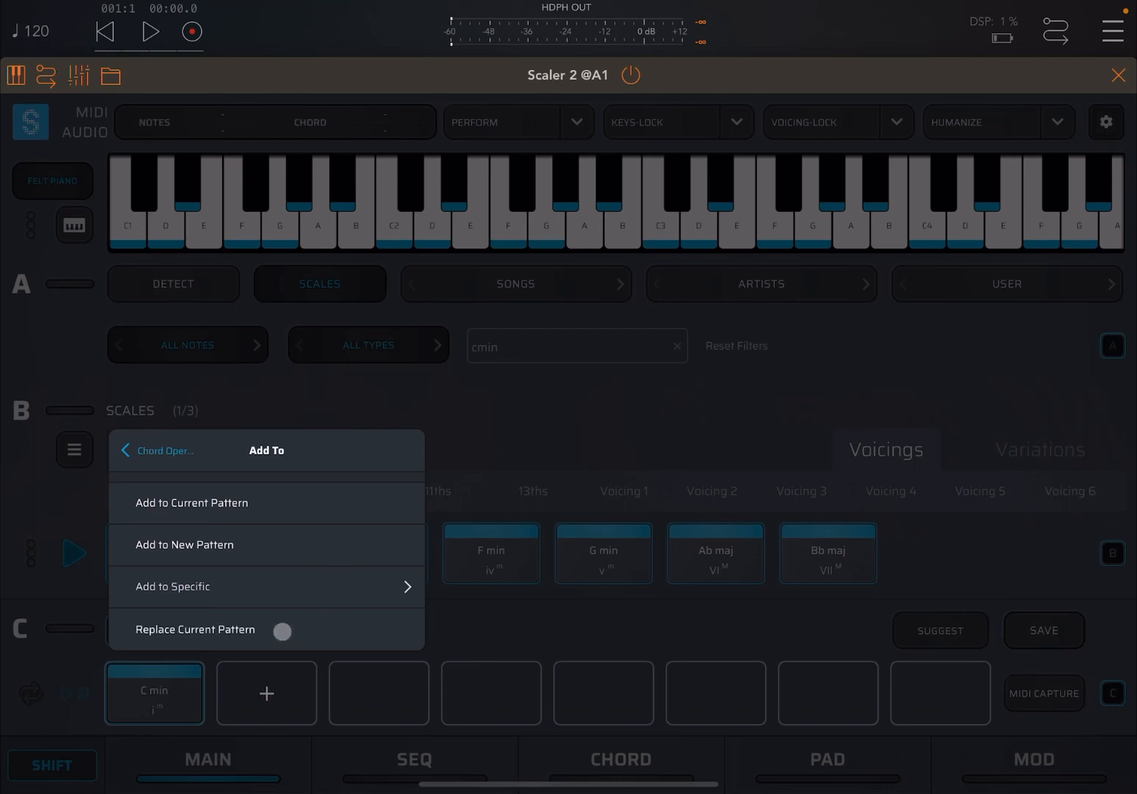
click(281, 632)
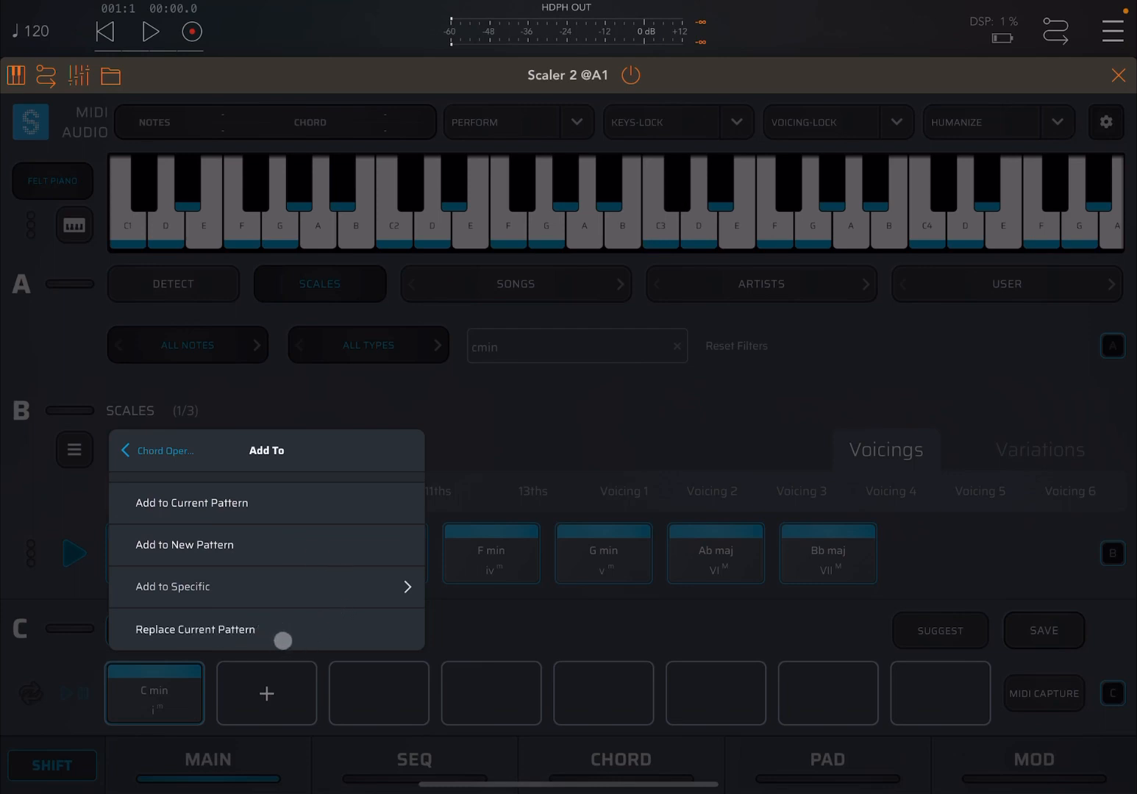
click(158, 451)
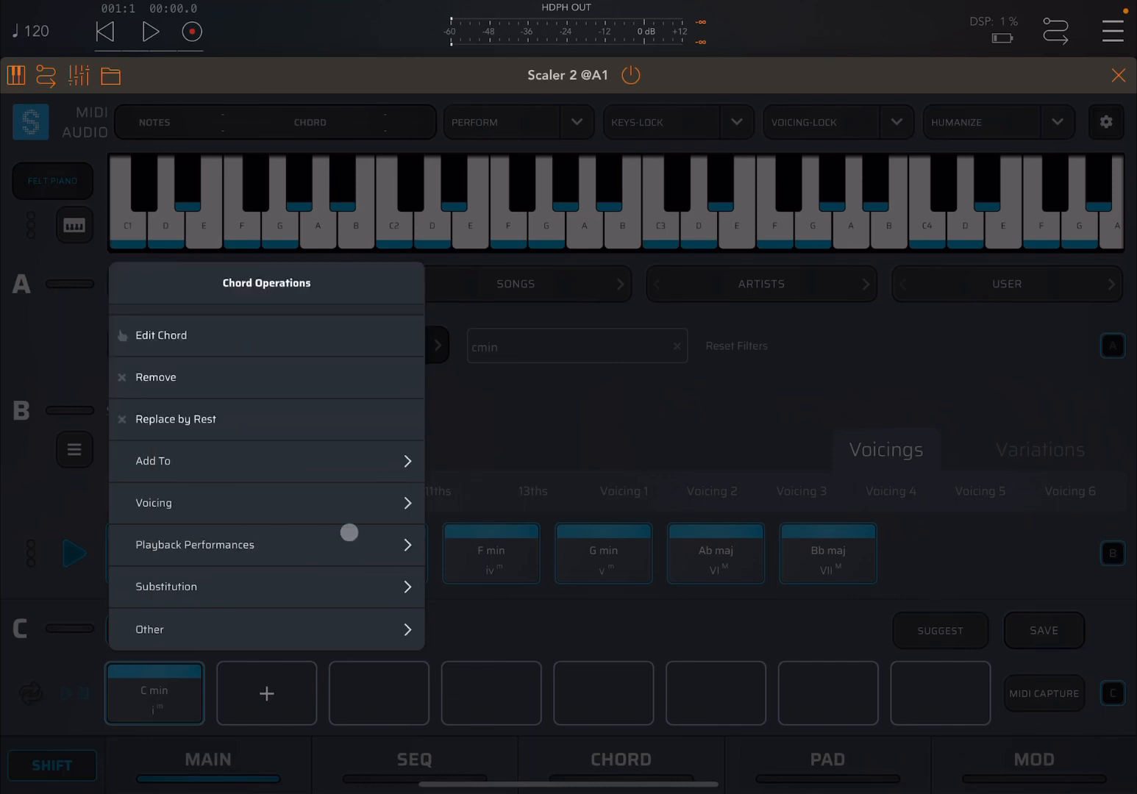
mouse_move(498, 623)
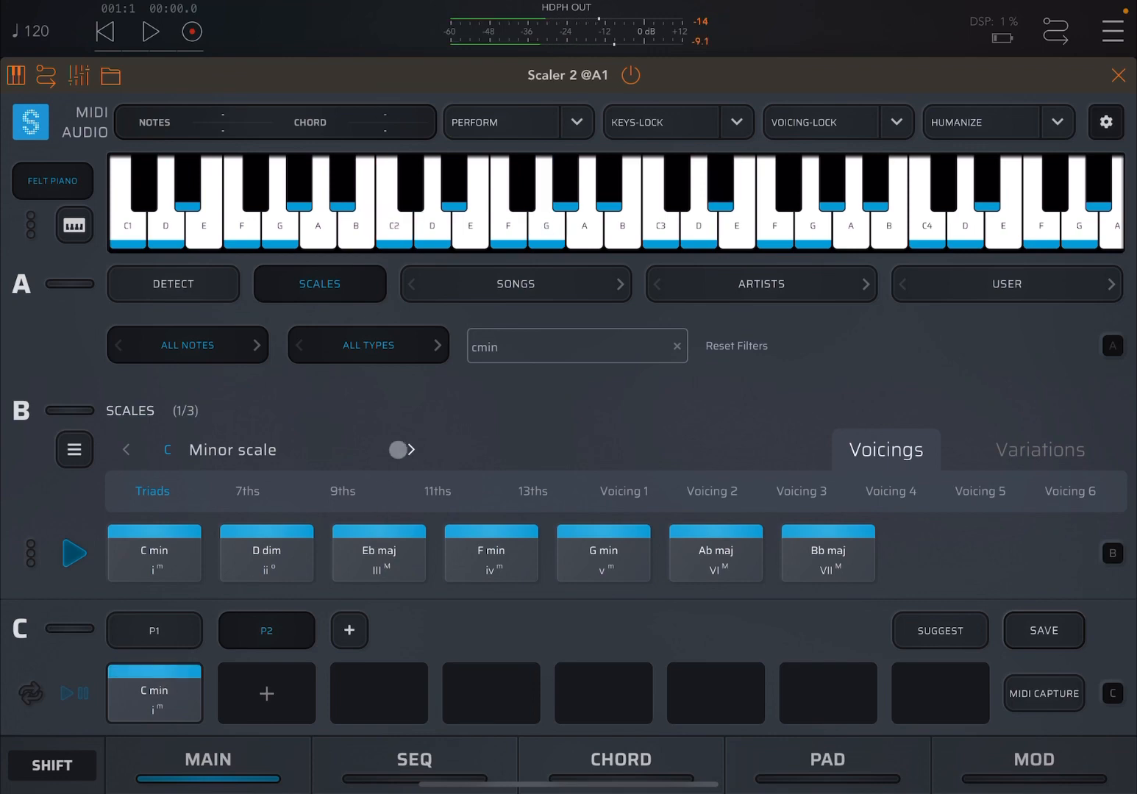
- Drag F min from the Triads row into P2's second slot after C min
click(432, 214)
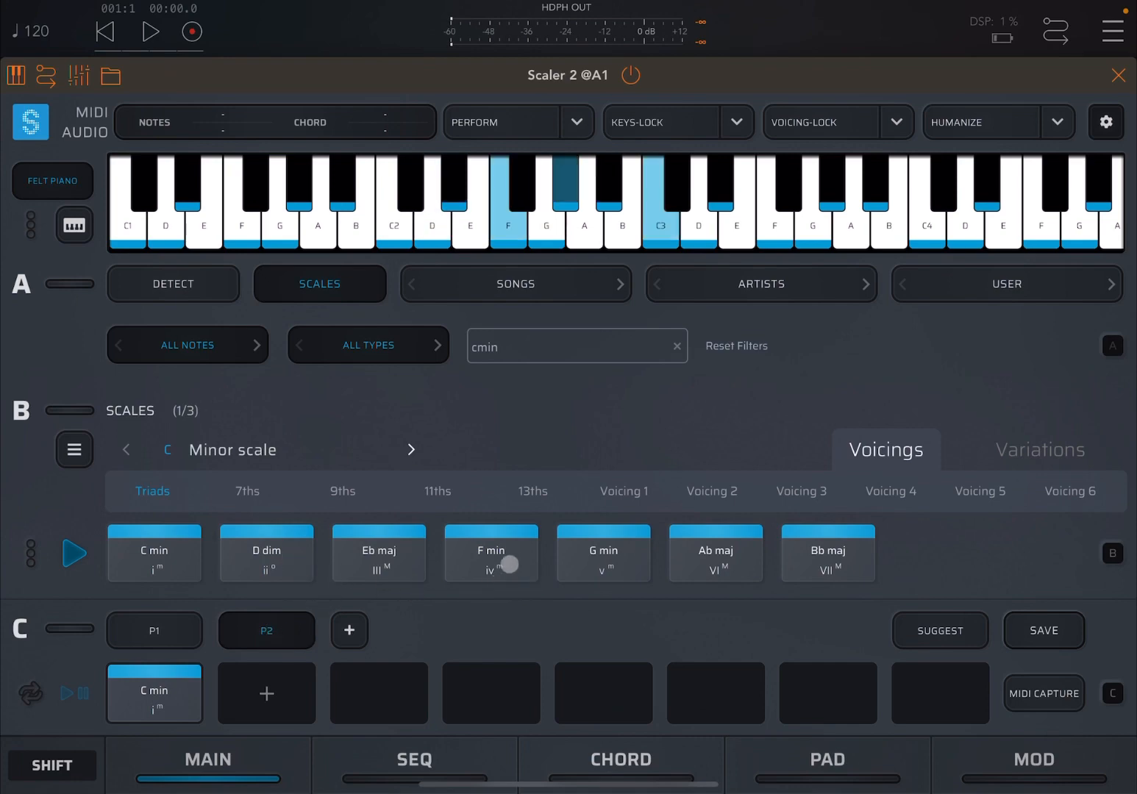
drag(491, 553, 349, 694)
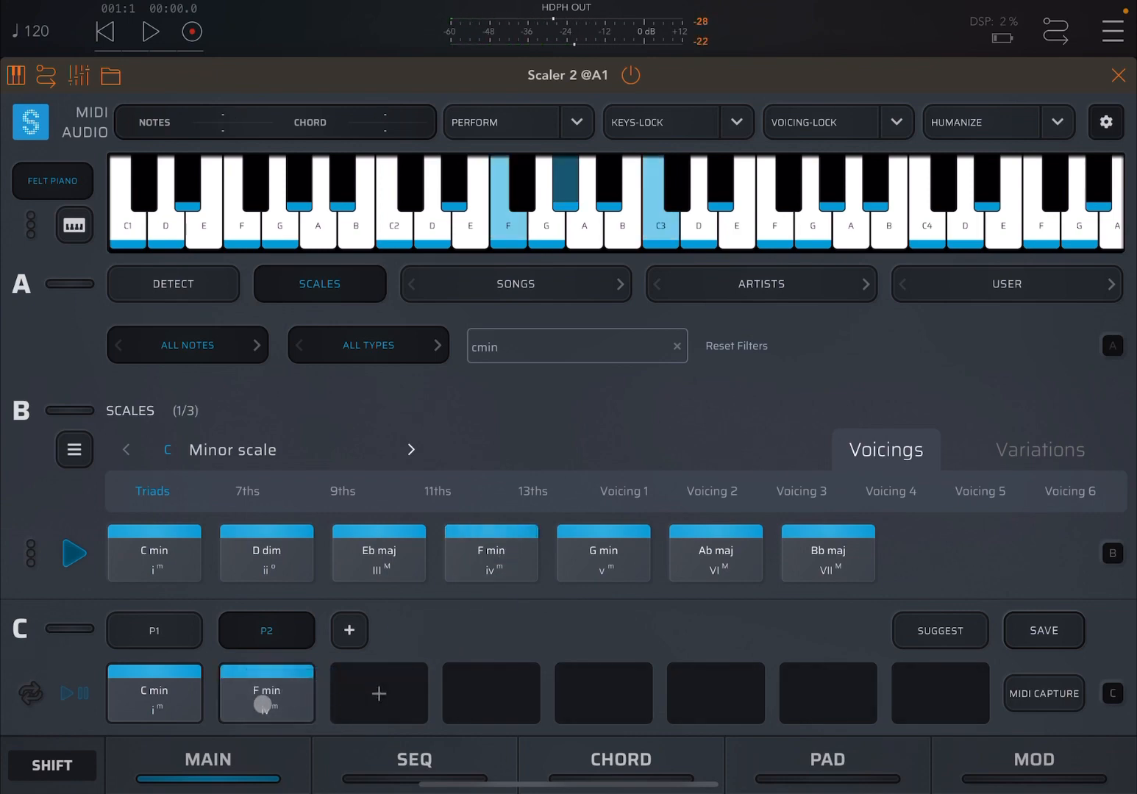
click(266, 693)
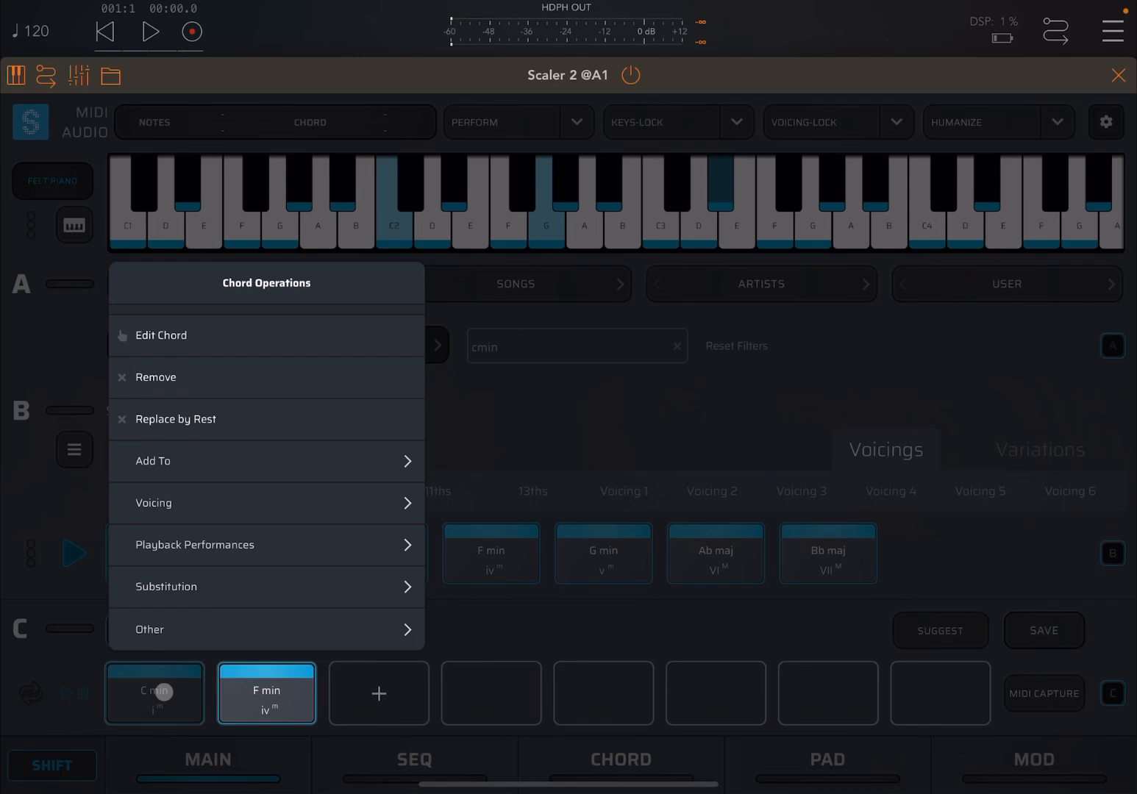
- Shift-tap the C min chord in P2 to bring up its chord operations
click(153, 503)
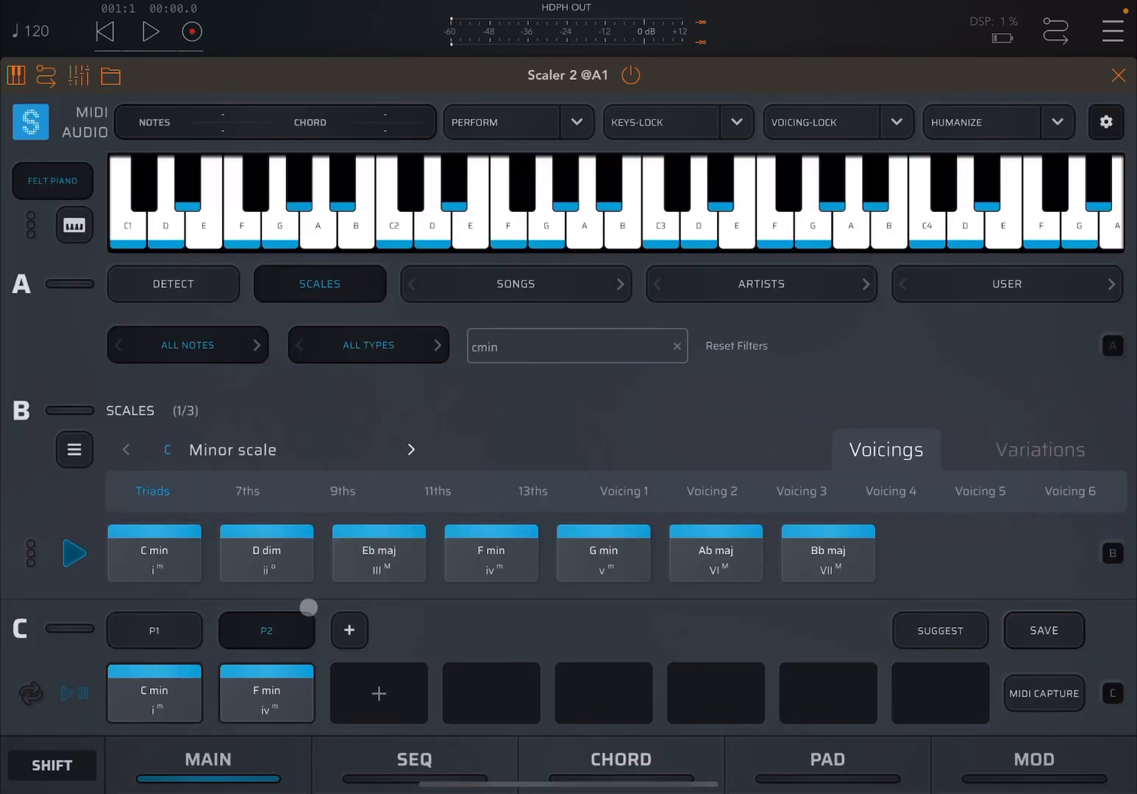
click(266, 693)
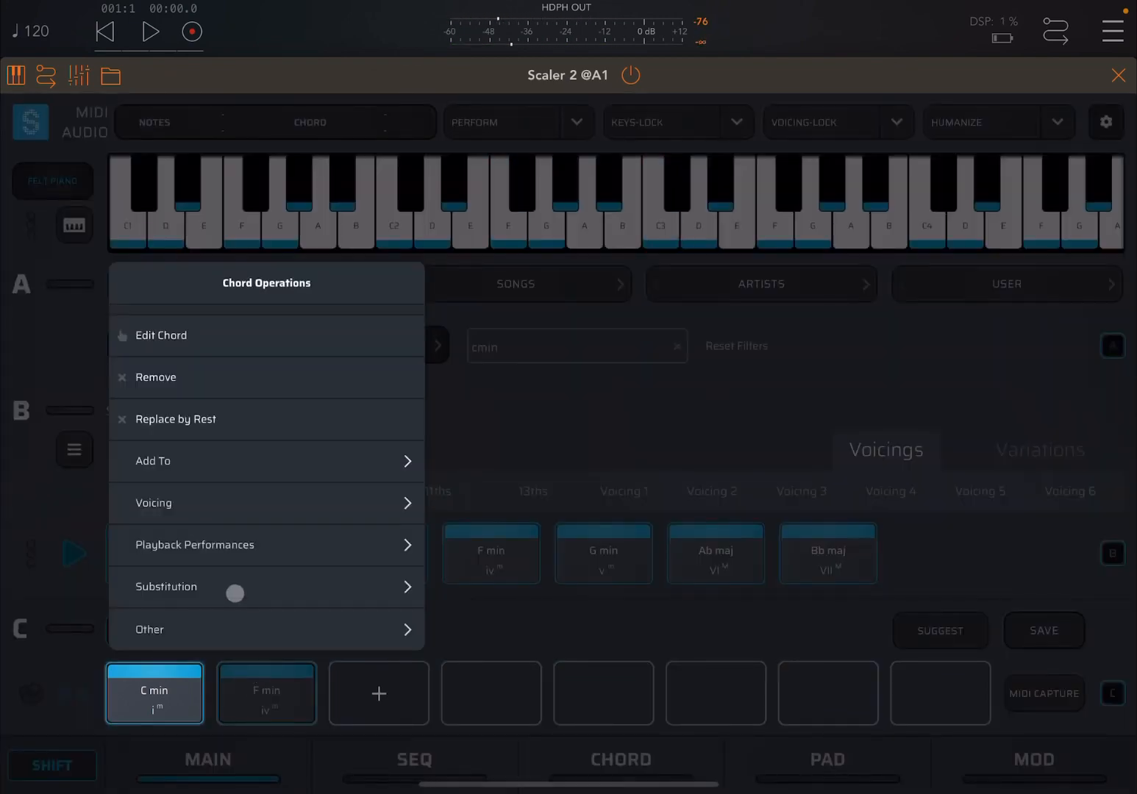
click(267, 503)
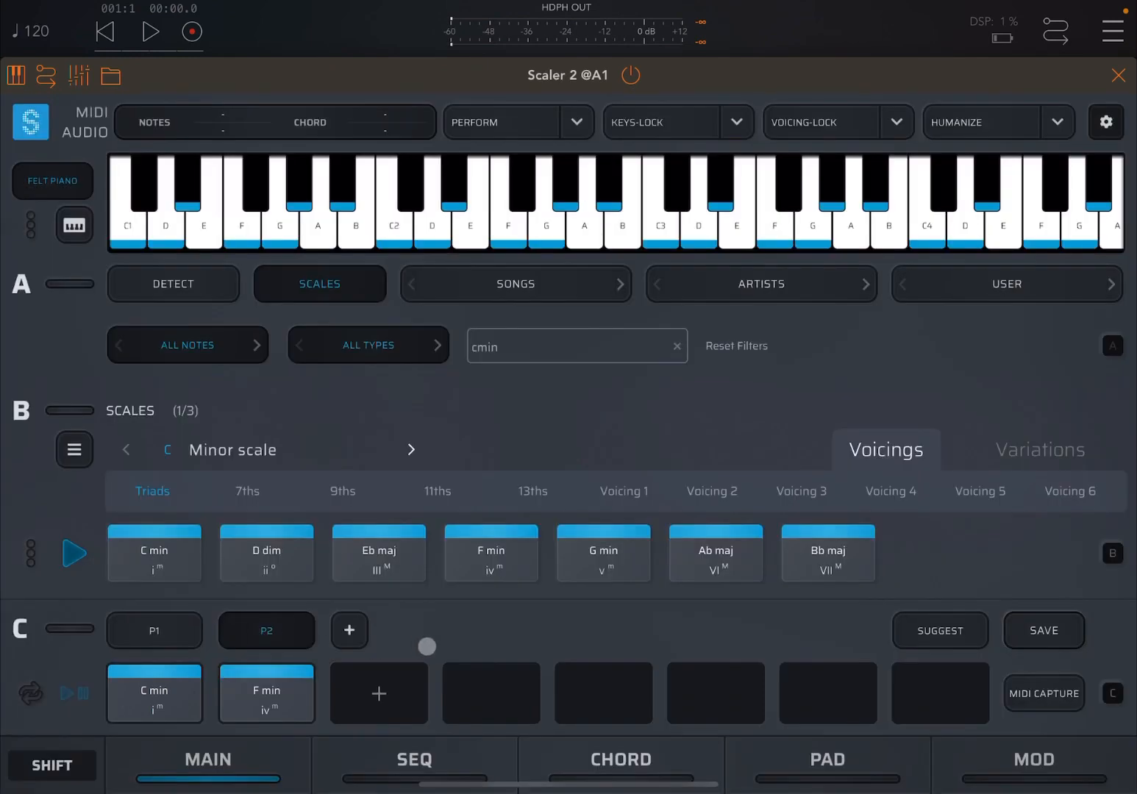
click(266, 693)
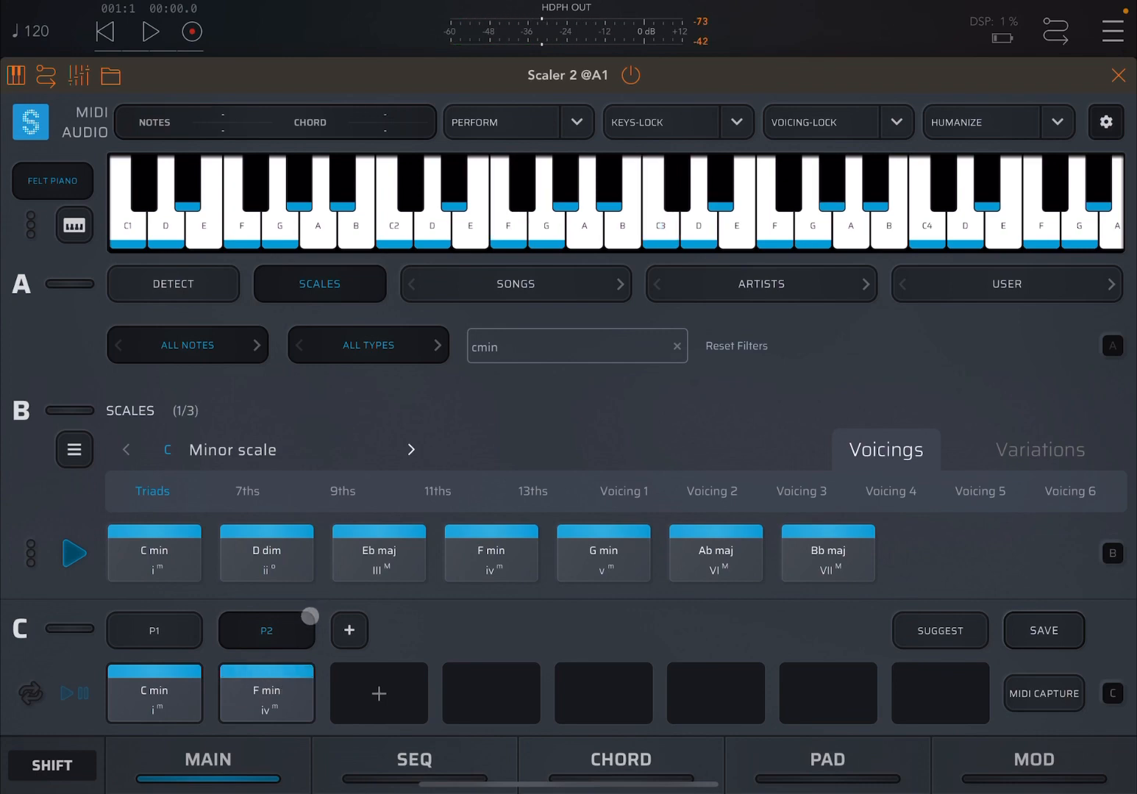
click(154, 693)
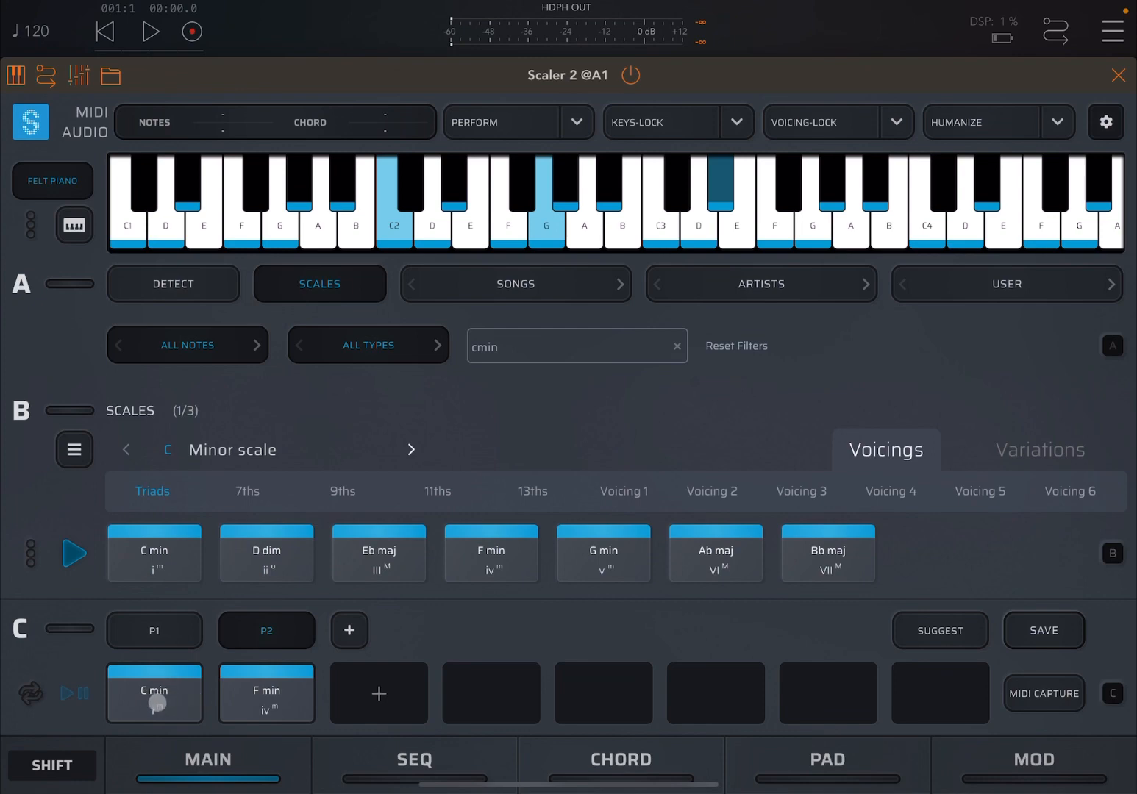
- Explore C min's Voicing options, go back, and open Playback Performances
click(266, 693)
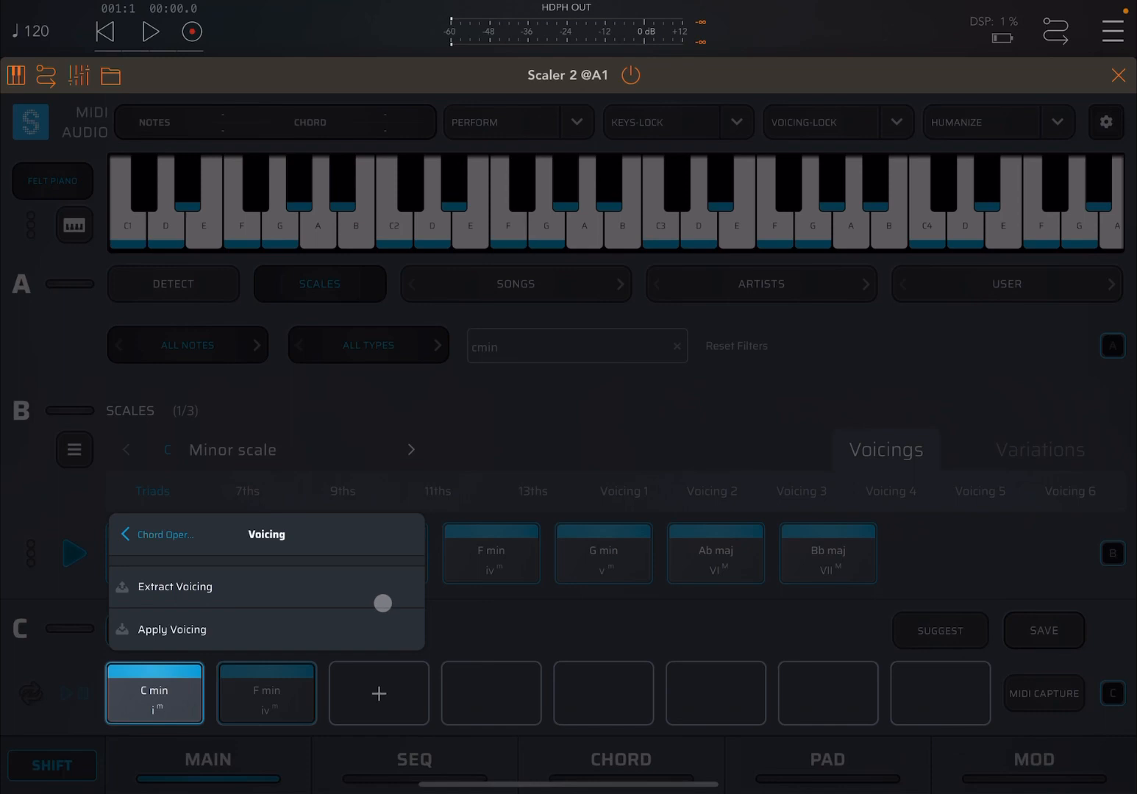
click(126, 534)
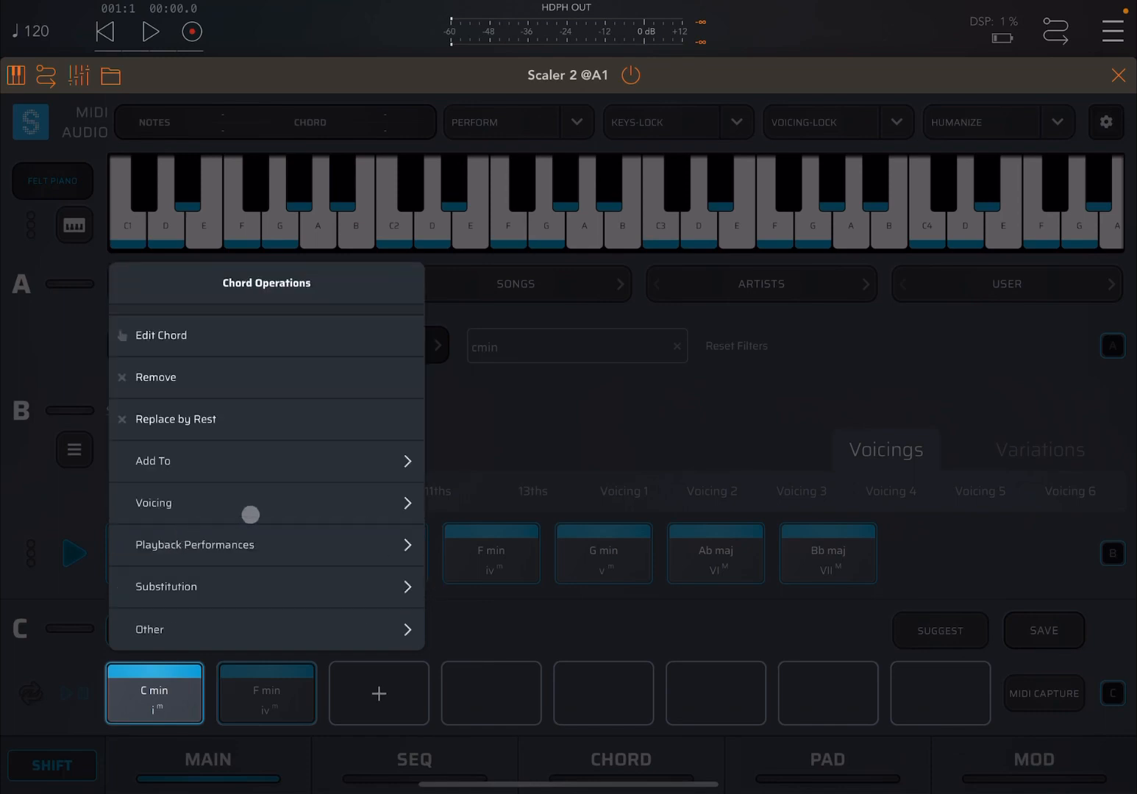
click(195, 544)
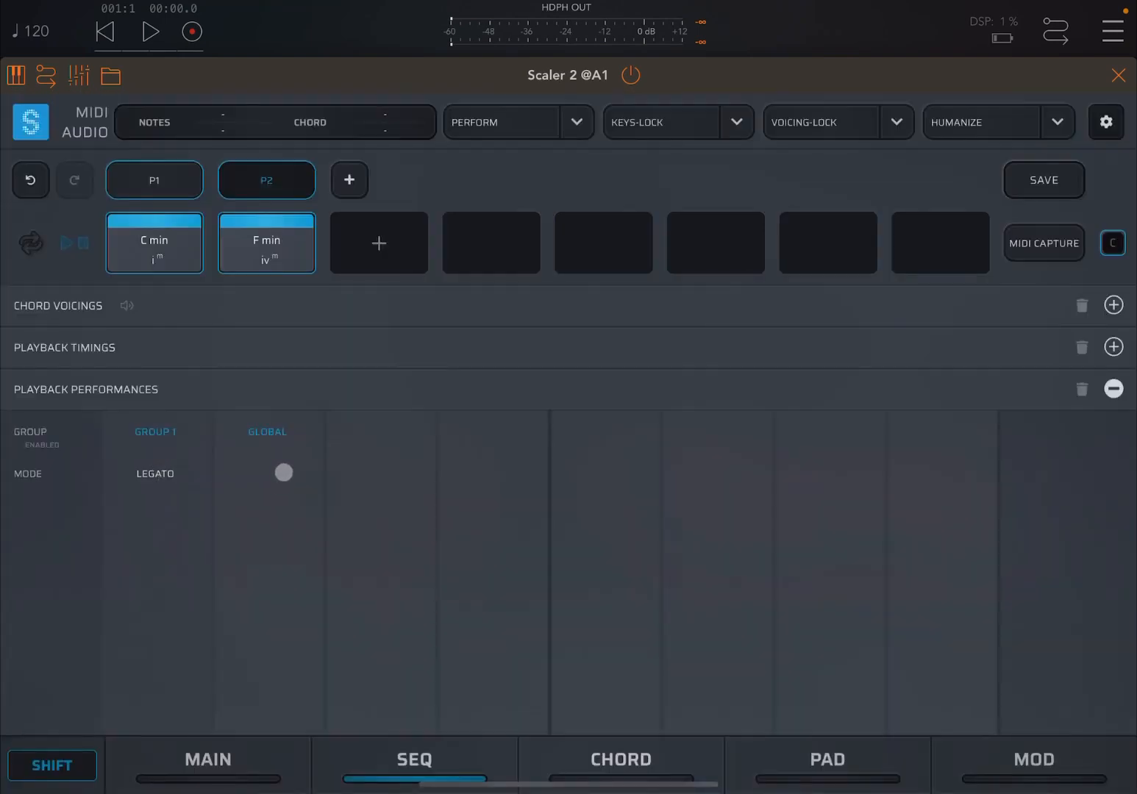
- Set performance Group 2 to Arpeggio mode with 1/8 rate and Up pattern
click(267, 432)
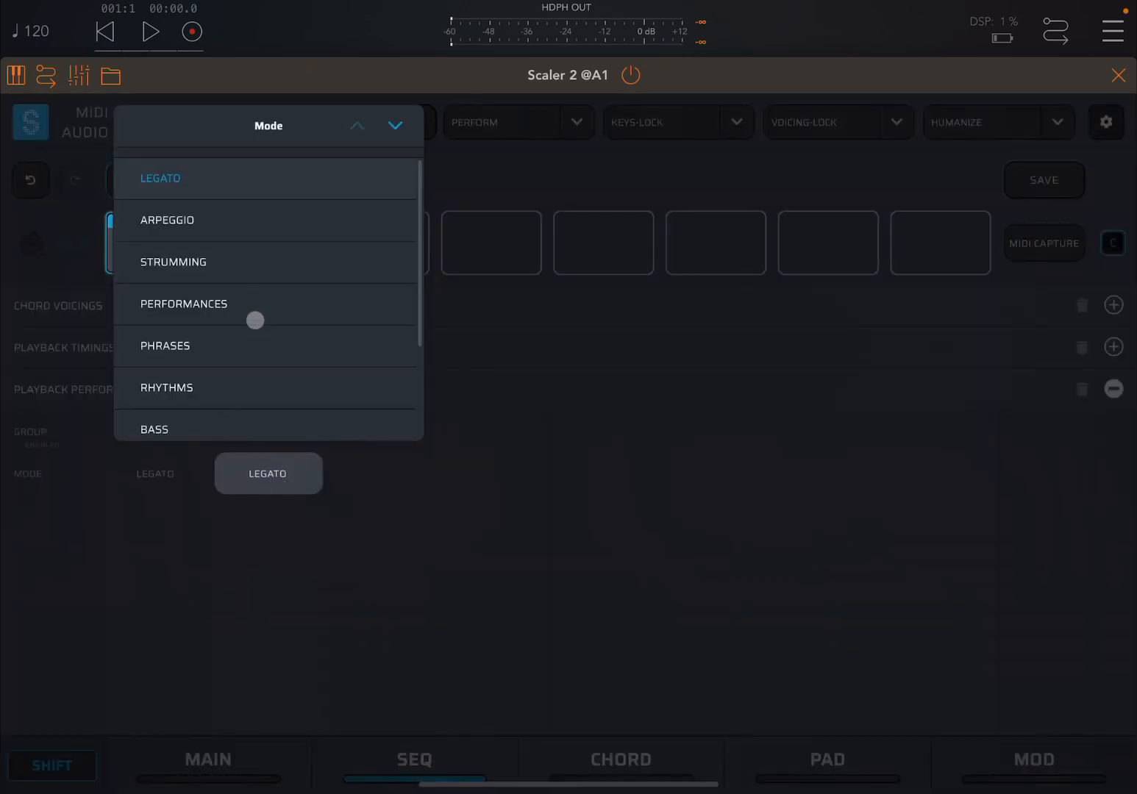
click(167, 220)
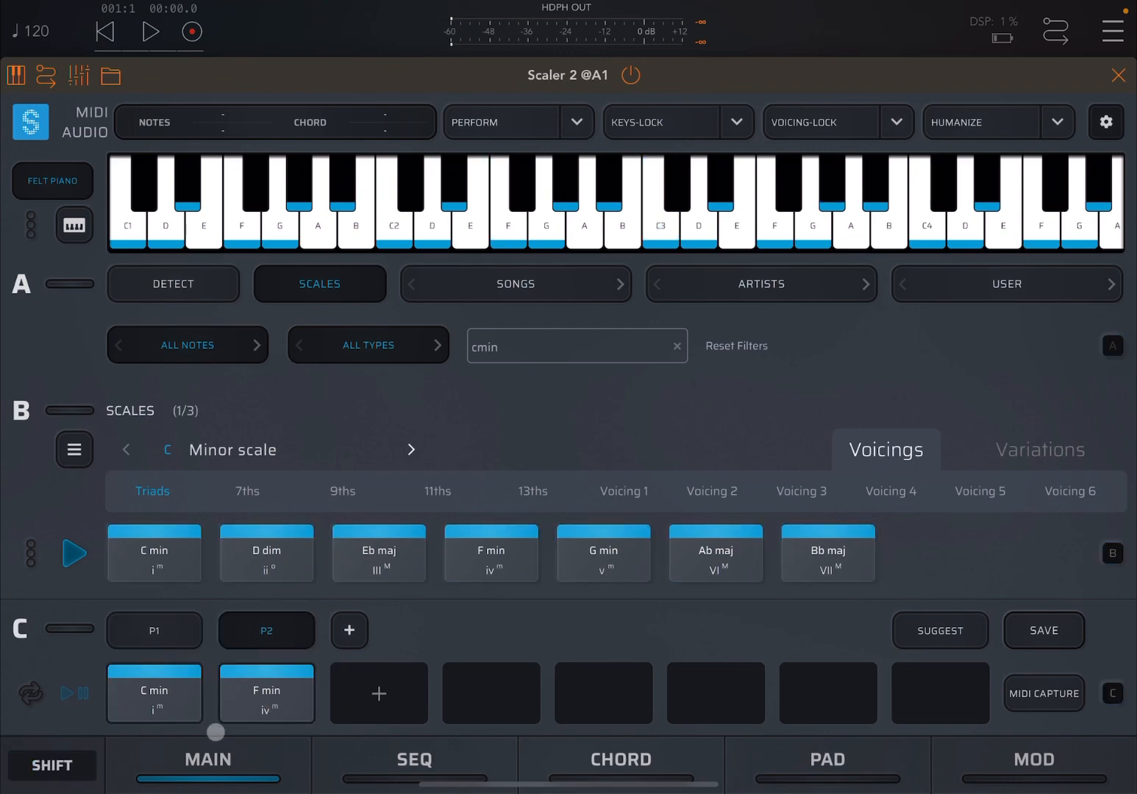
drag(215, 732, 406, 729)
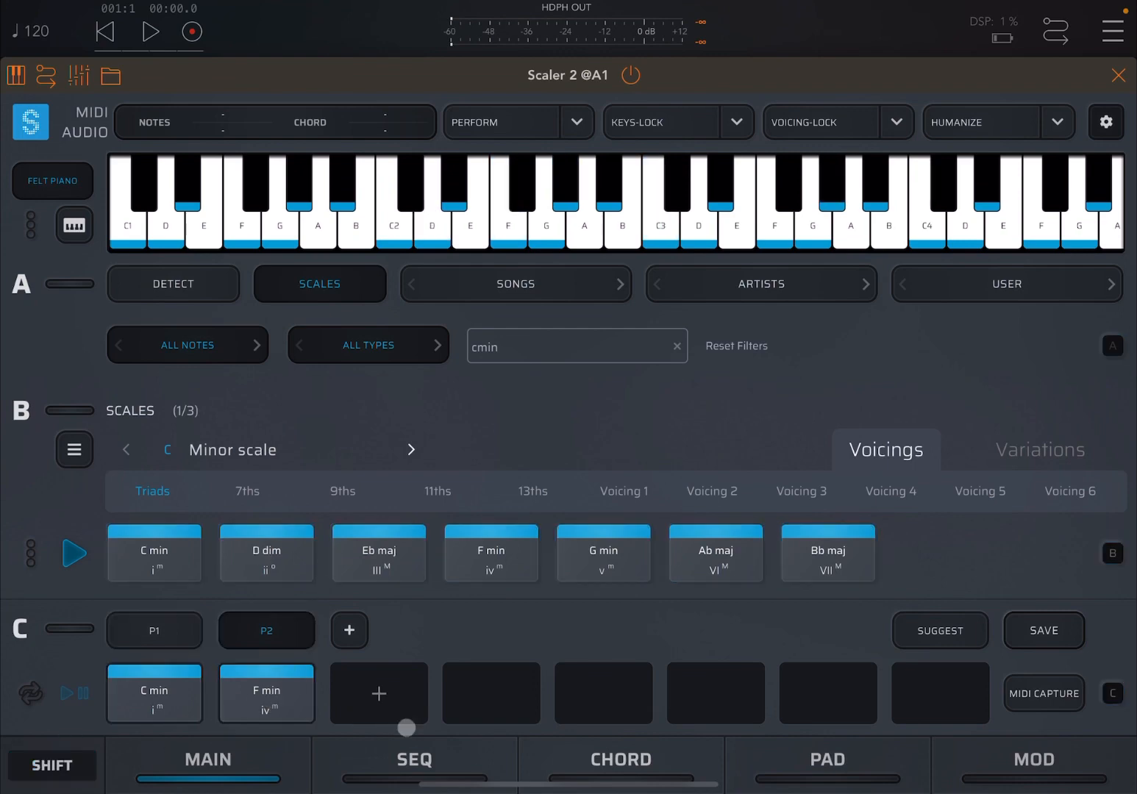
click(414, 760)
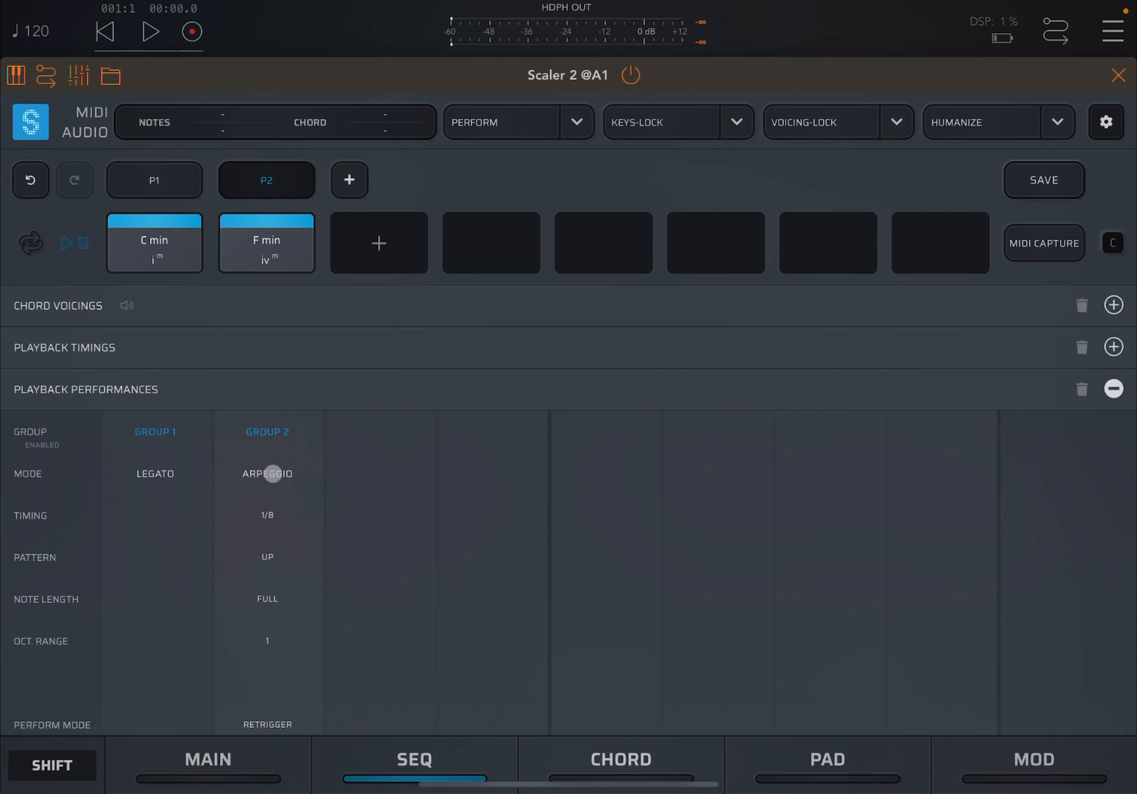
click(209, 760)
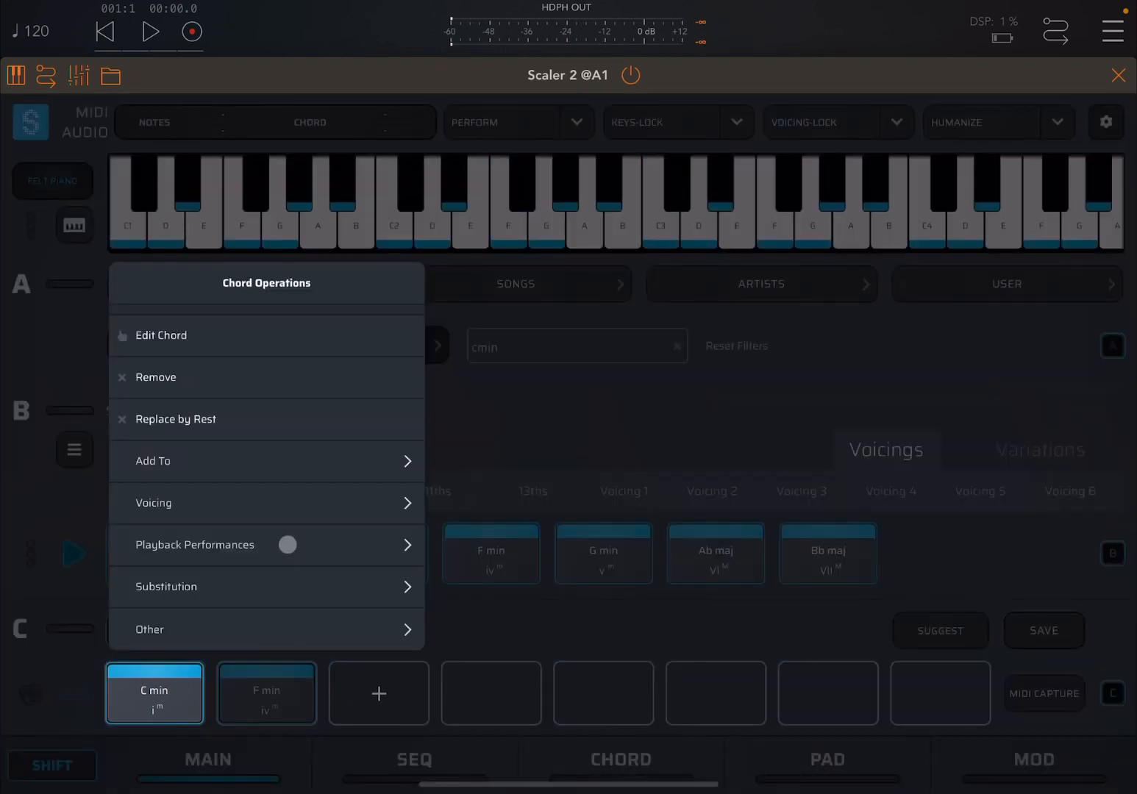
click(193, 545)
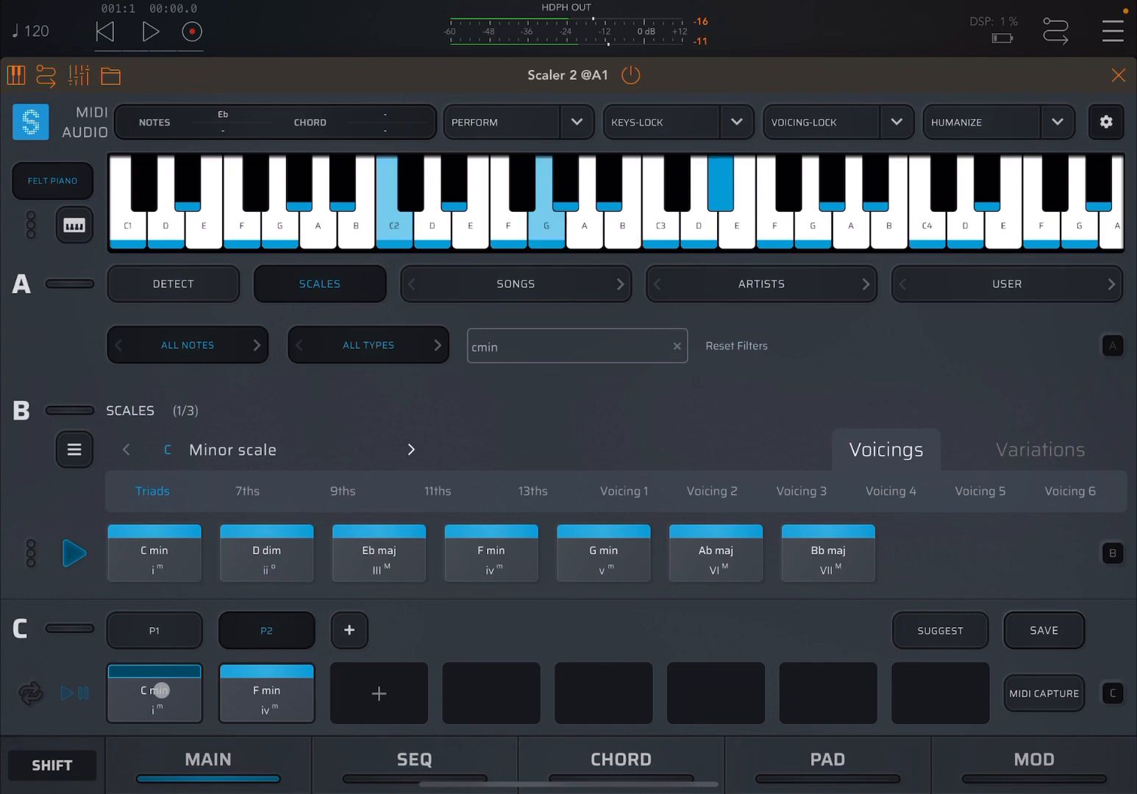
click(413, 760)
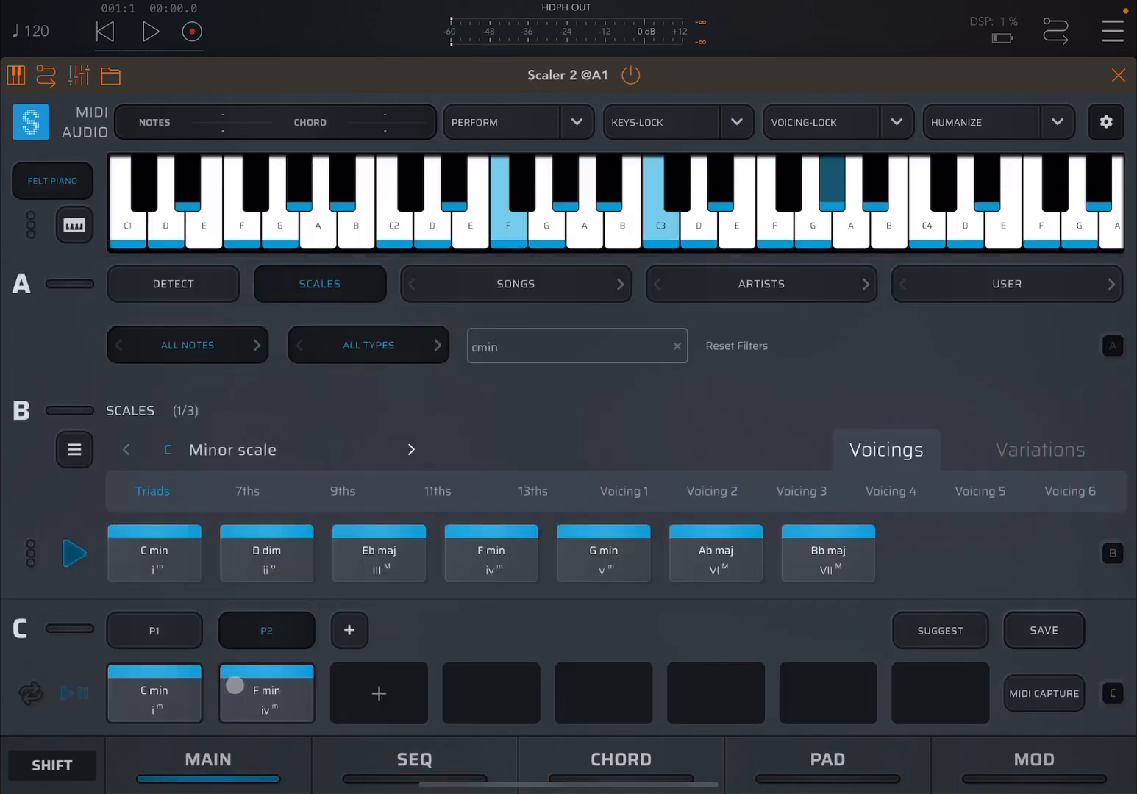
right_click(267, 693)
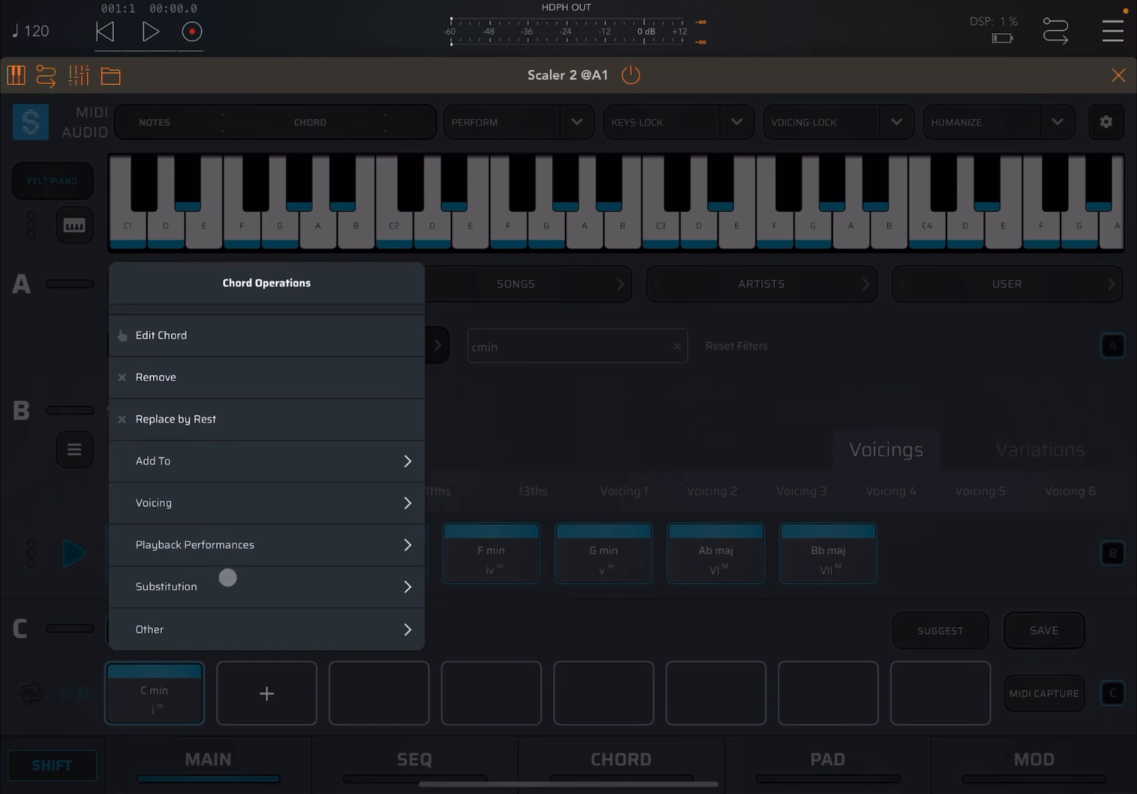
- Substitute C min in P1 with its Common Tones mediant, Eb maj
click(165, 587)
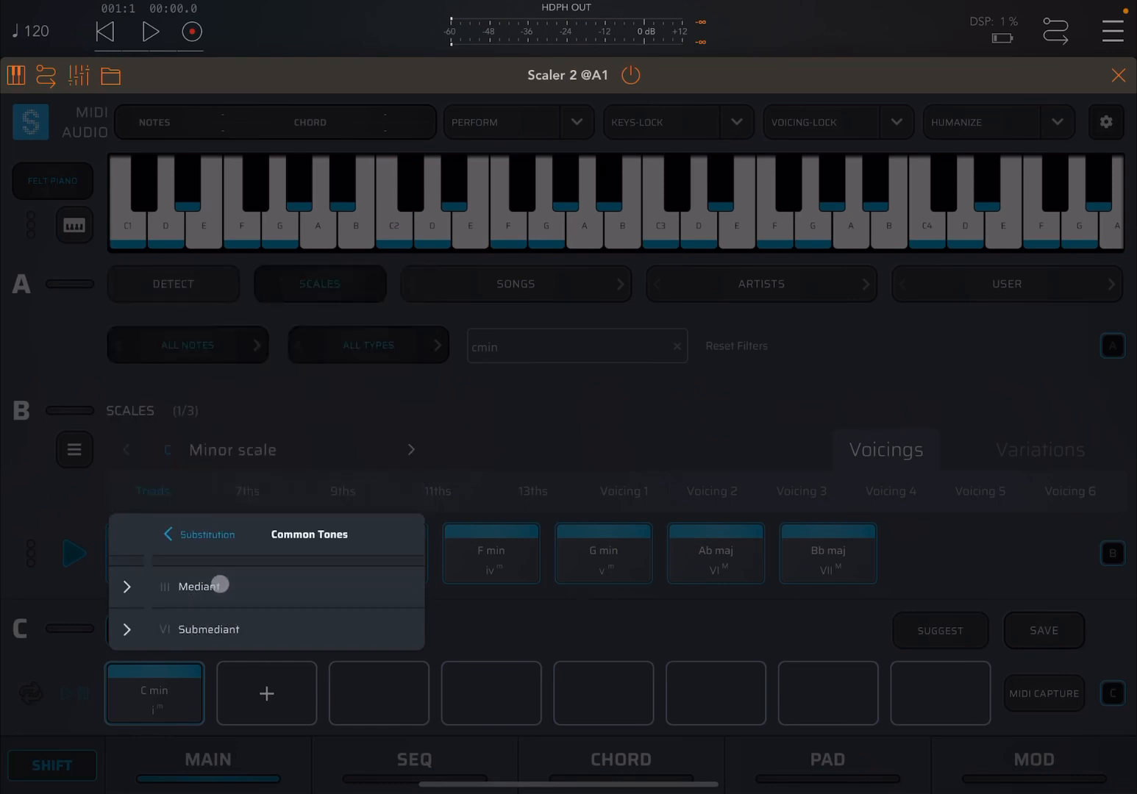
click(198, 586)
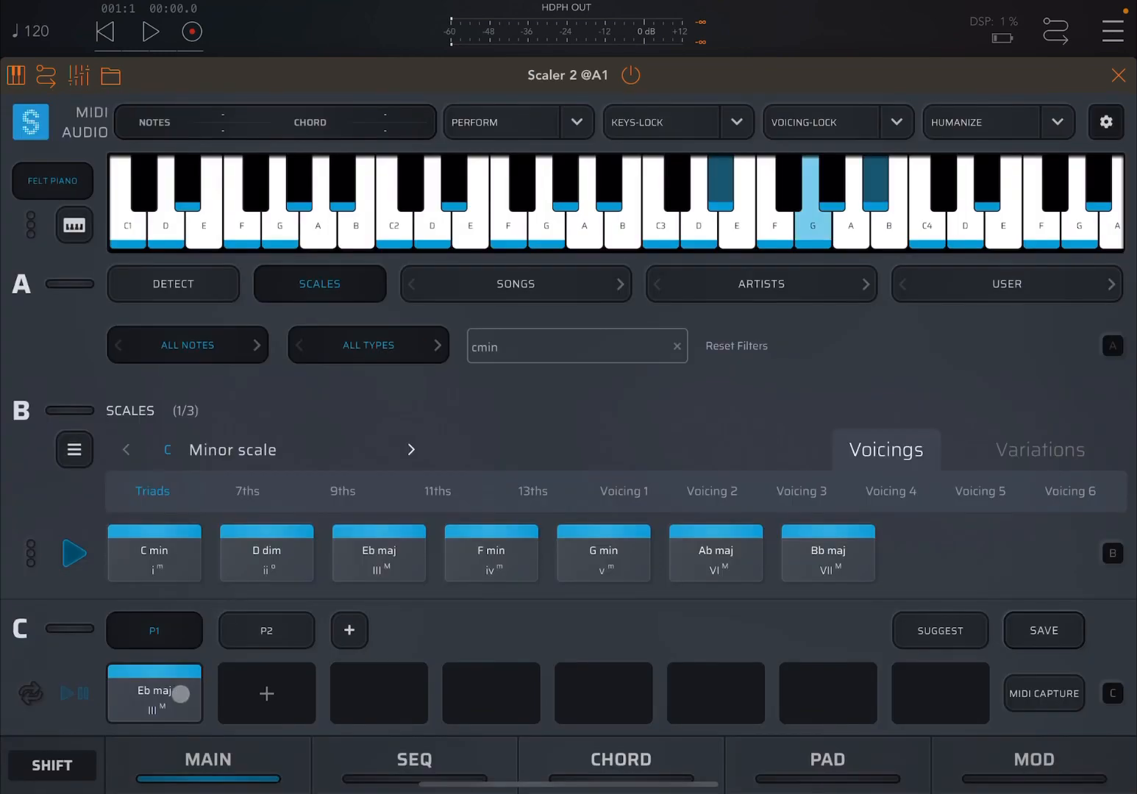
click(154, 692)
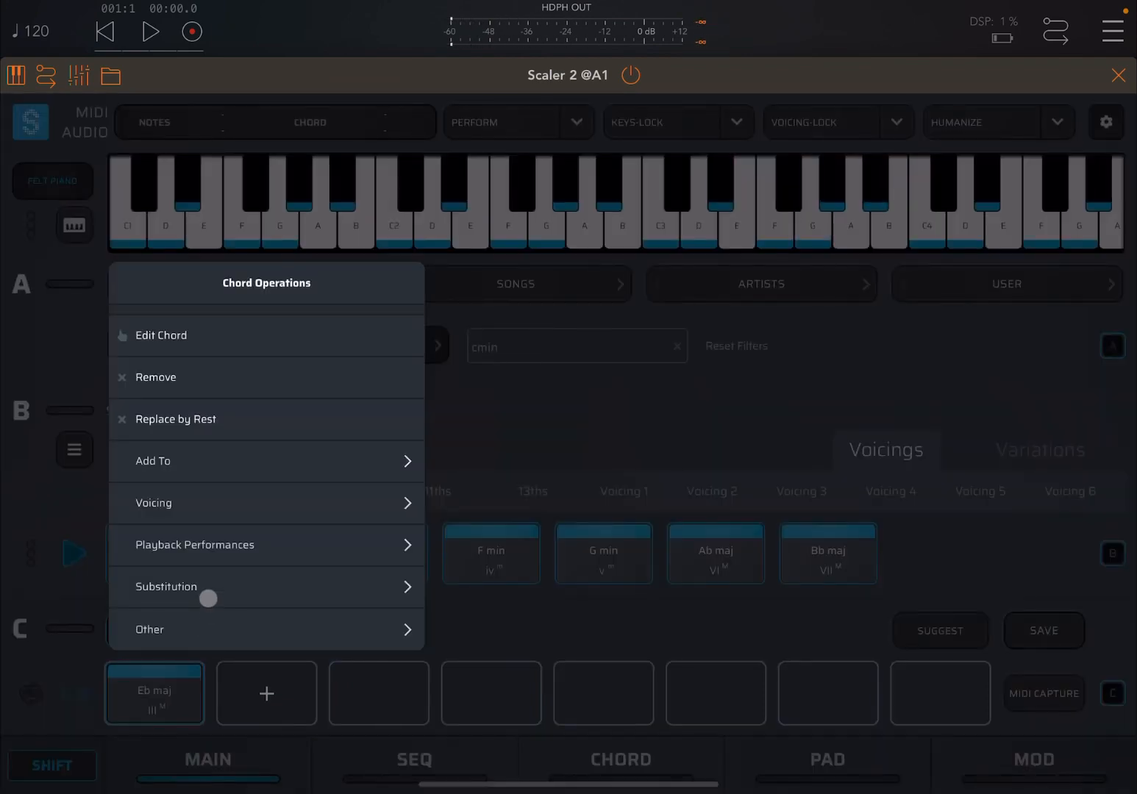
- Revert Eb maj to C min via Tonic, then pick C min7 from Modal Interchange 7ths and preview it
click(267, 587)
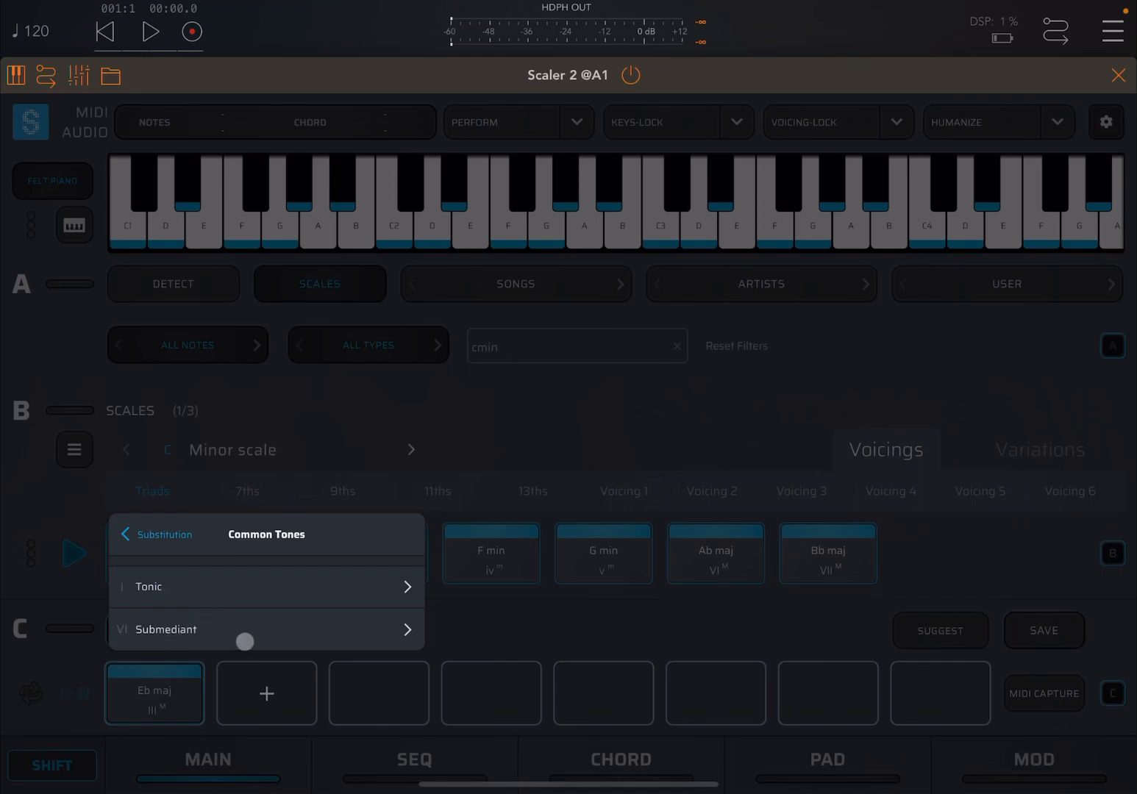
click(124, 534)
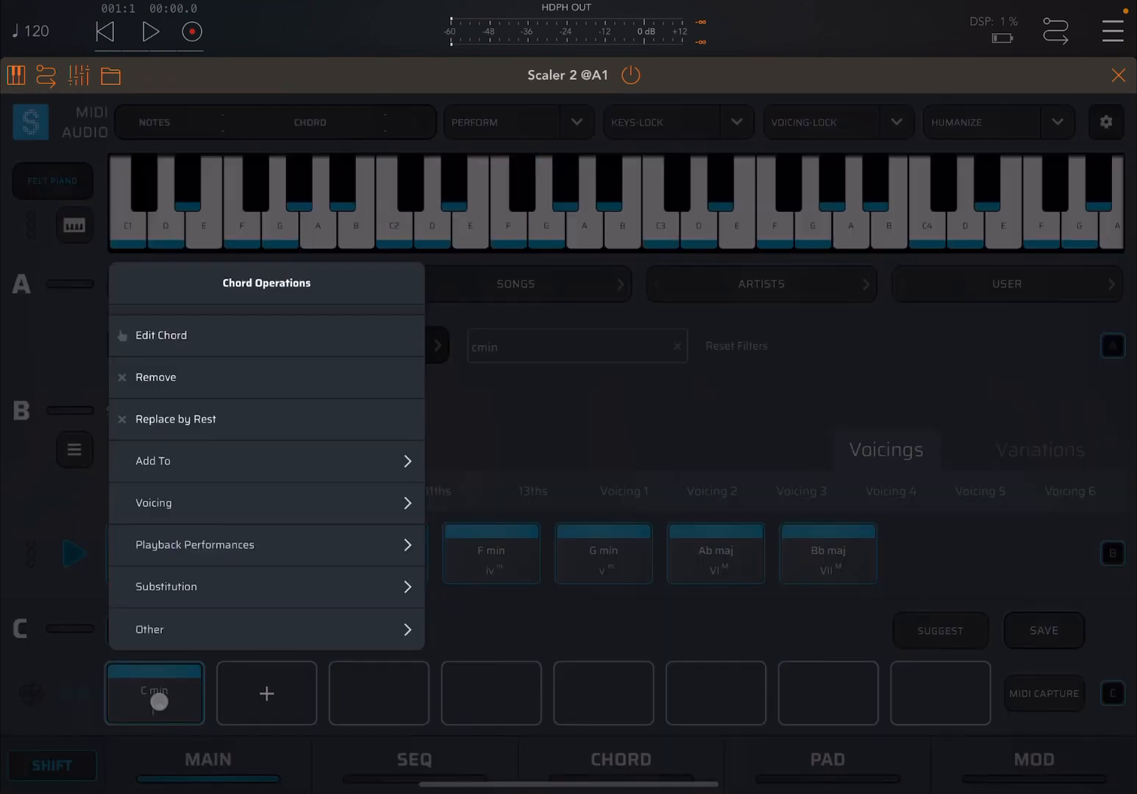
click(166, 586)
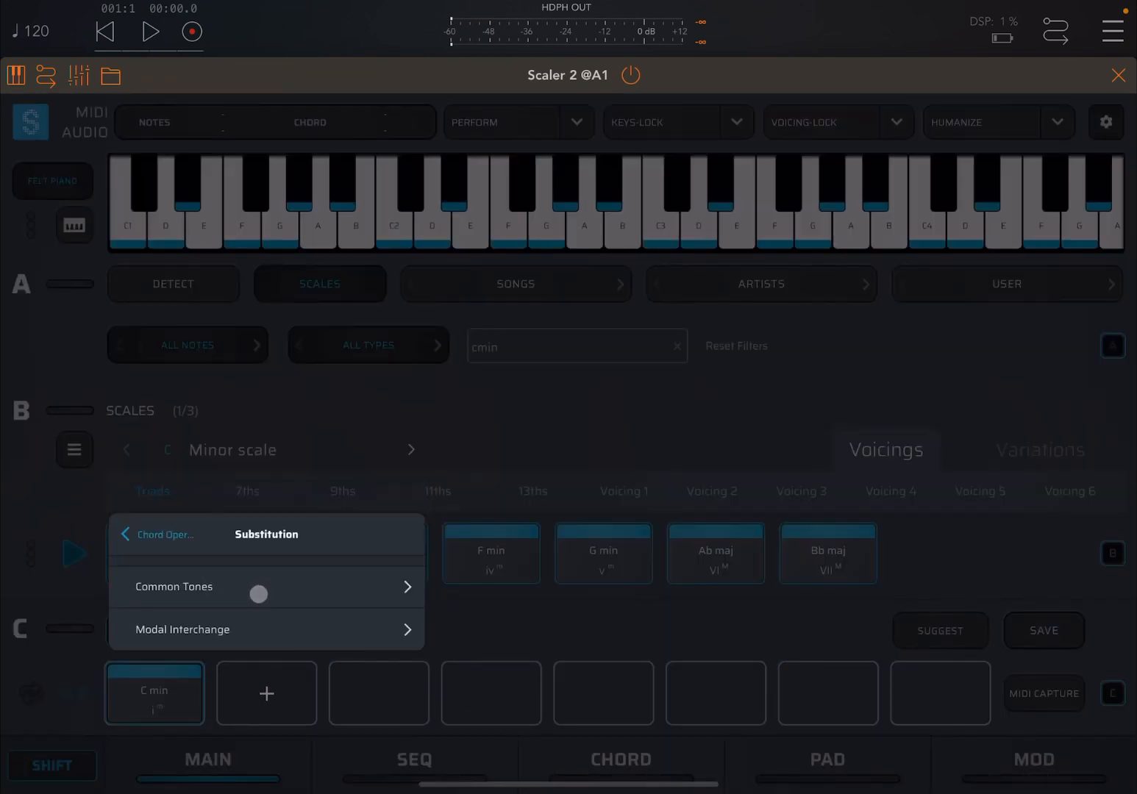
click(182, 629)
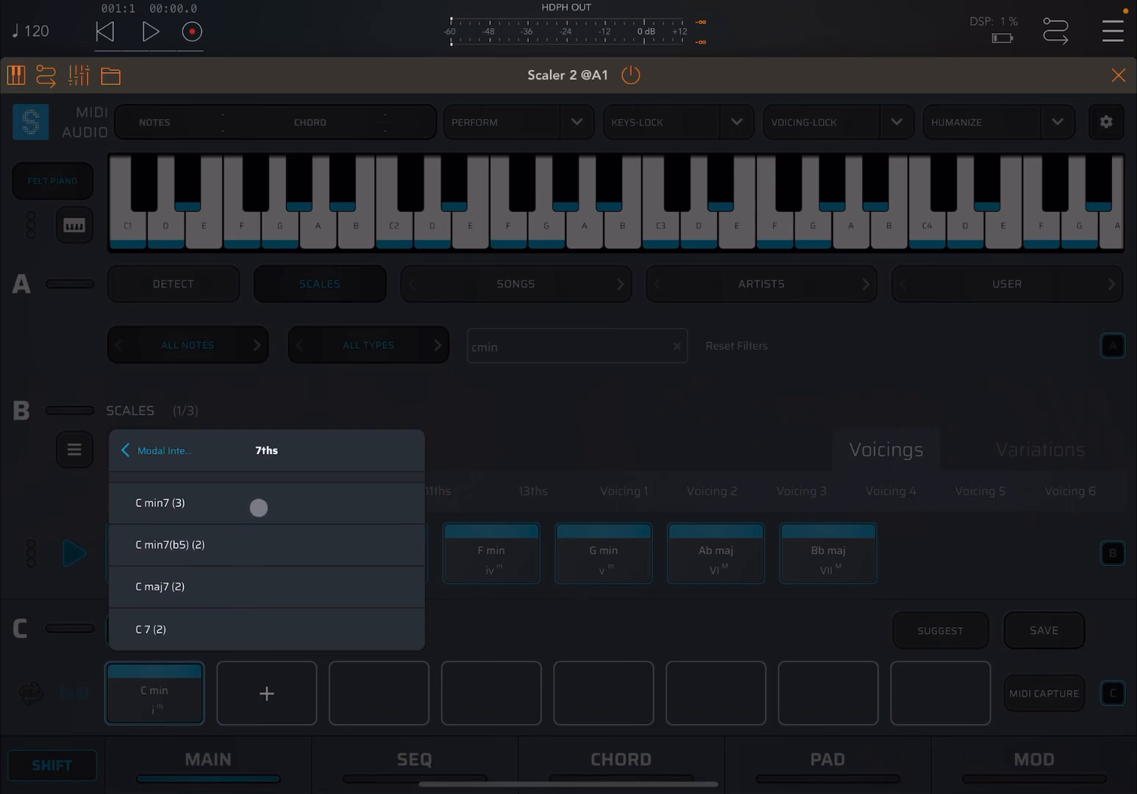
click(159, 503)
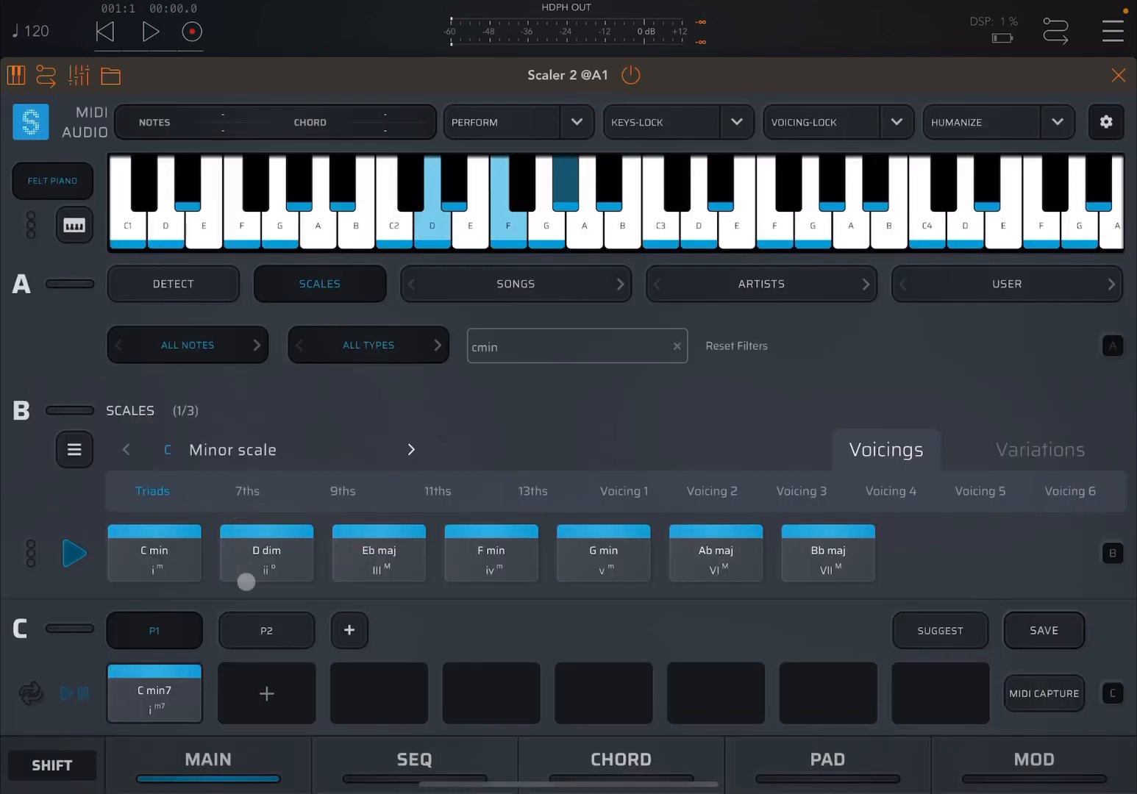
click(155, 693)
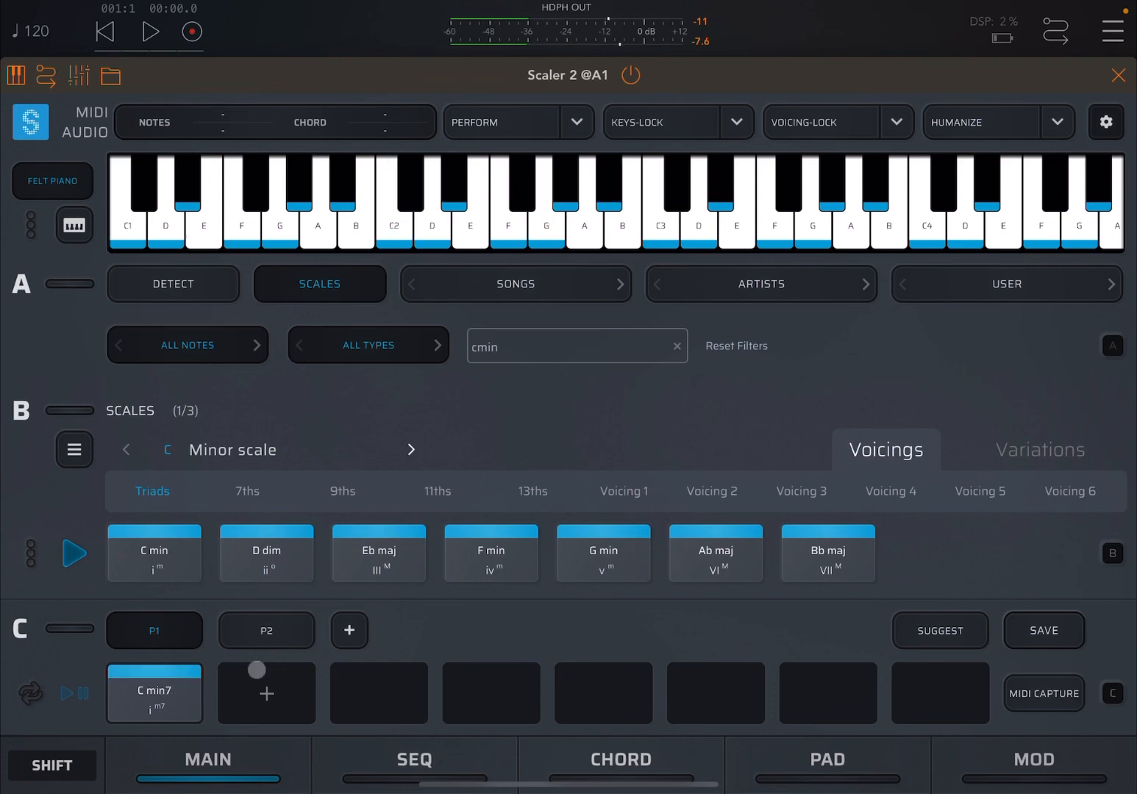
click(154, 693)
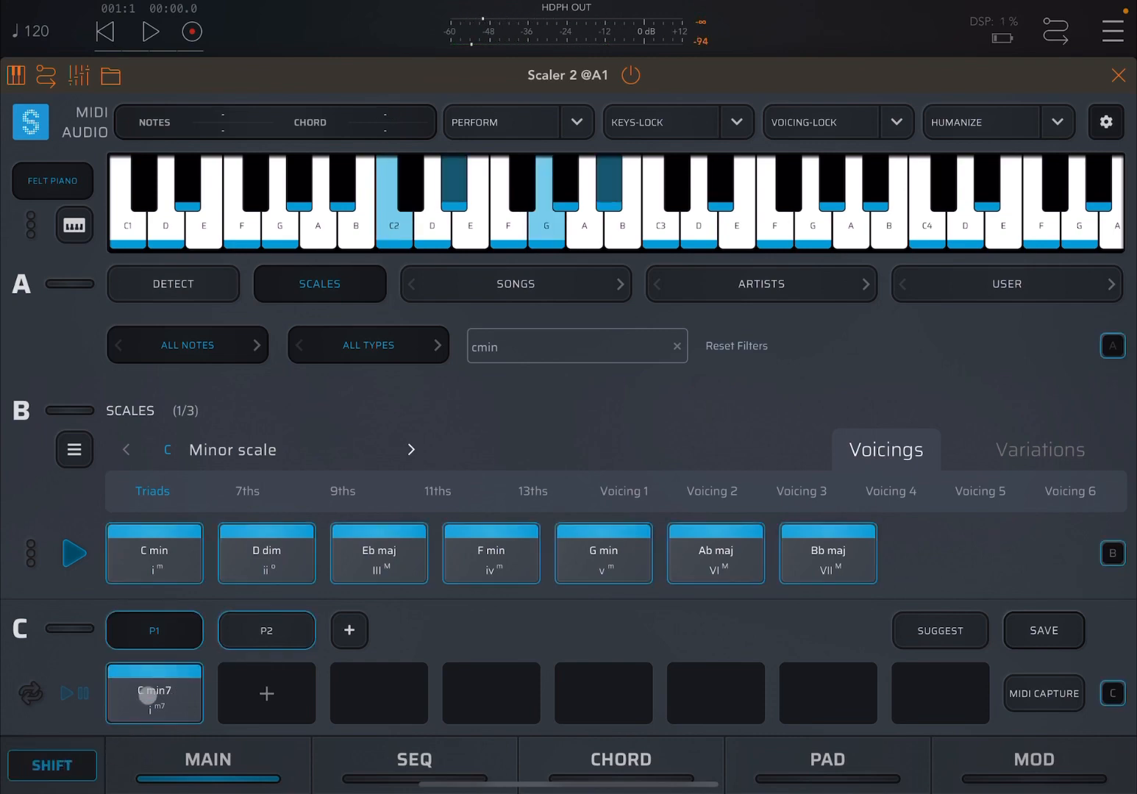
click(154, 692)
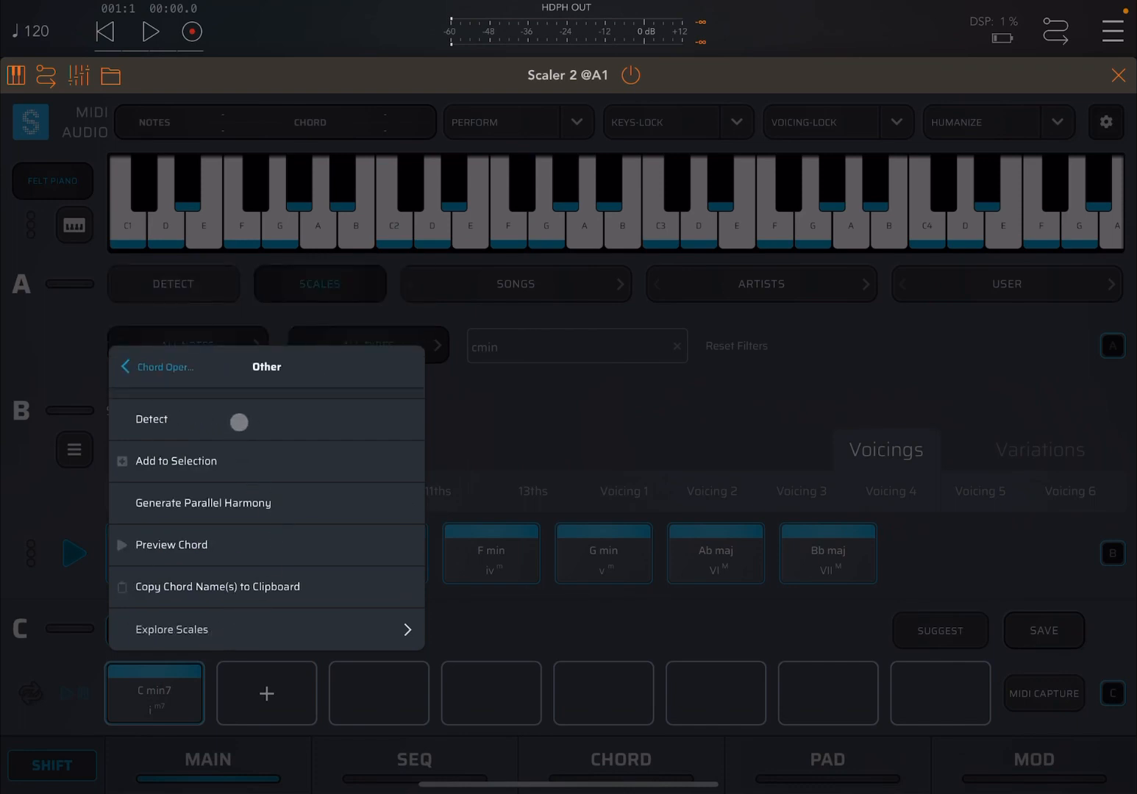
- Send C min7 to Other > Detect, then explore the scales it fits
click(151, 419)
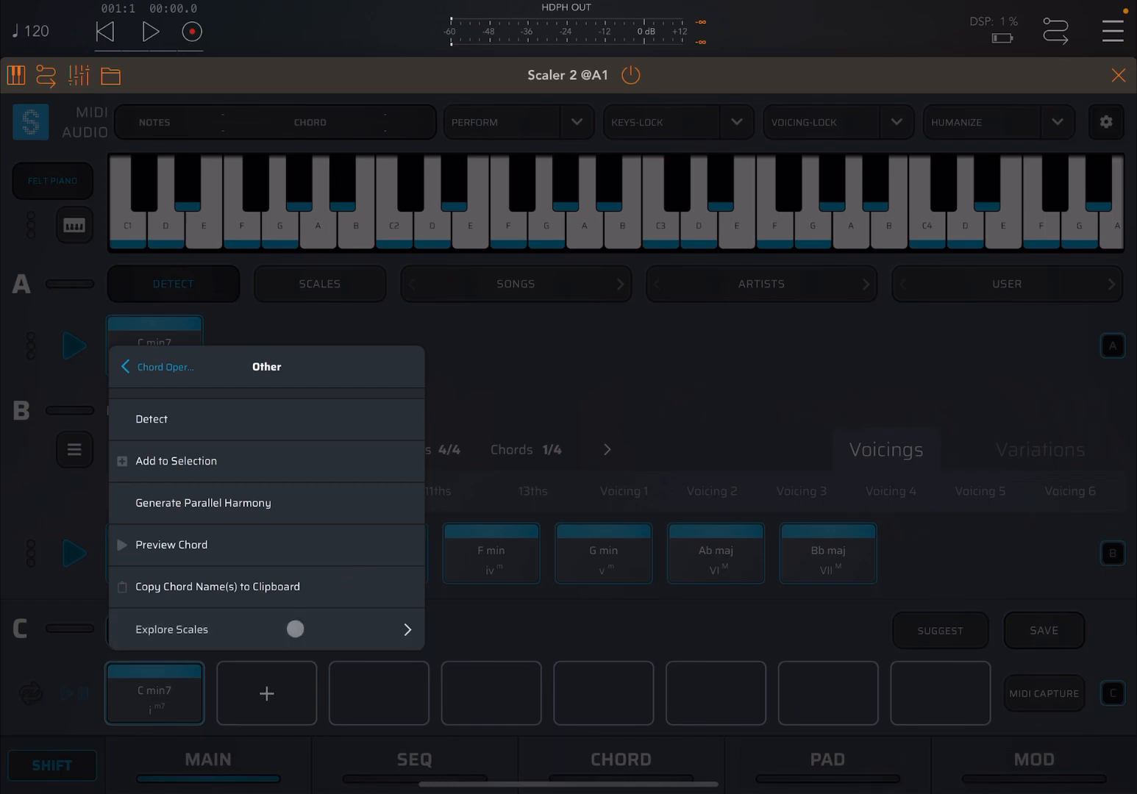
click(172, 629)
text(c)
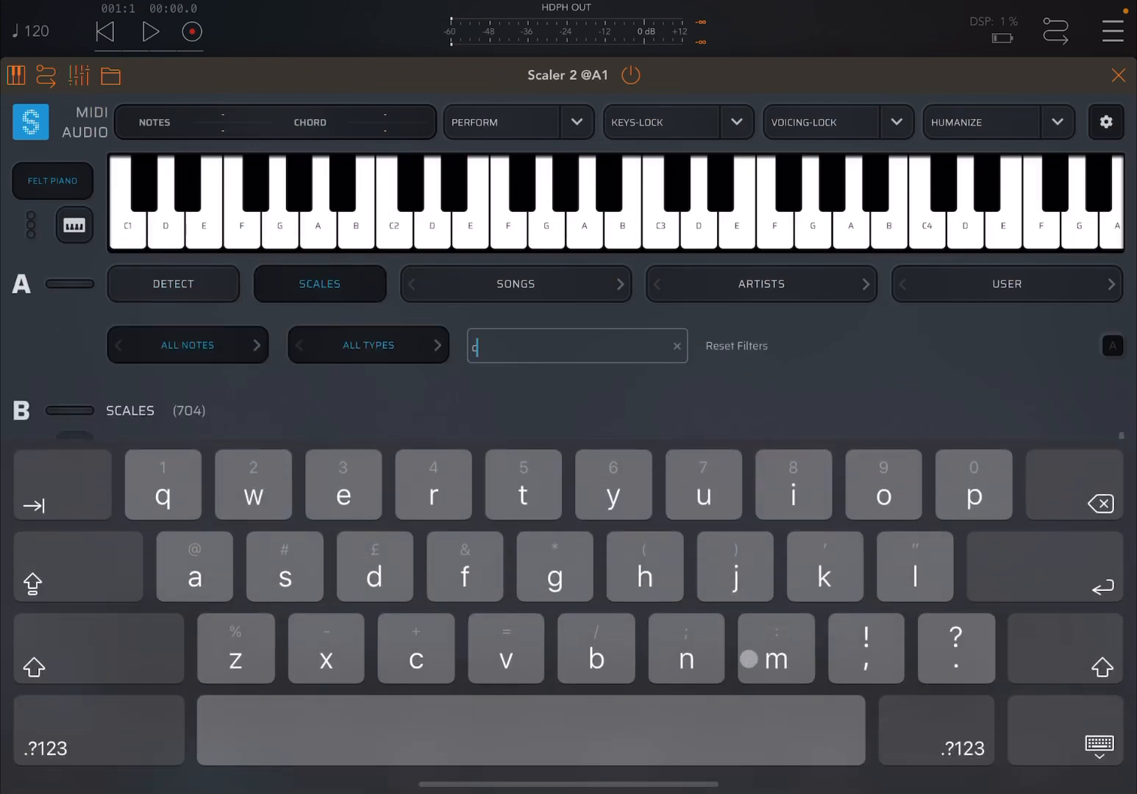
- Search 'min' and explore scales containing C min, listing 341 of 804
text(min)
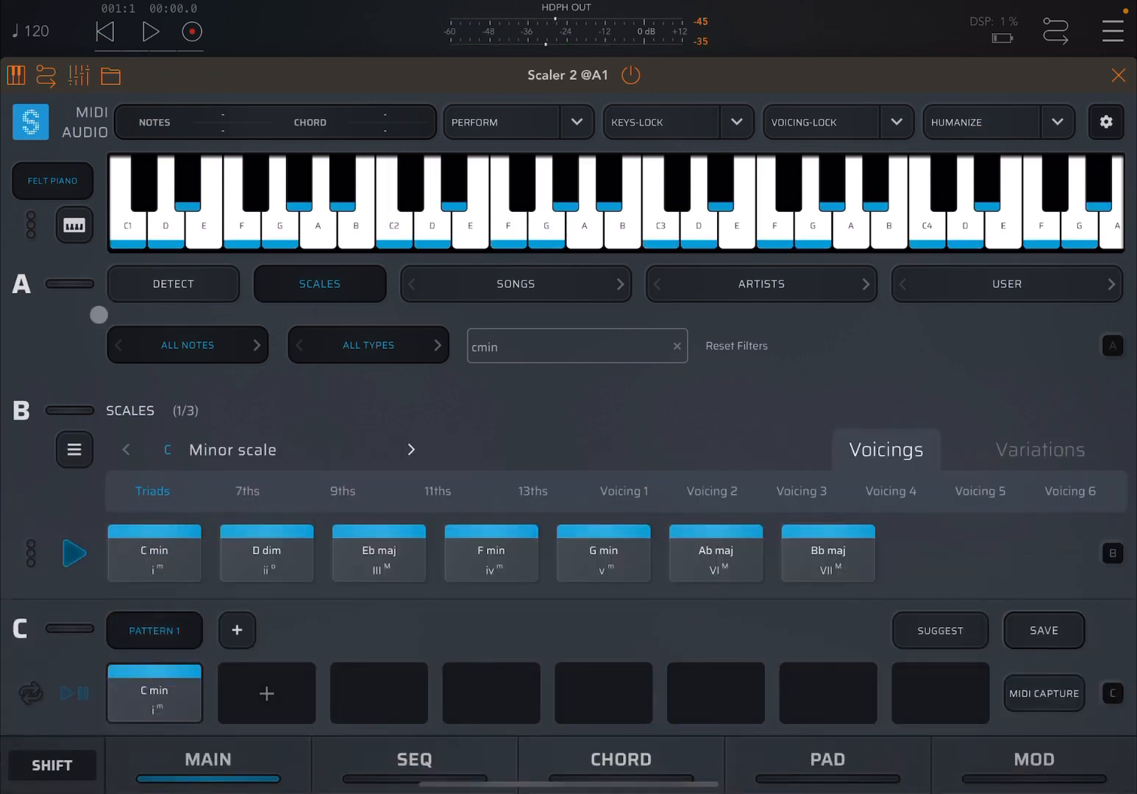
click(155, 692)
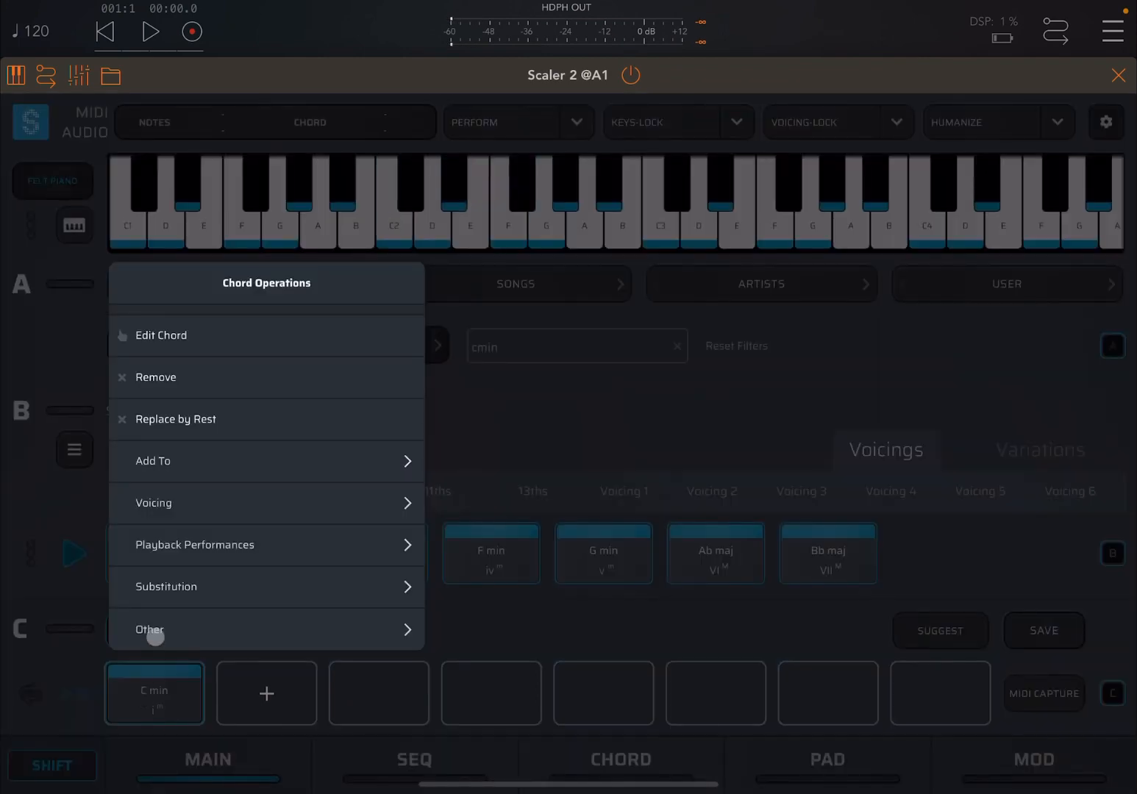
click(151, 630)
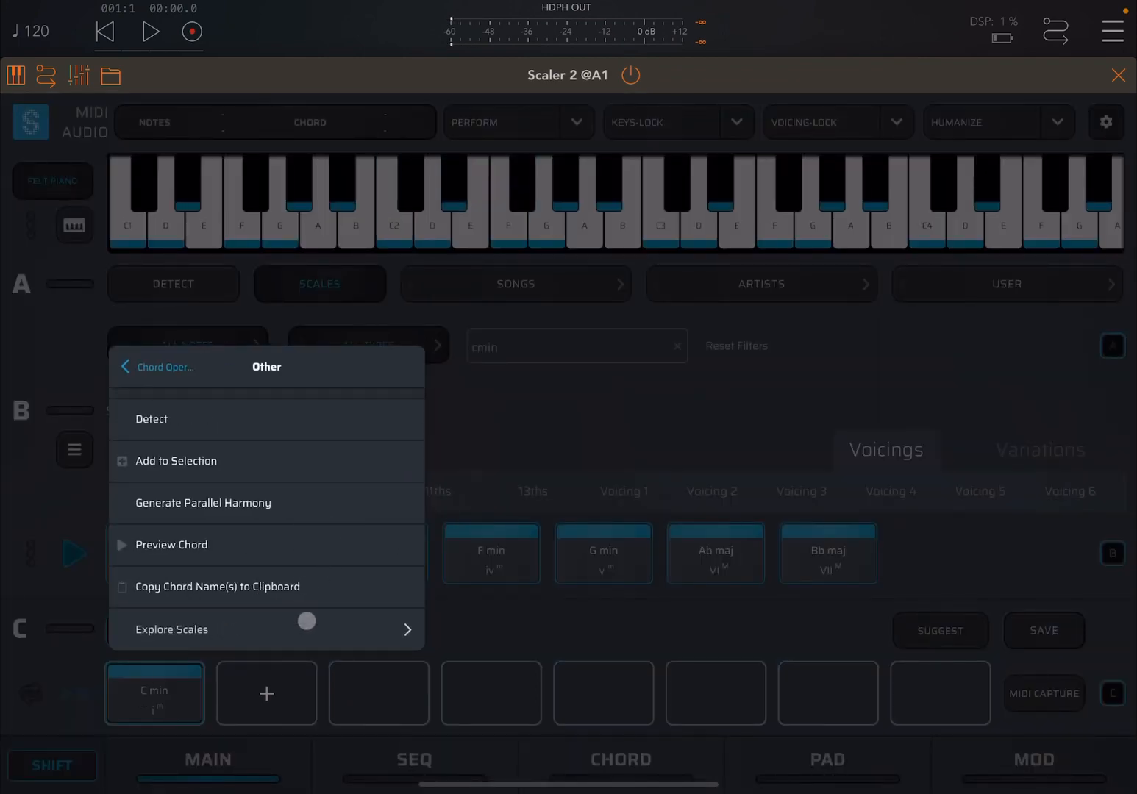
click(171, 629)
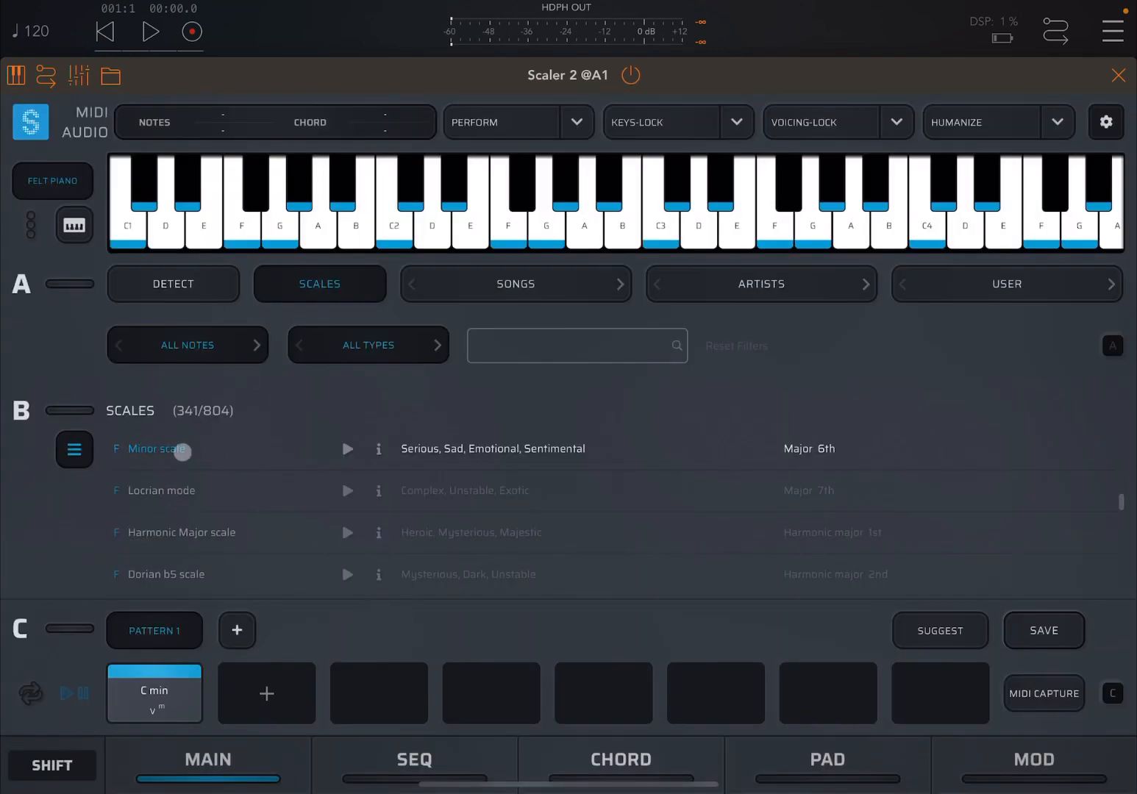
- Open the F Minor scale and preview the dominant C variation, C min
click(154, 448)
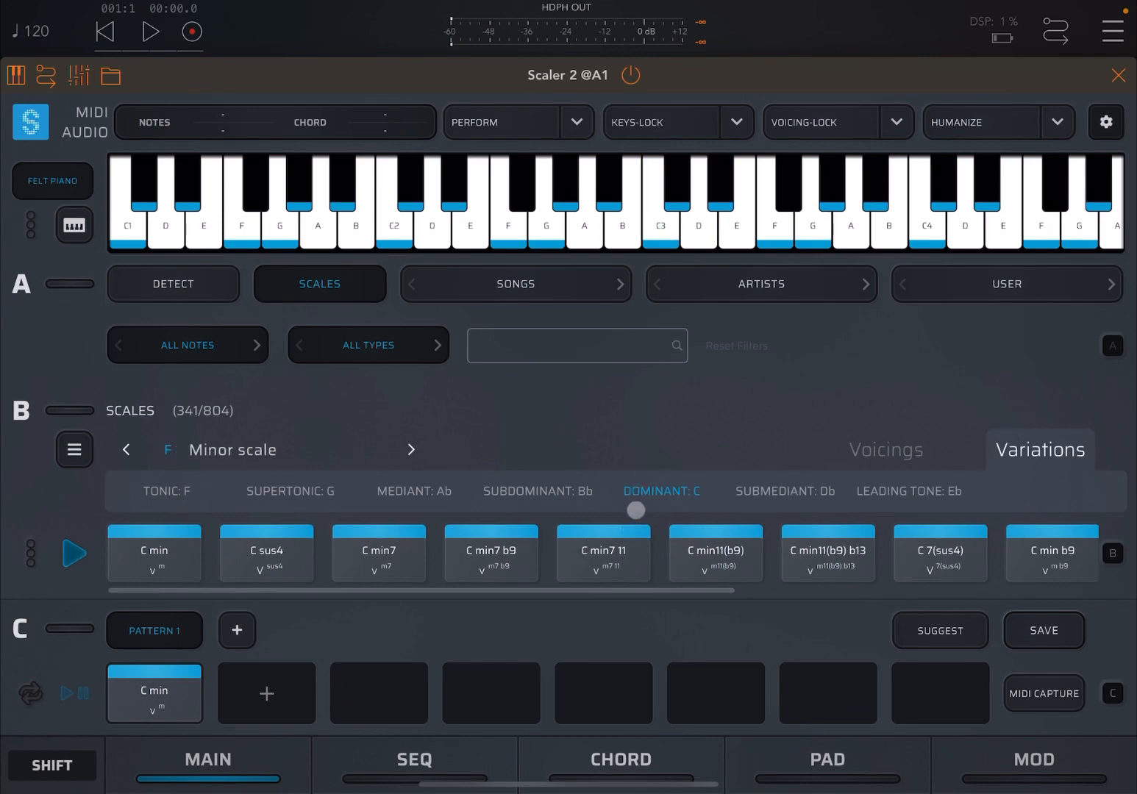
drag(637, 510, 664, 491)
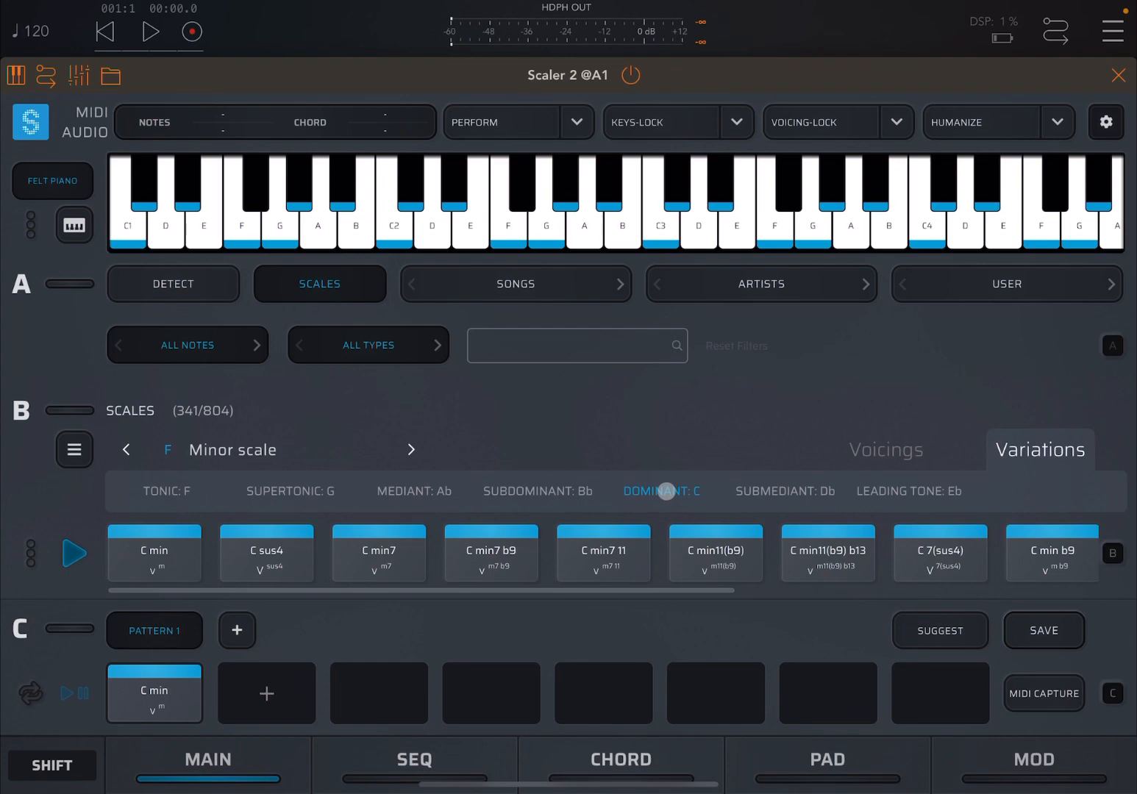
click(603, 553)
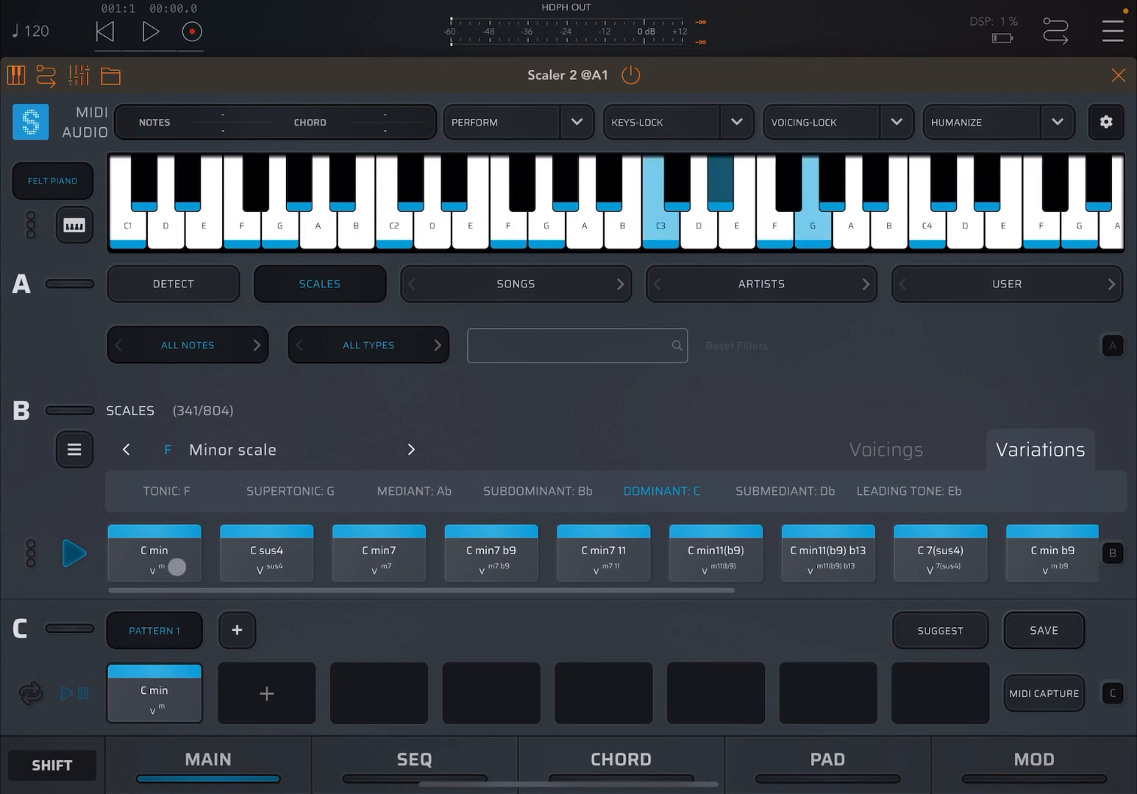
click(266, 552)
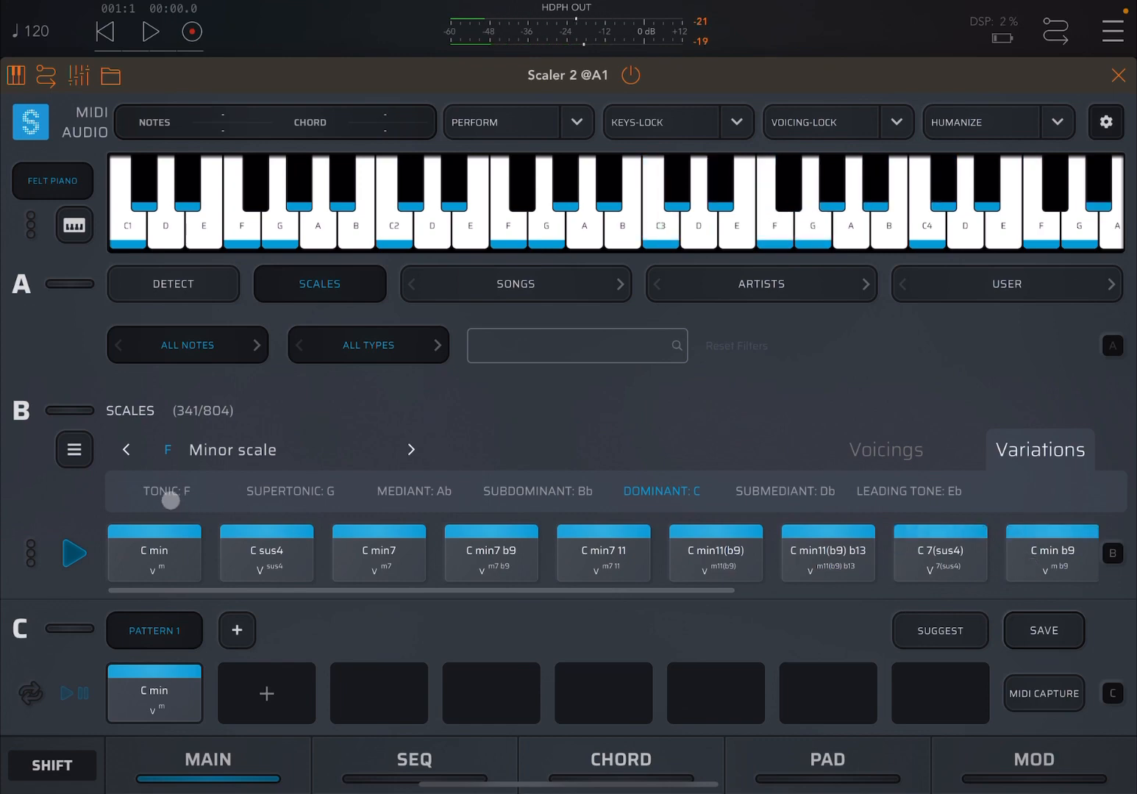
- Show the tonic F variations and preview F min and F sus4
click(167, 491)
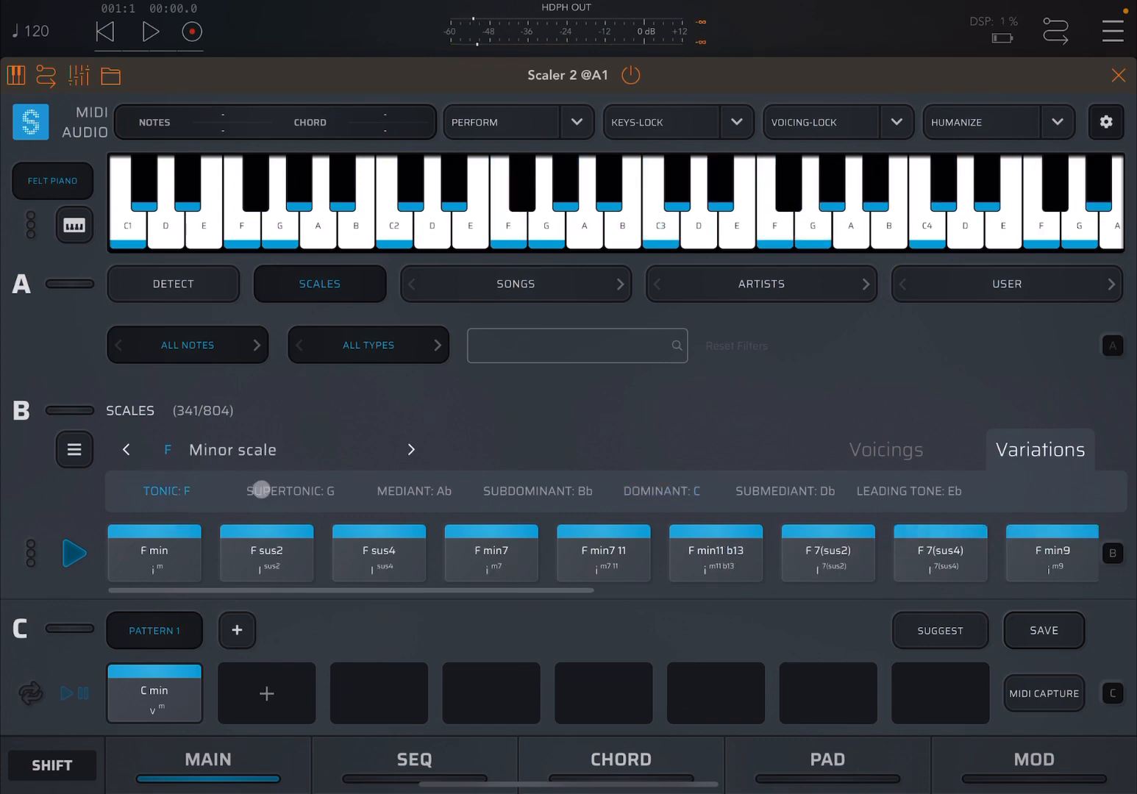
click(154, 550)
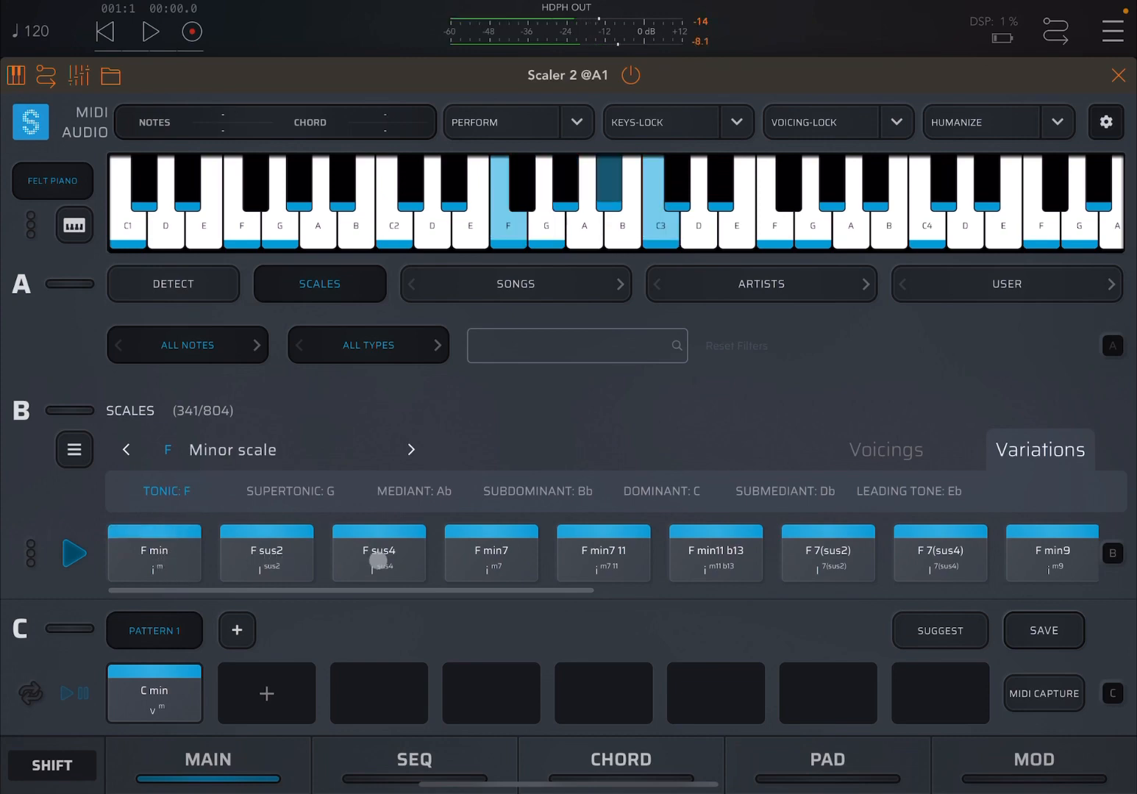
click(378, 552)
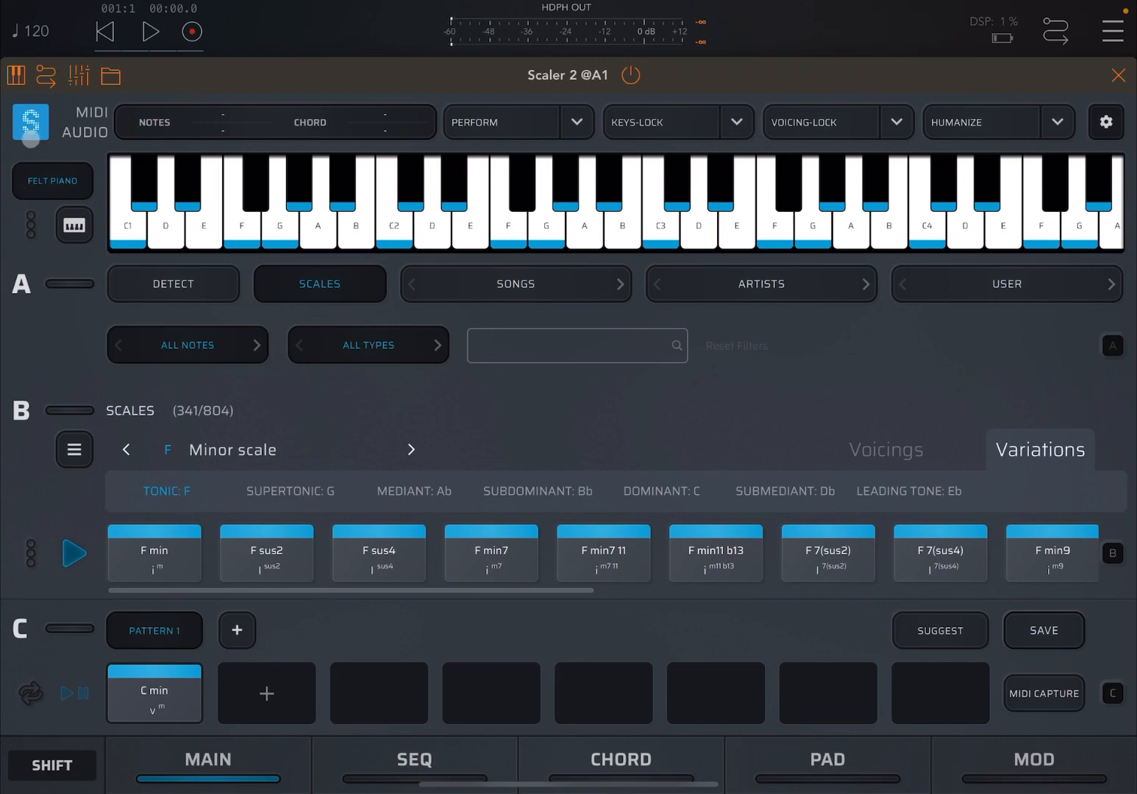
- Reset Scaler and search the scales library for 'cm'
click(173, 284)
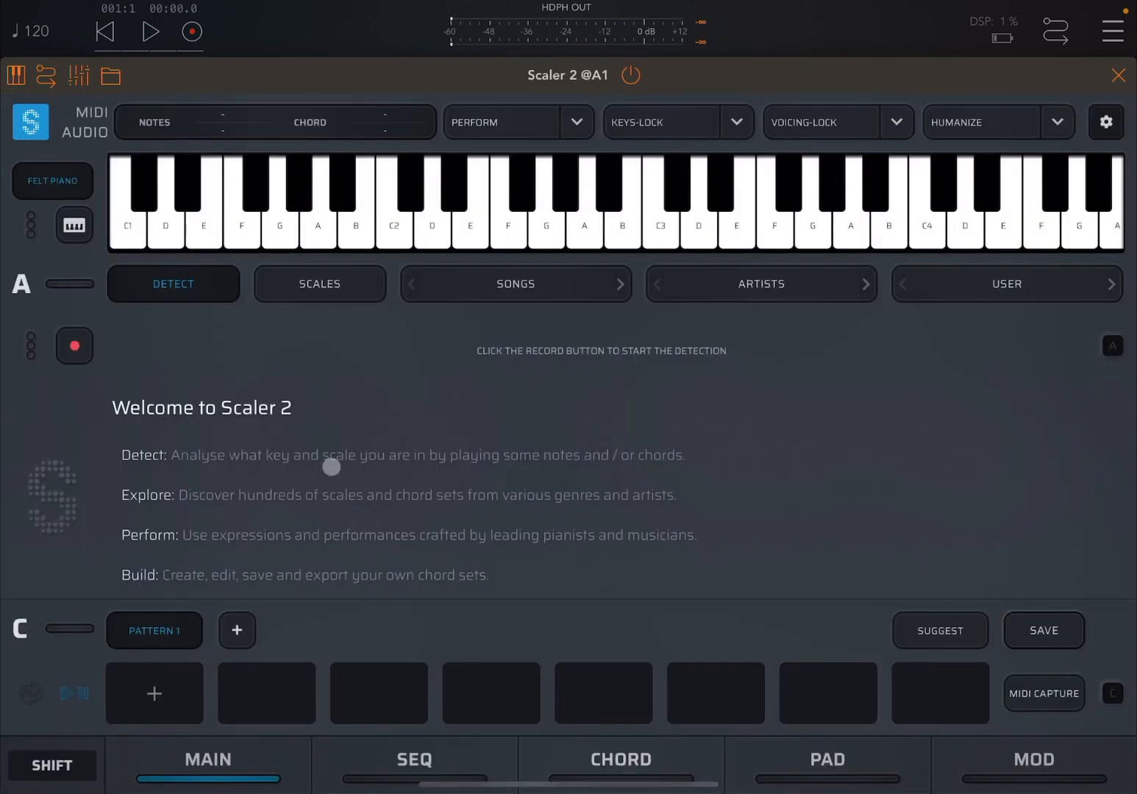
click(319, 284)
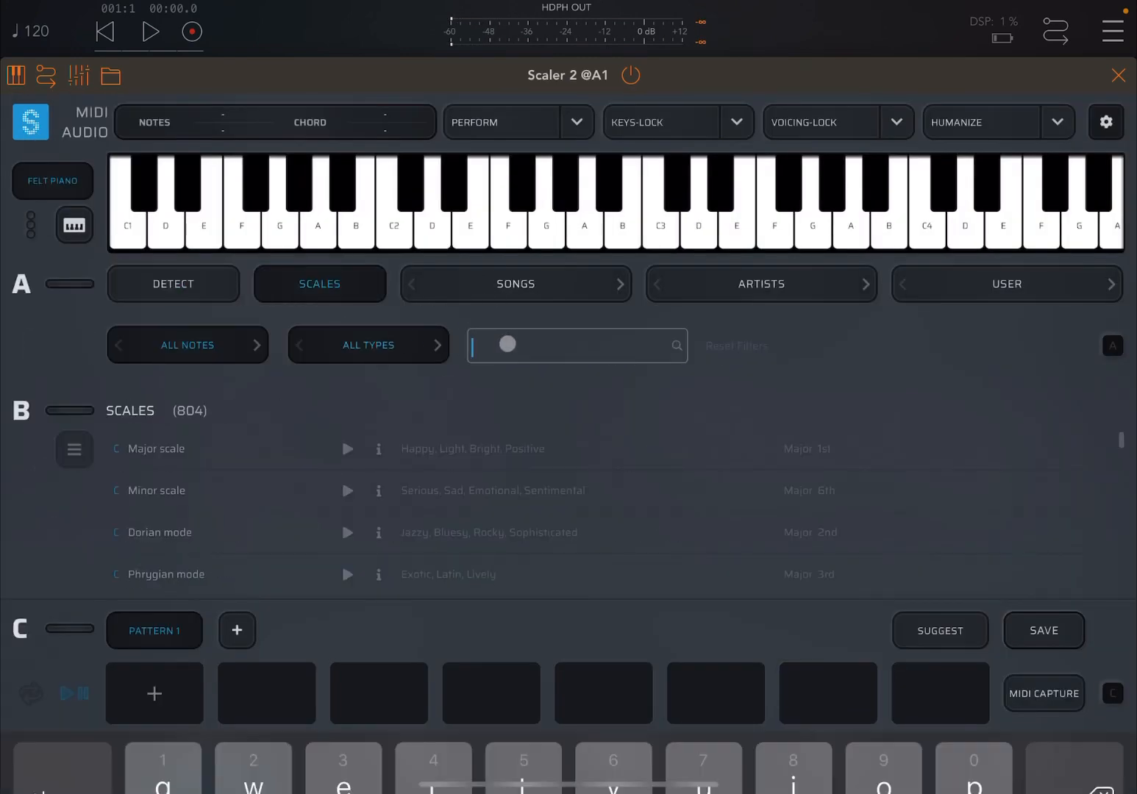
text(cmin)
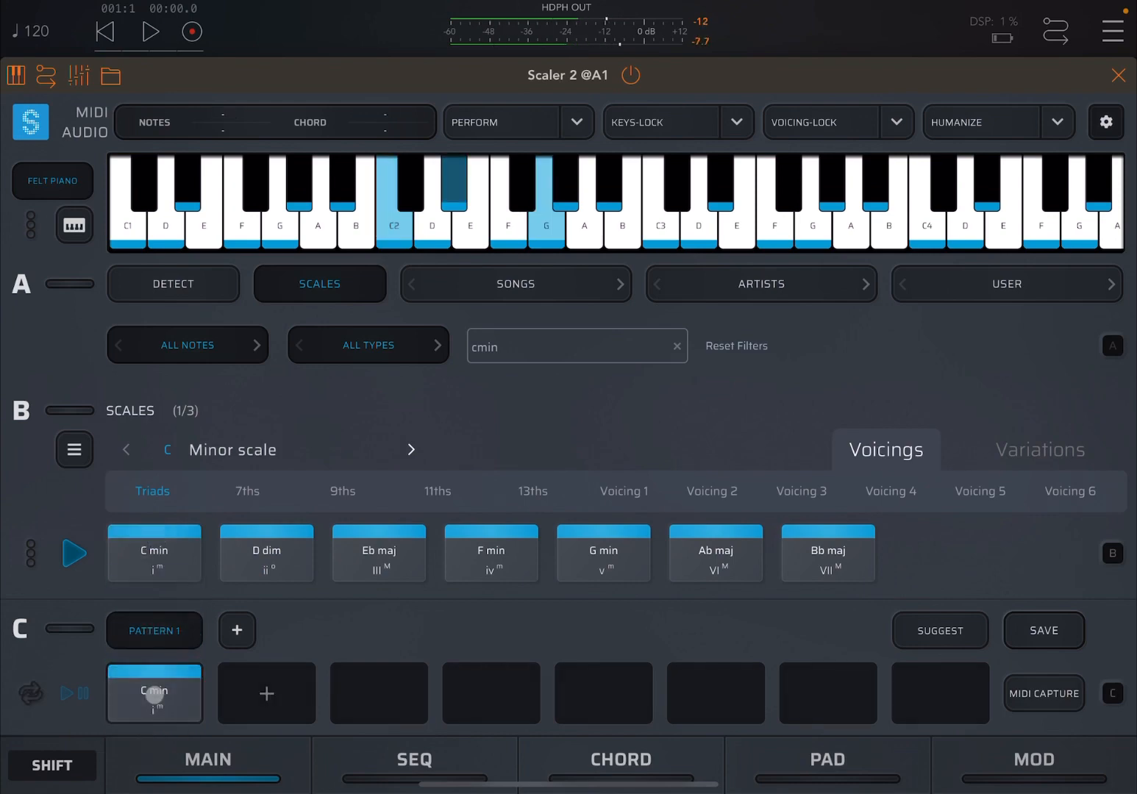
- Choose Other > Generate Parallel Harmony for the C min chord
click(154, 693)
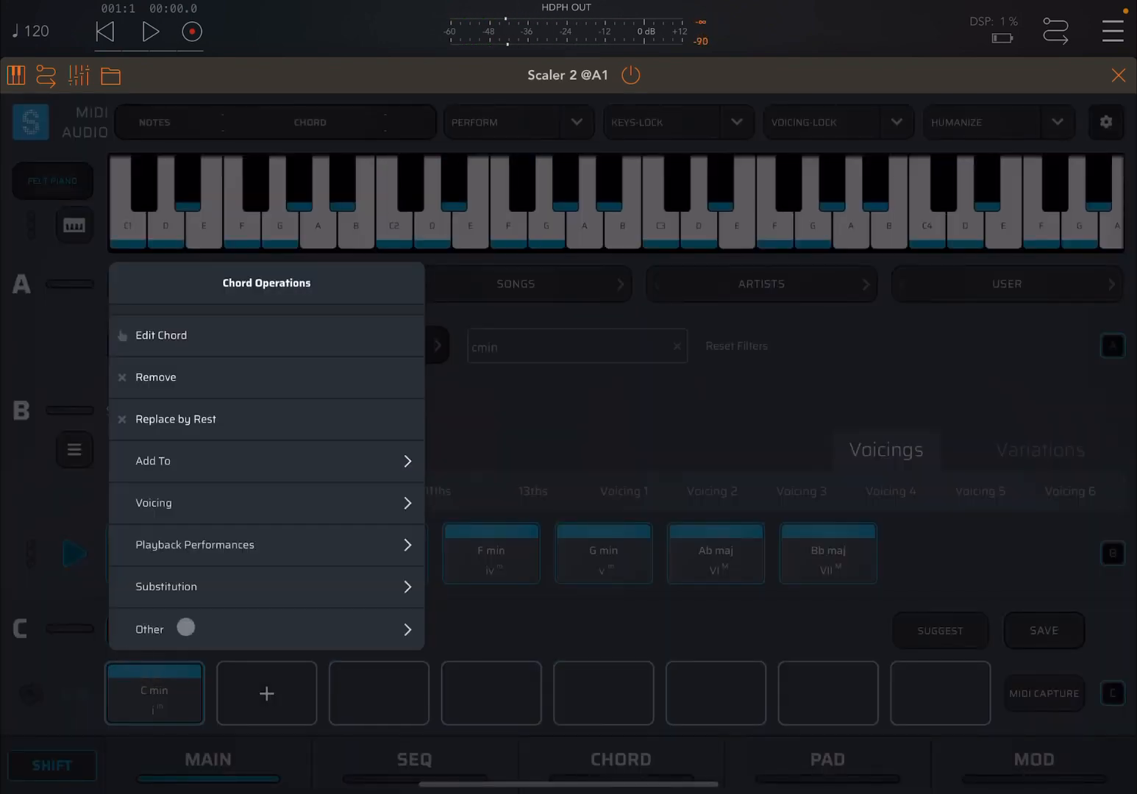
click(150, 629)
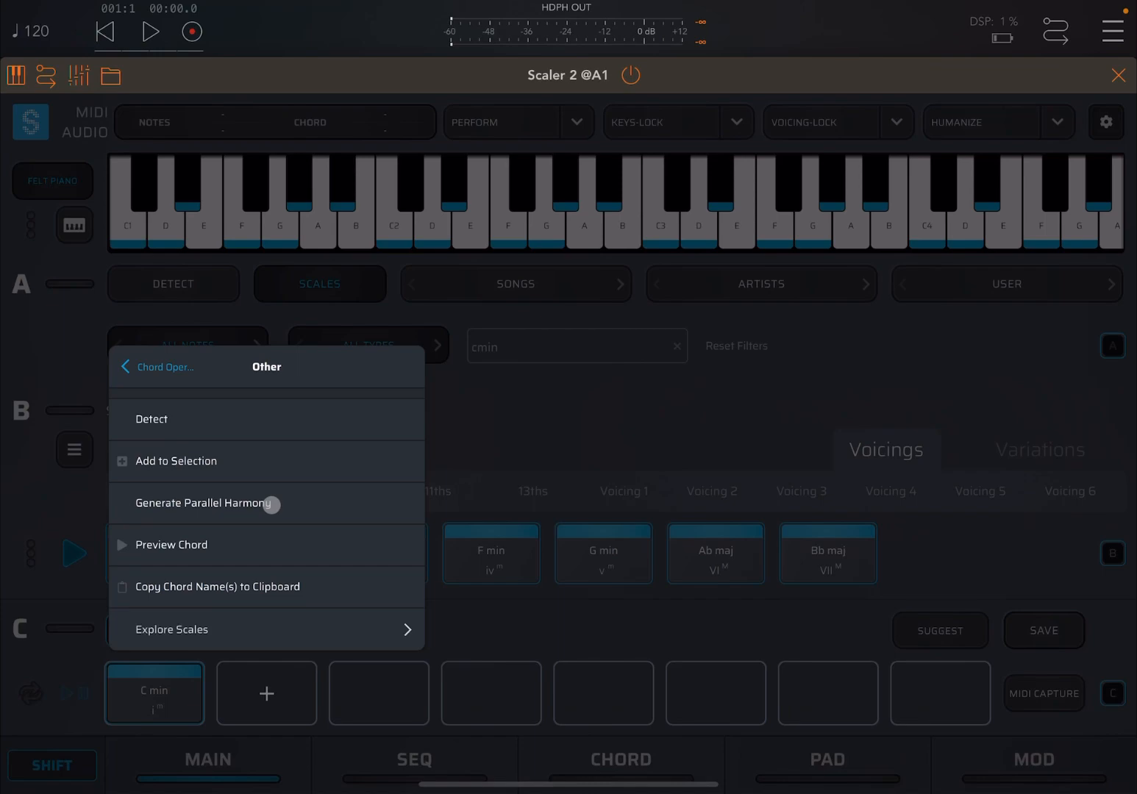
click(171, 629)
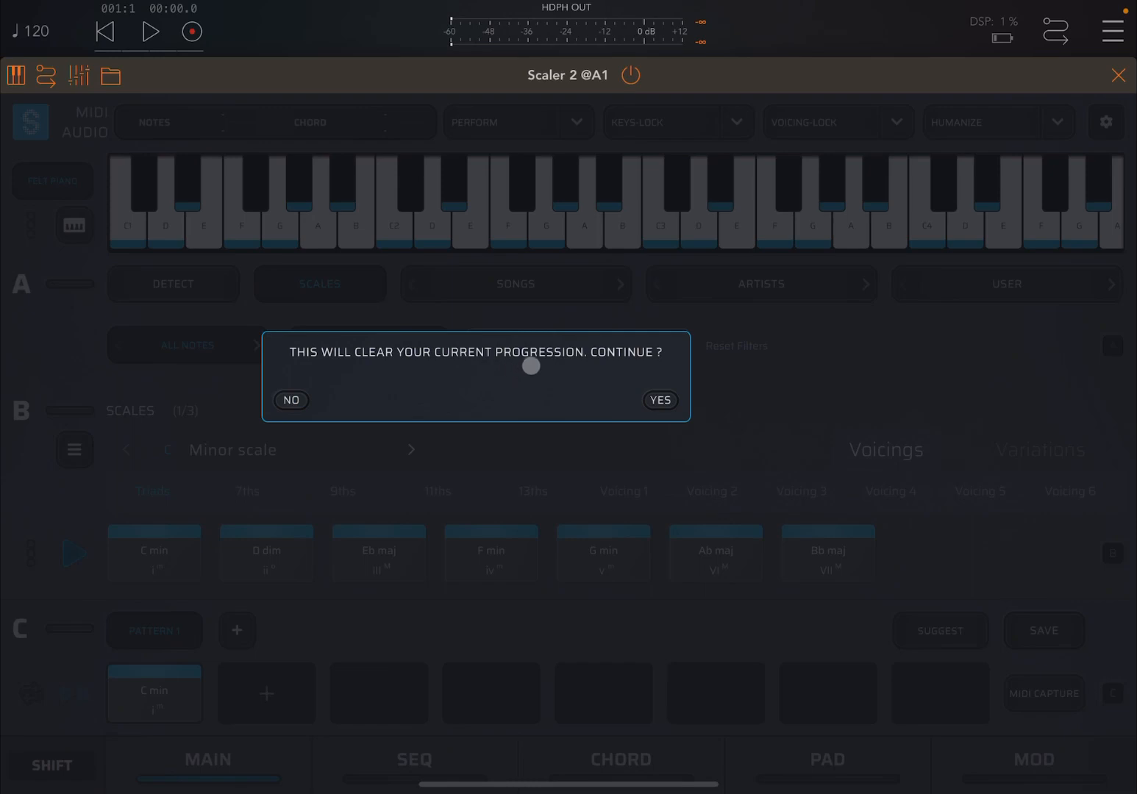
- Confirm clearing the progression and play generated chromatic minor Patterns 1–3 in AUM
click(659, 400)
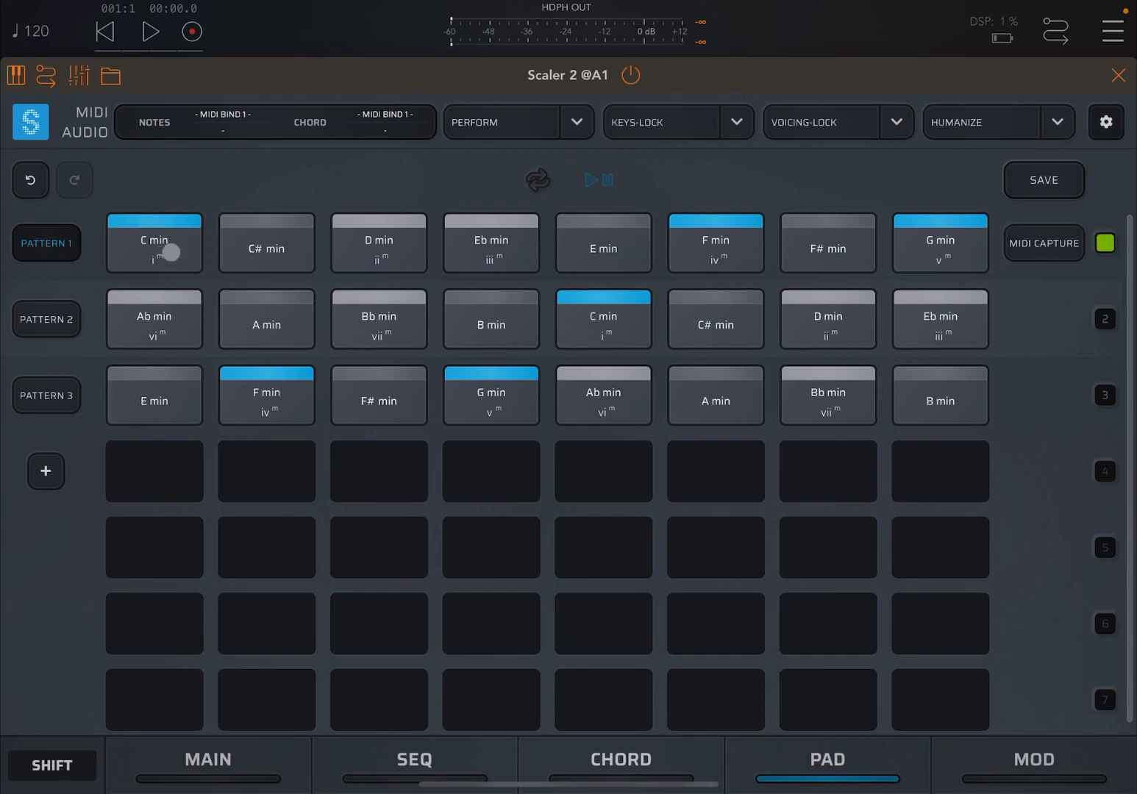
mouse_move(759, 326)
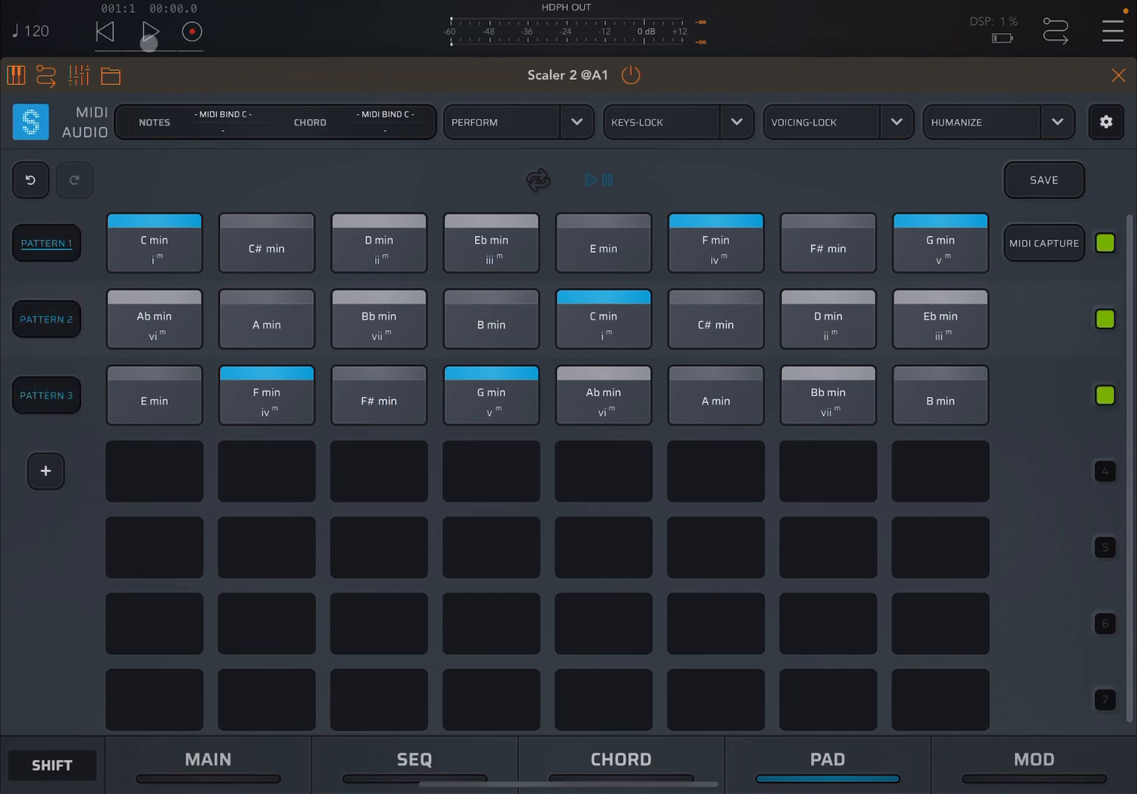
click(150, 32)
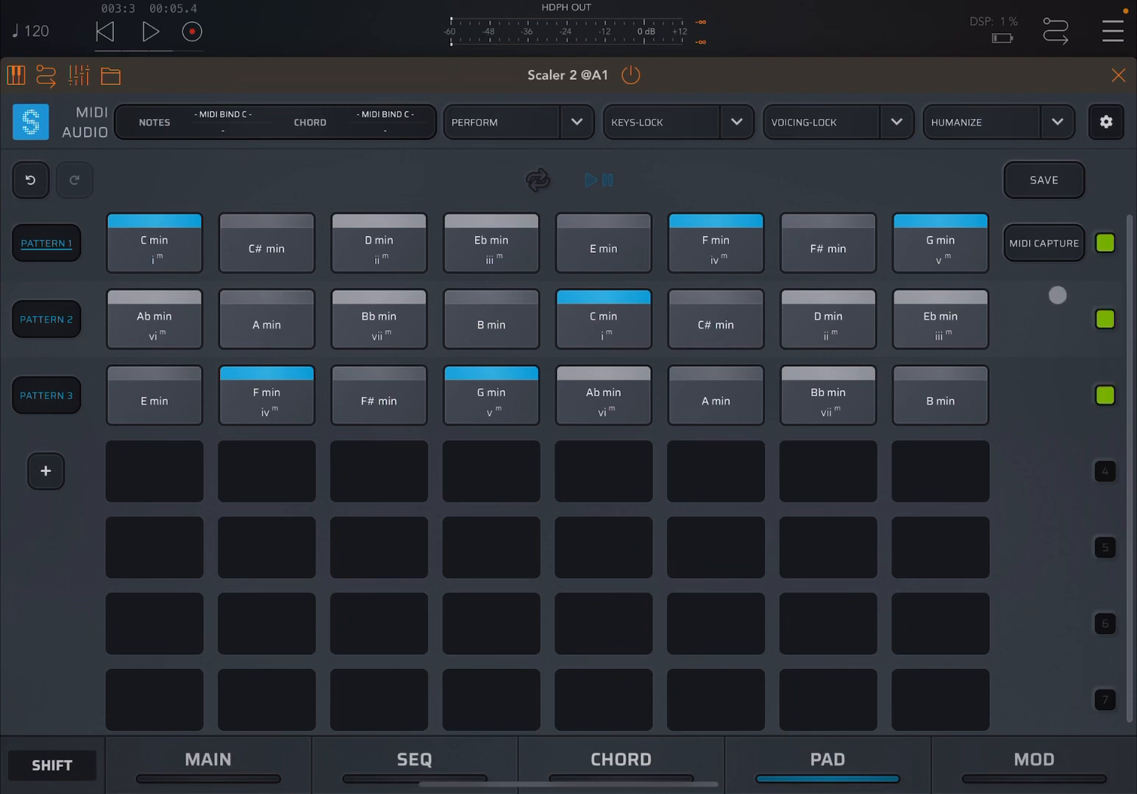
click(1105, 121)
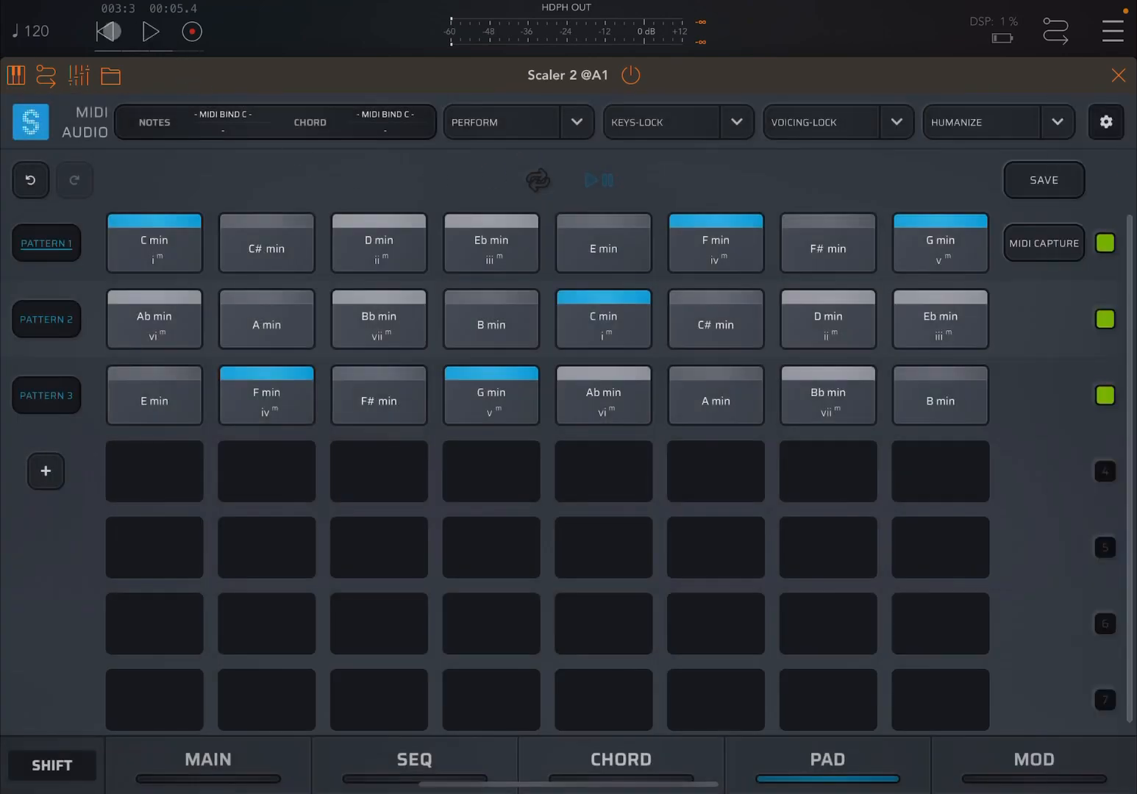
click(150, 31)
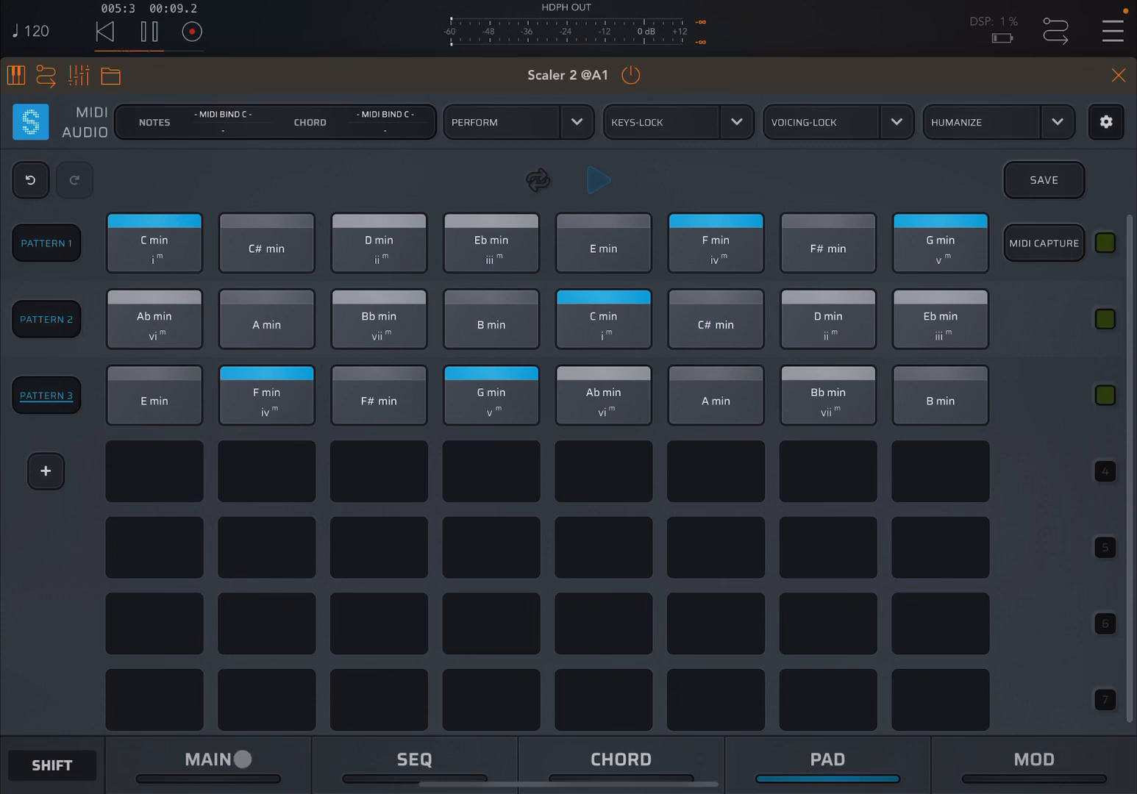
- Go back to the MAIN page and open Pattern 1's options menu
click(209, 760)
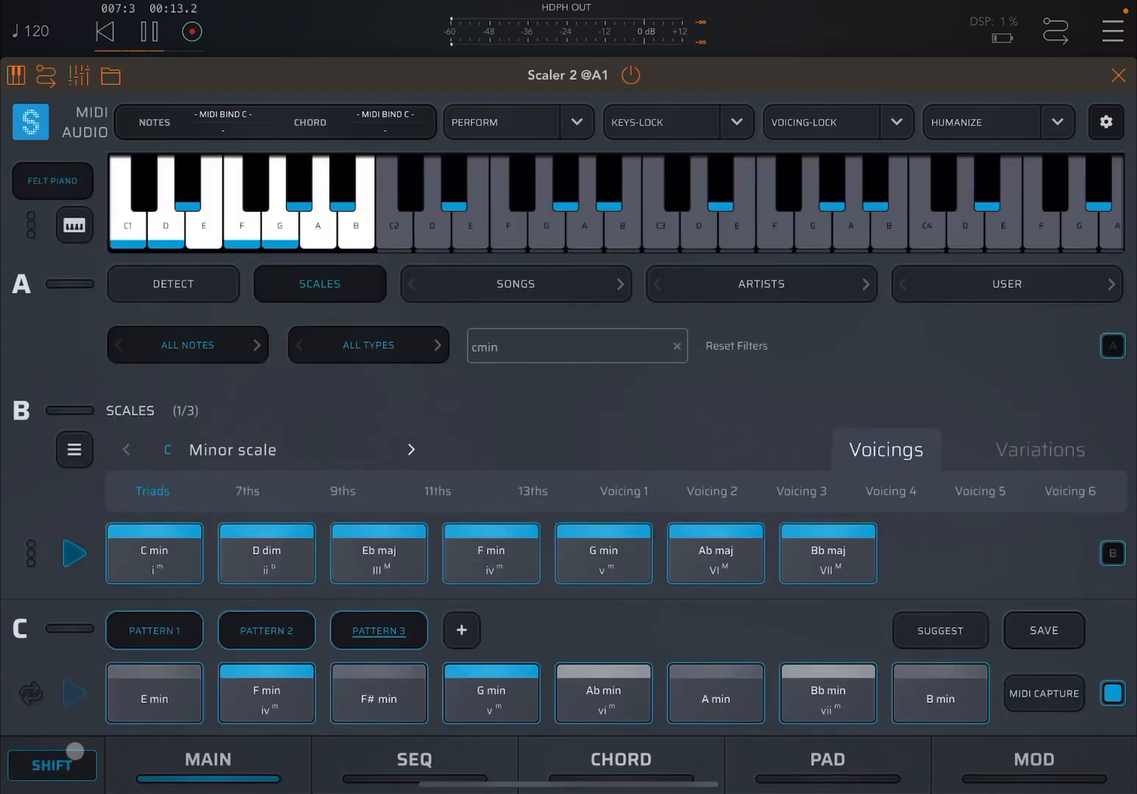
click(154, 631)
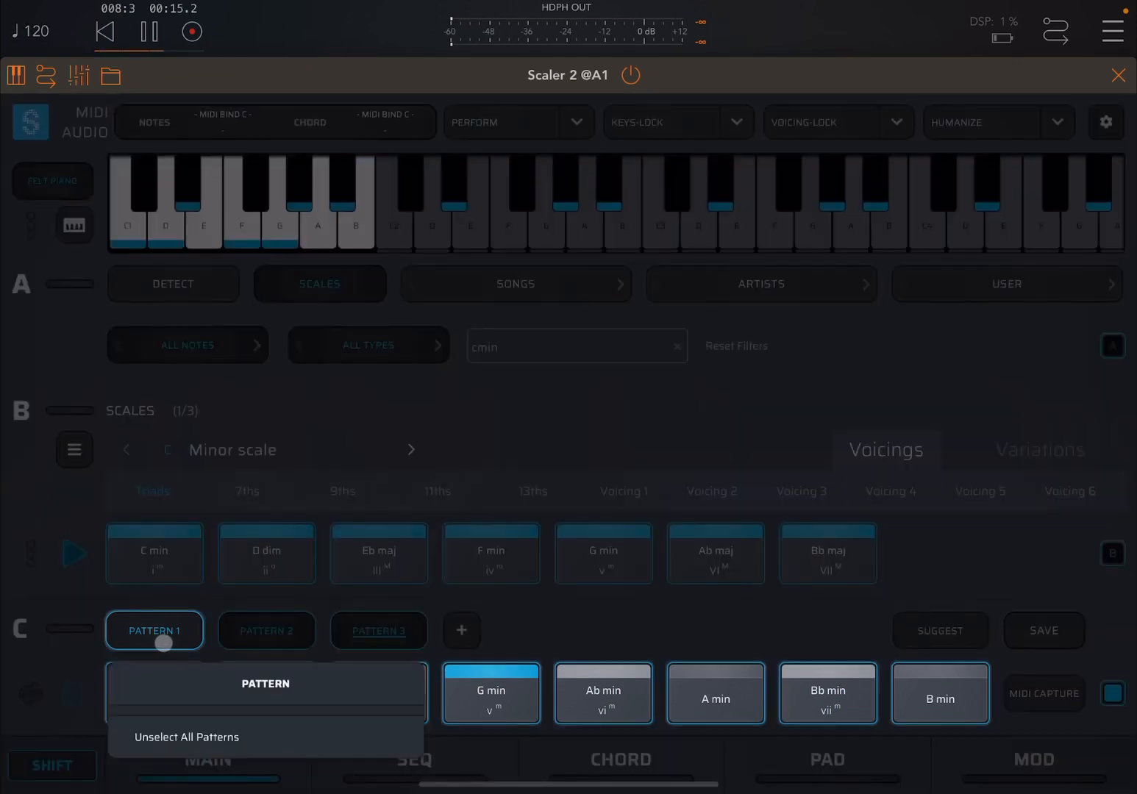